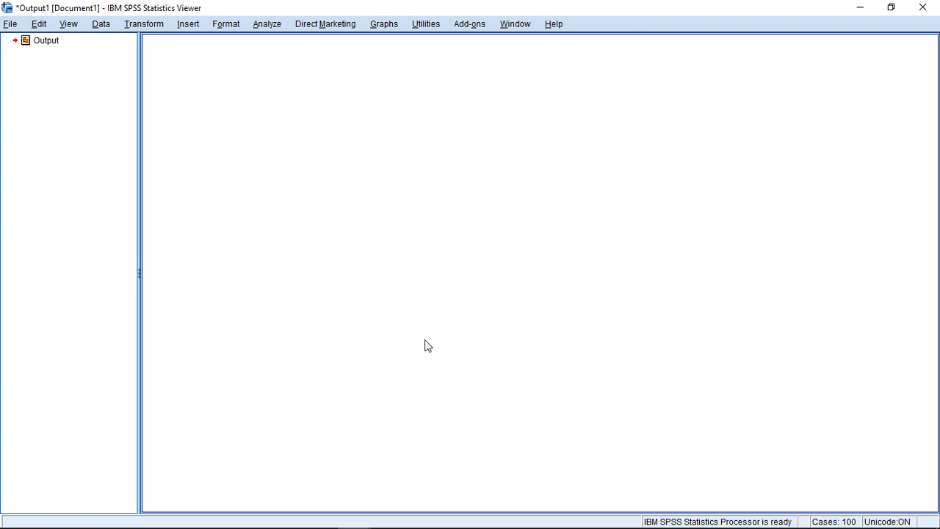
mouse_move(417, 241)
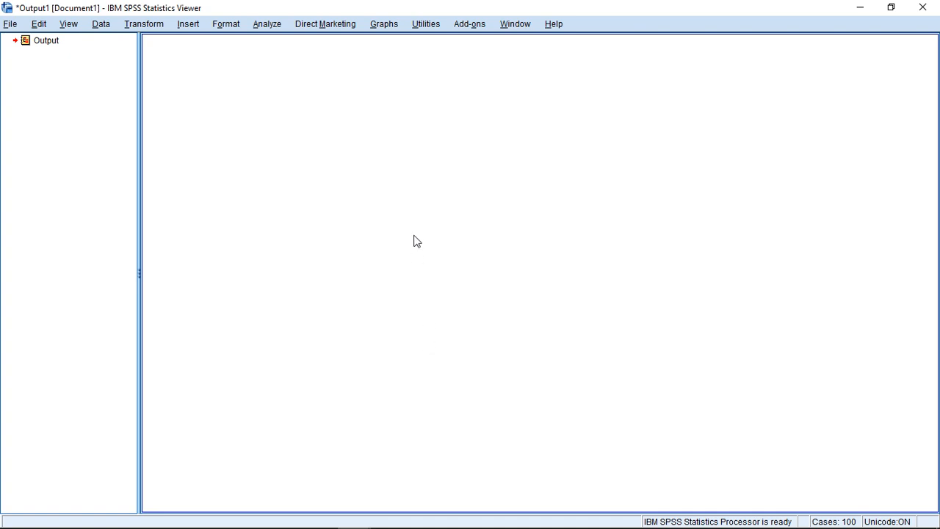
mouse_move(268, 94)
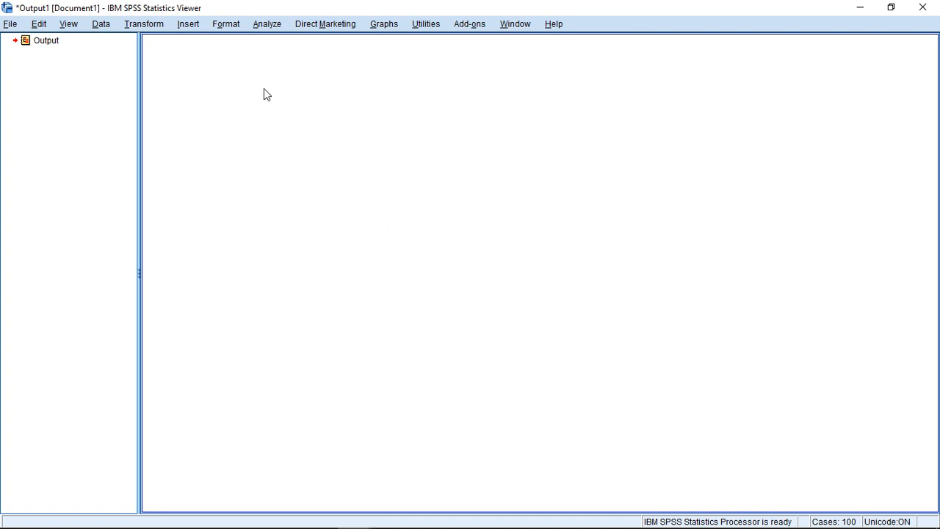
mouse_move(270, 28)
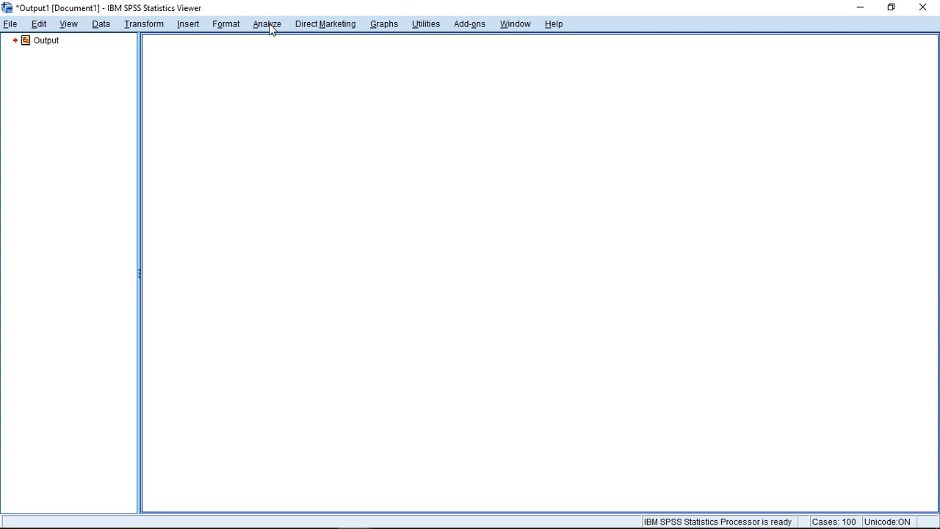
Bring up the Analyze > Regression list of procedures.
left_click(267, 23)
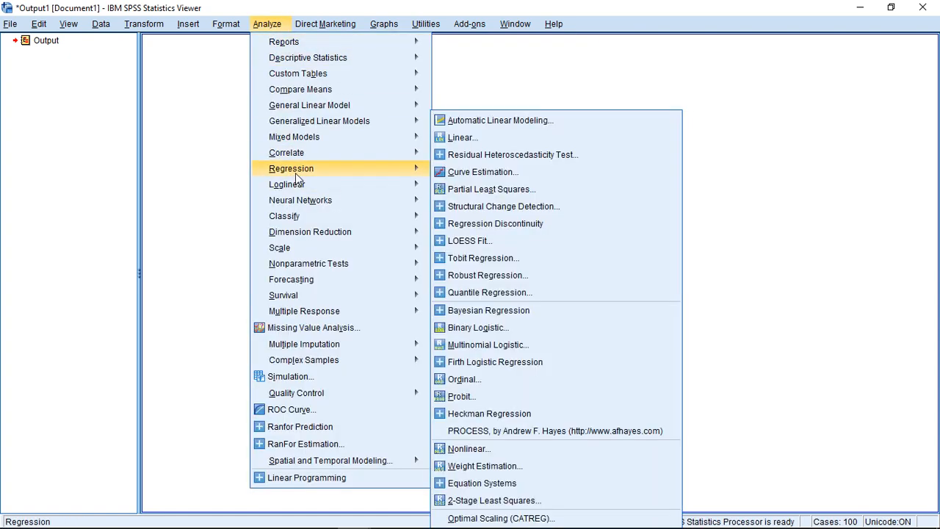
mouse_move(327, 182)
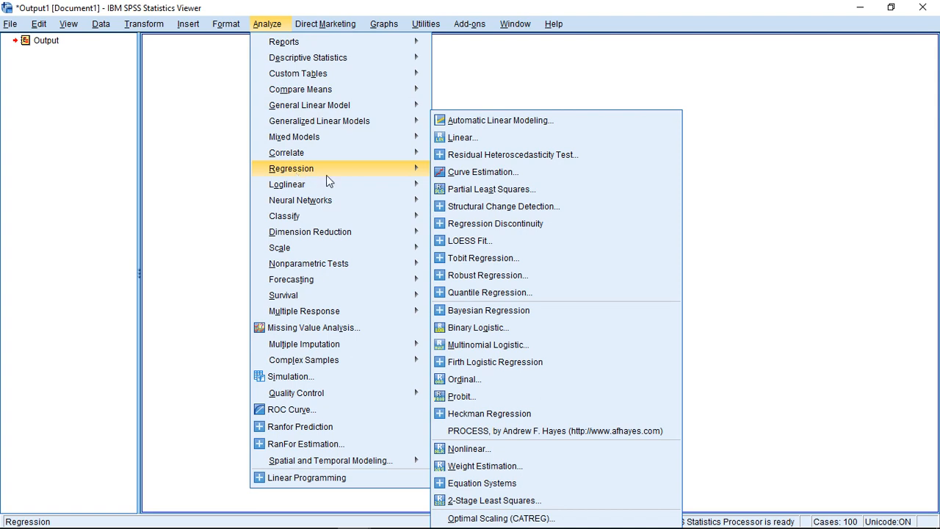
mouse_move(502, 206)
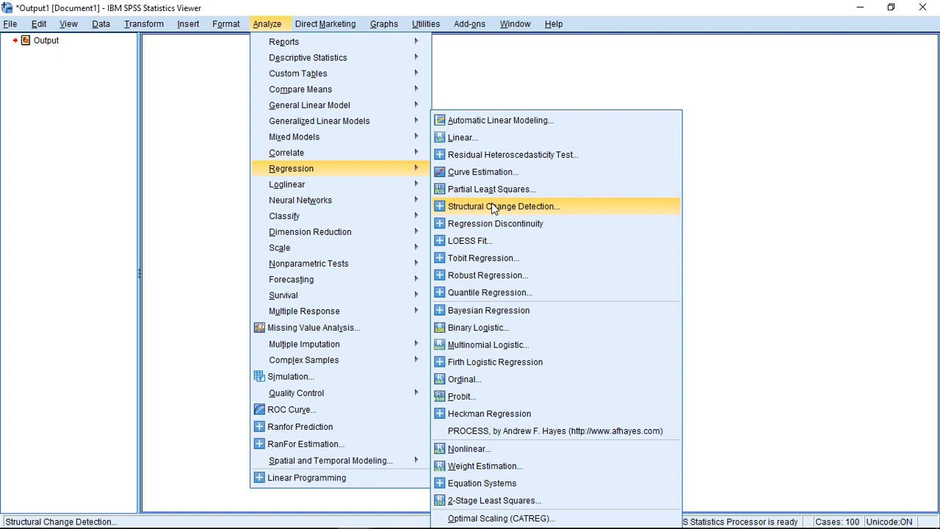
Make Number the dependent variable and enable all six fluctuation tests.
left_click(504, 206)
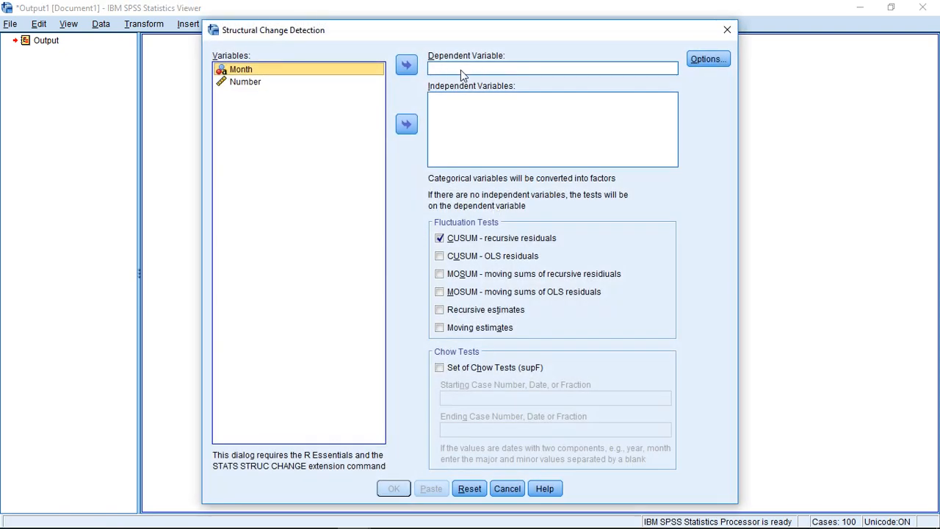
mouse_move(453, 120)
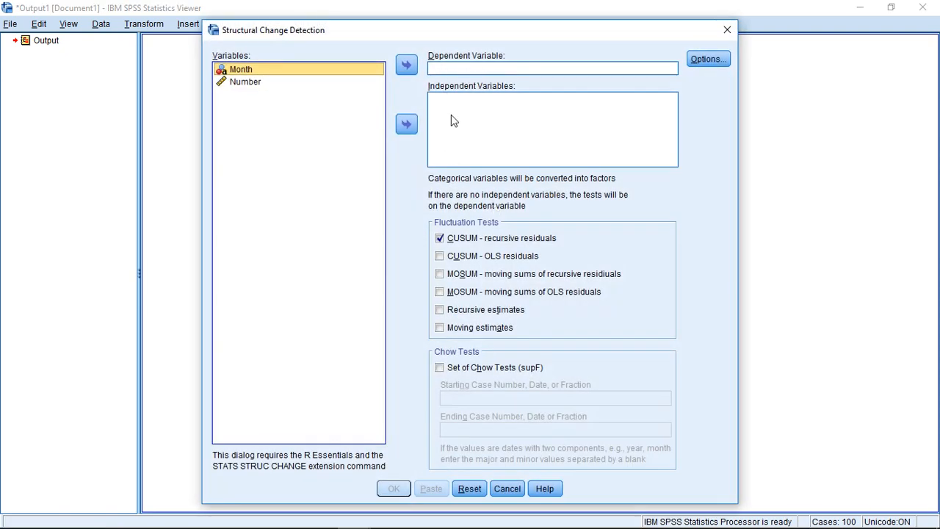
mouse_move(286, 85)
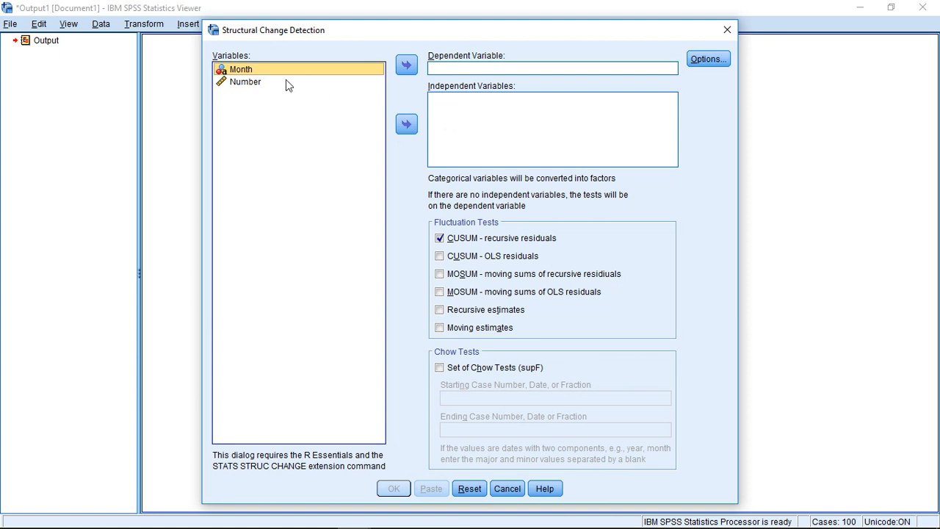
left_click(245, 82)
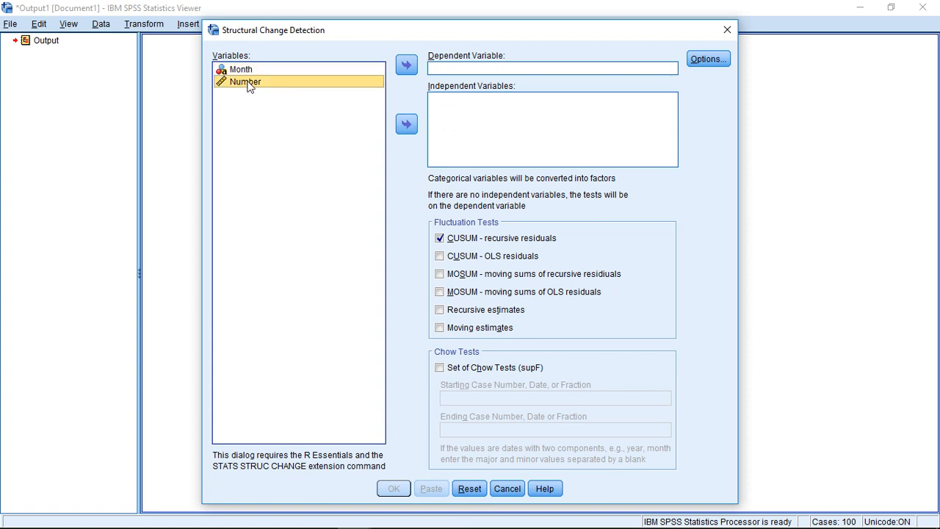
left_click(405, 65)
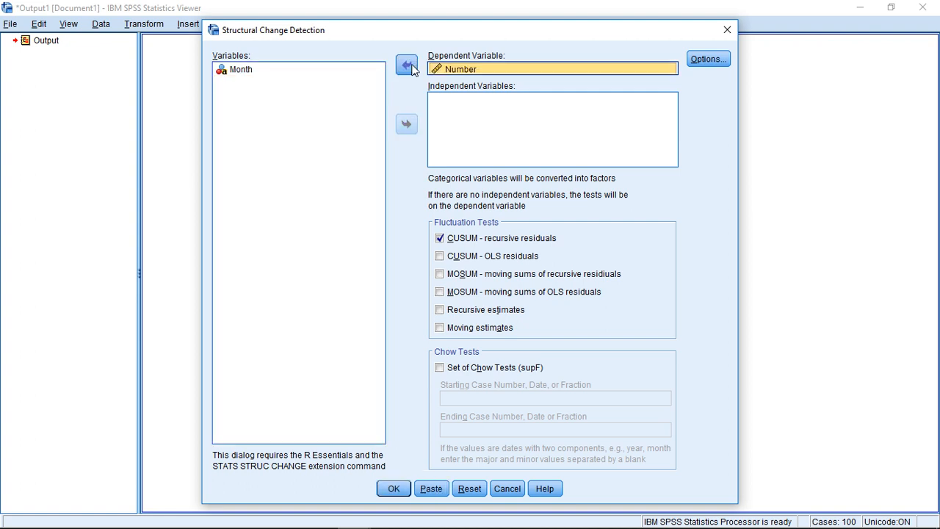
mouse_move(447, 76)
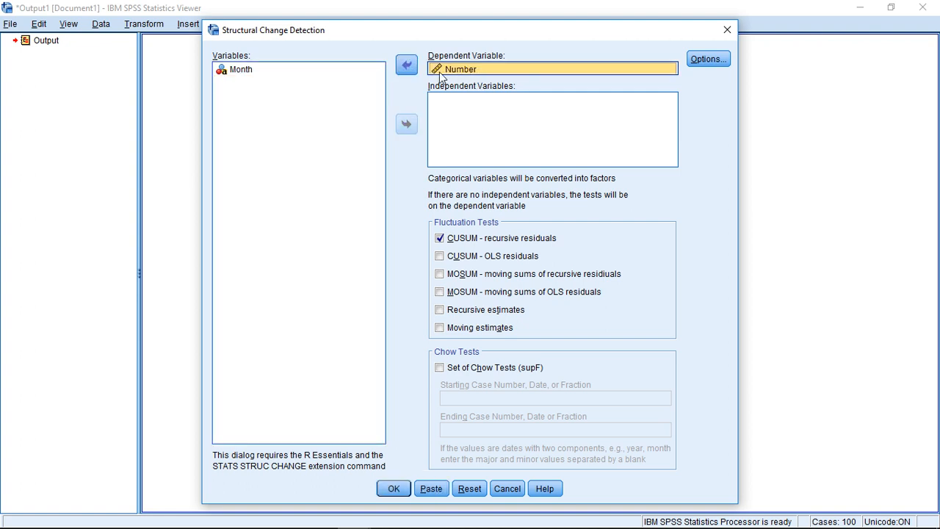
mouse_move(473, 74)
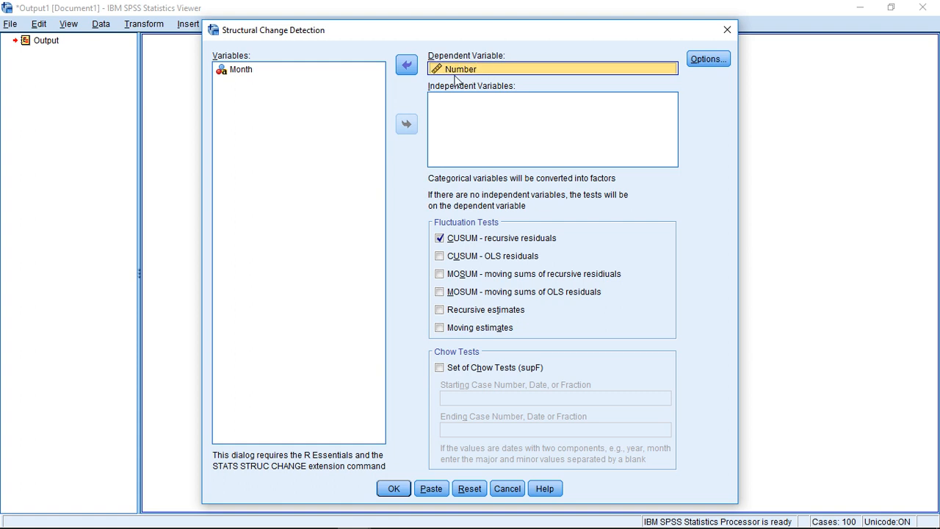
mouse_move(449, 111)
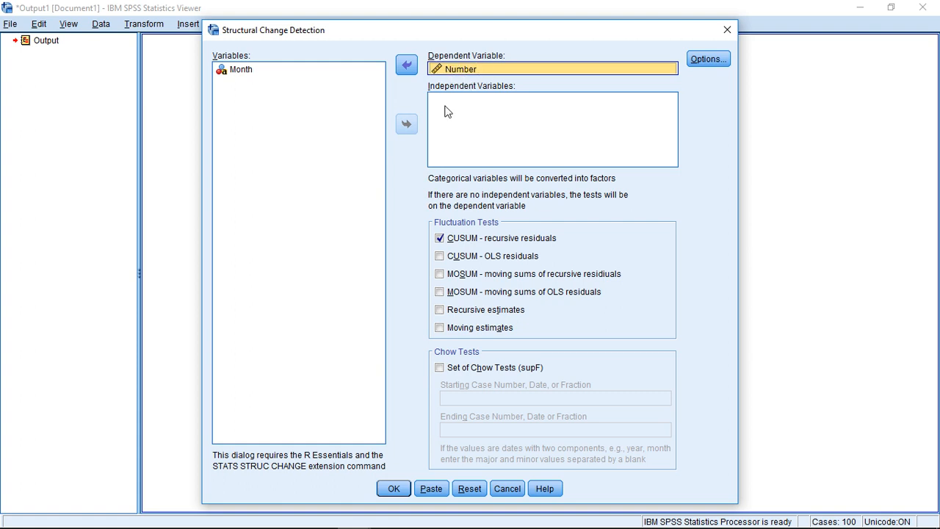
left_click(440, 255)
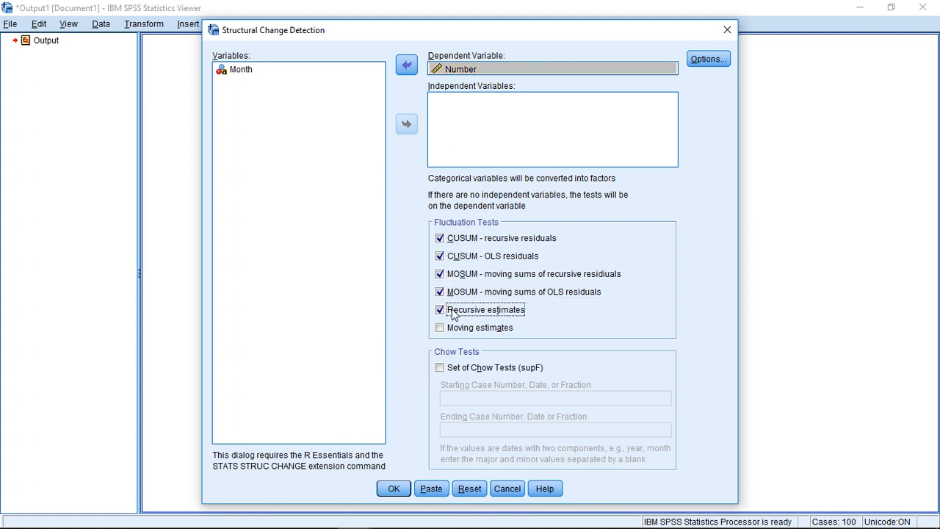
left_click(440, 327)
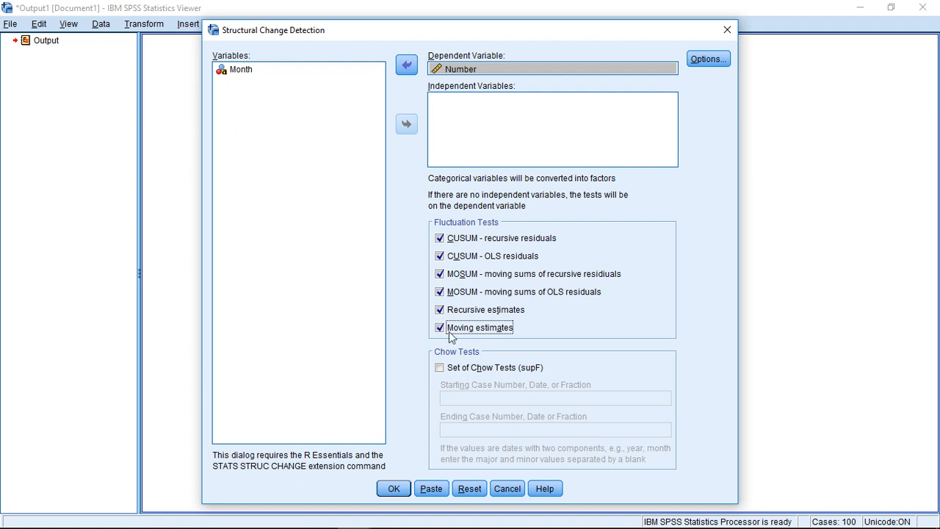
mouse_move(452, 252)
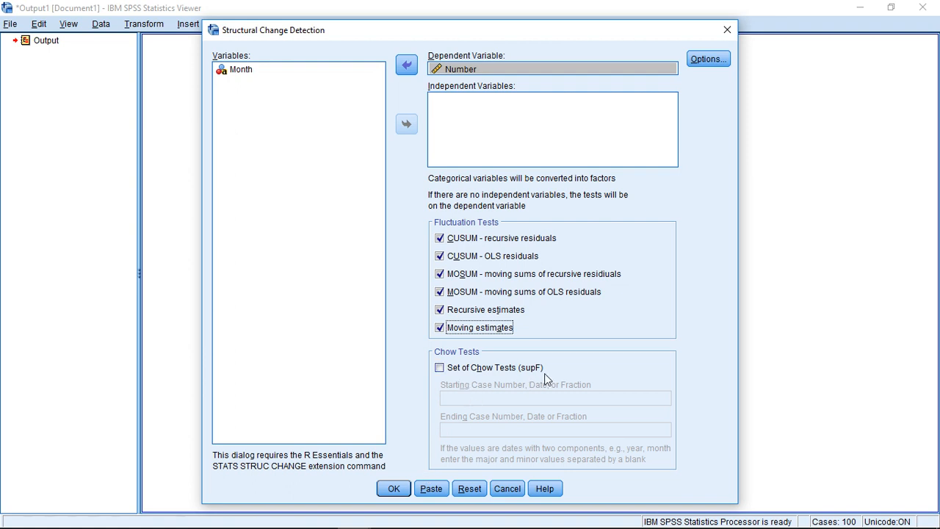
mouse_move(593, 348)
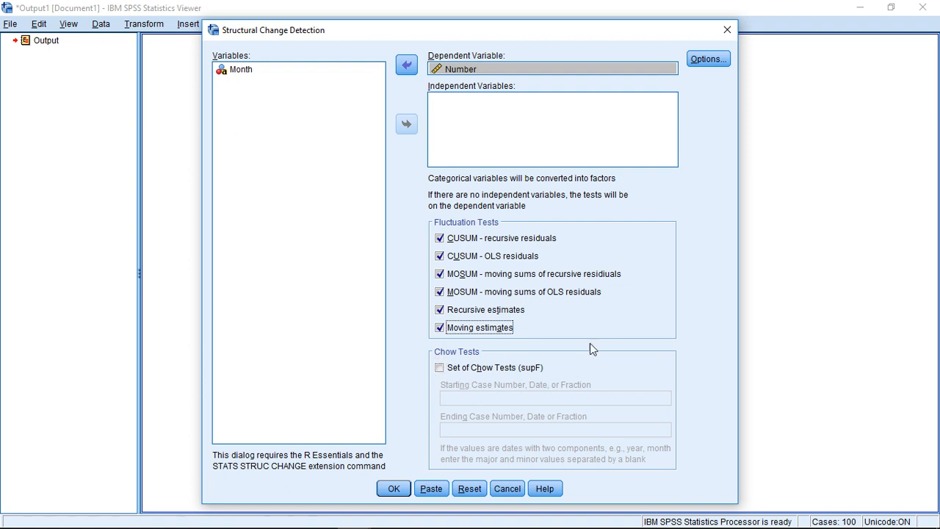
mouse_move(475, 332)
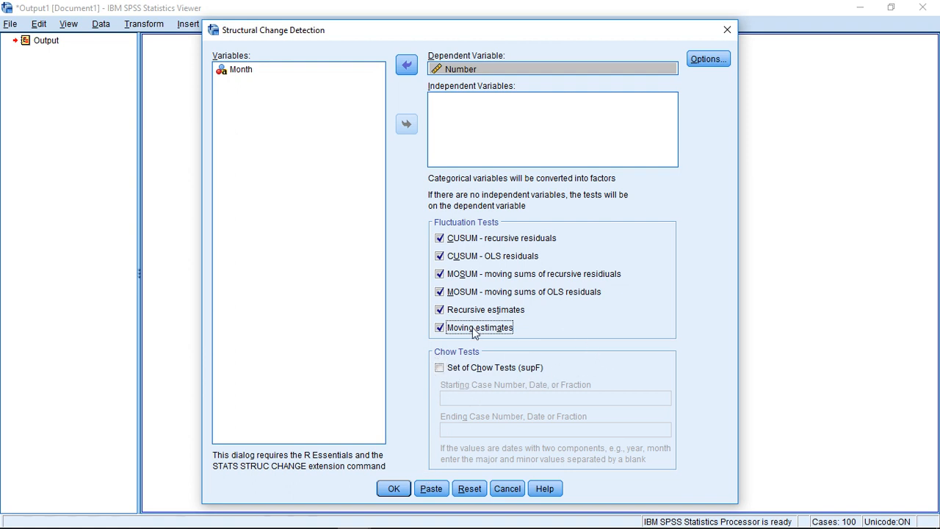
mouse_move(391, 487)
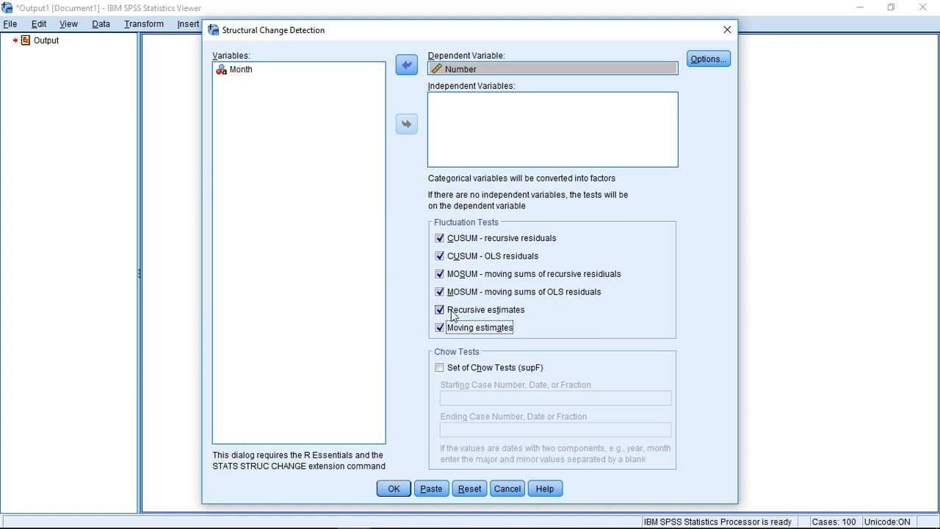
left_click(394, 488)
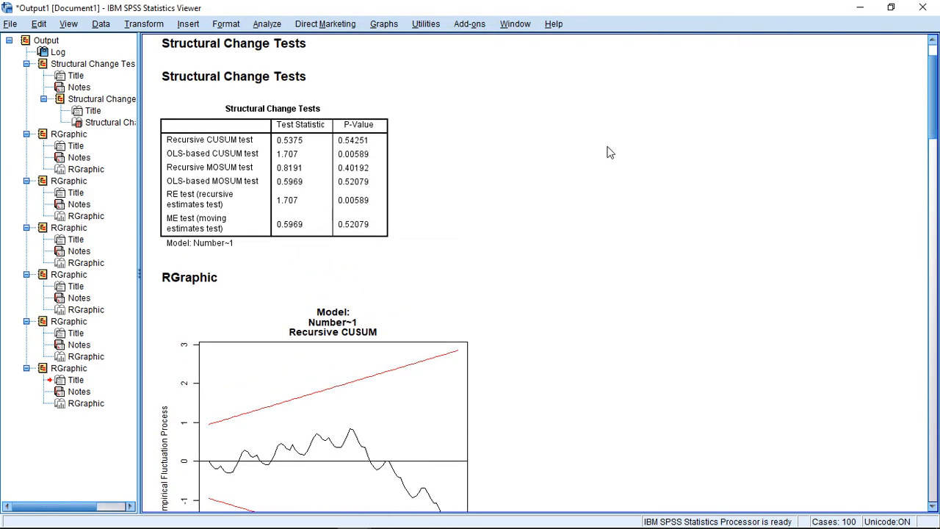
mouse_move(364, 448)
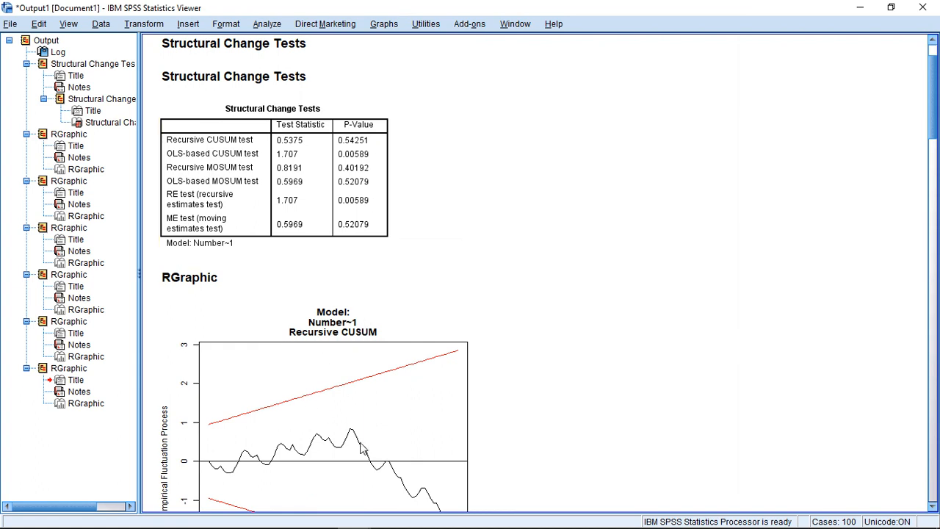
mouse_move(374, 469)
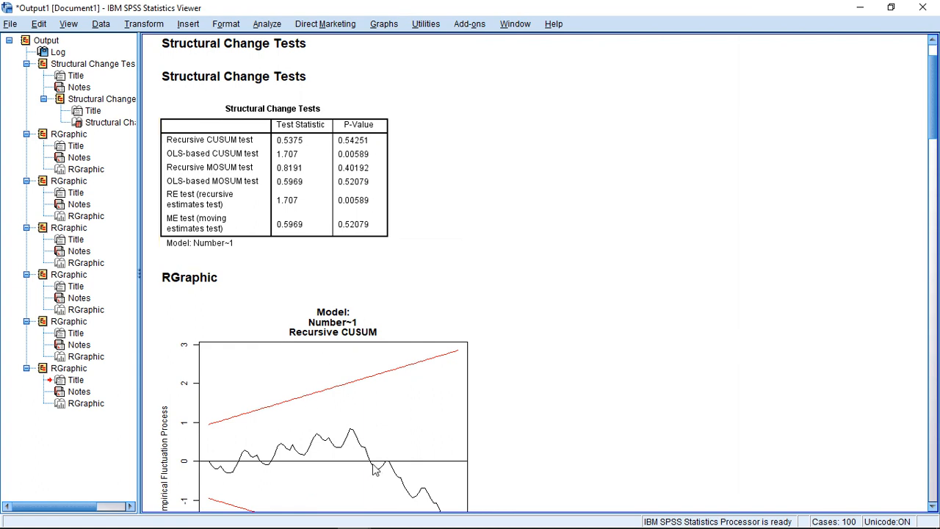
left_click(188, 276)
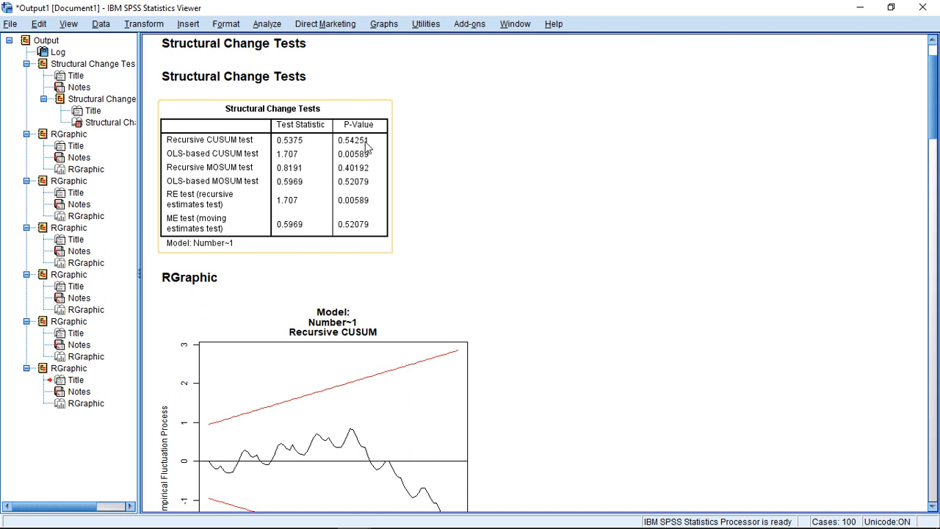
mouse_move(367, 147)
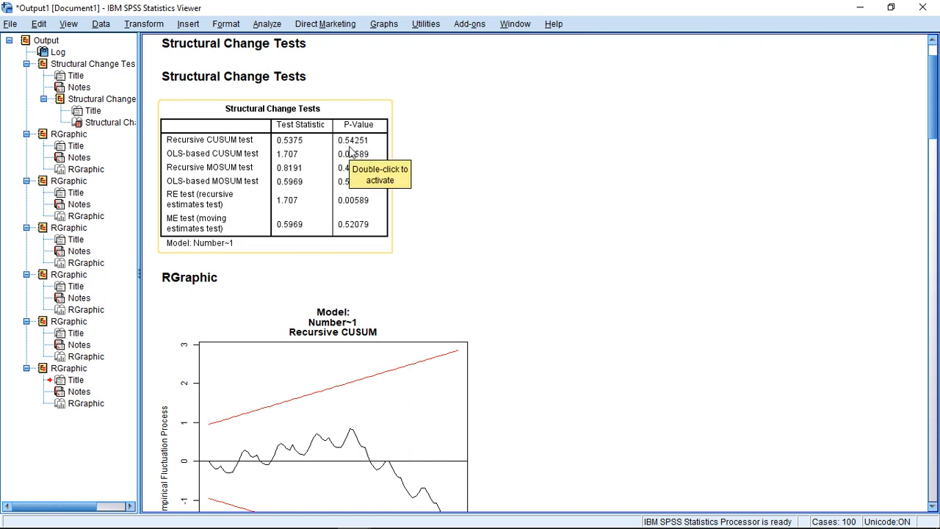
mouse_move(341, 151)
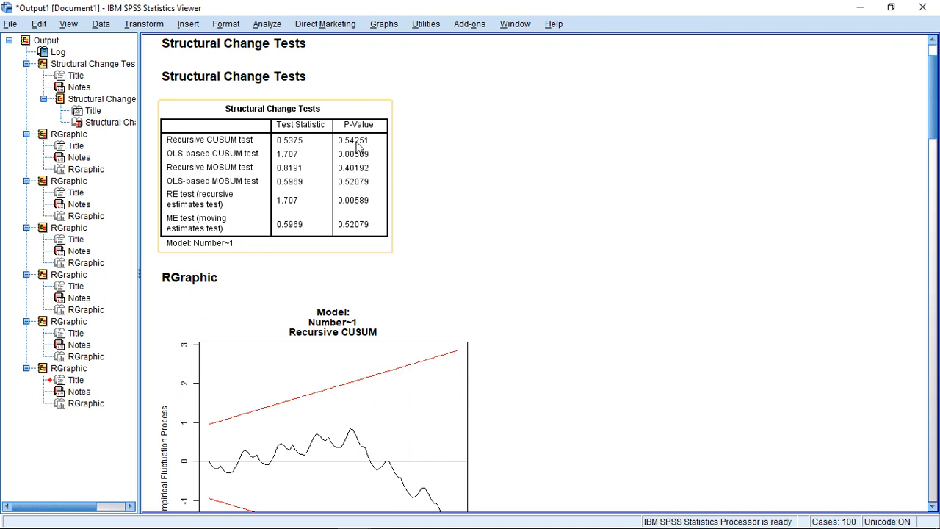
mouse_move(356, 160)
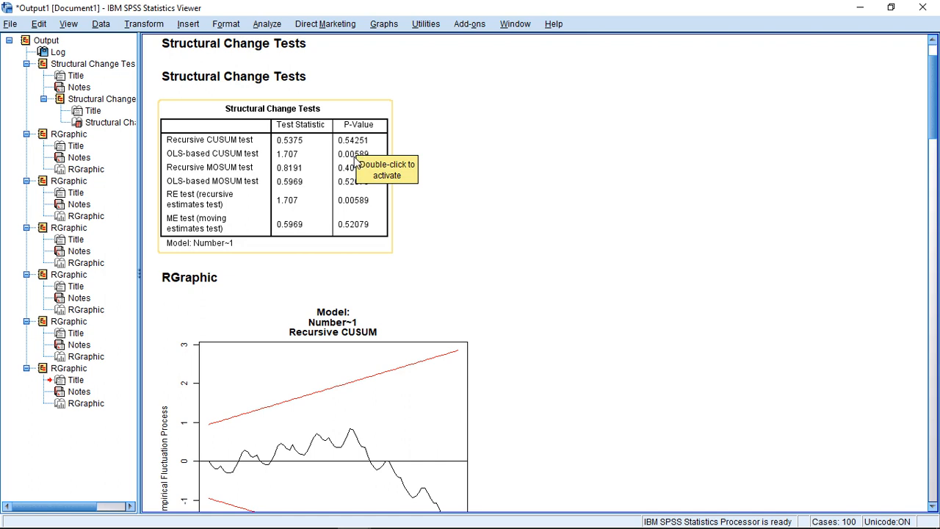
mouse_move(490, 211)
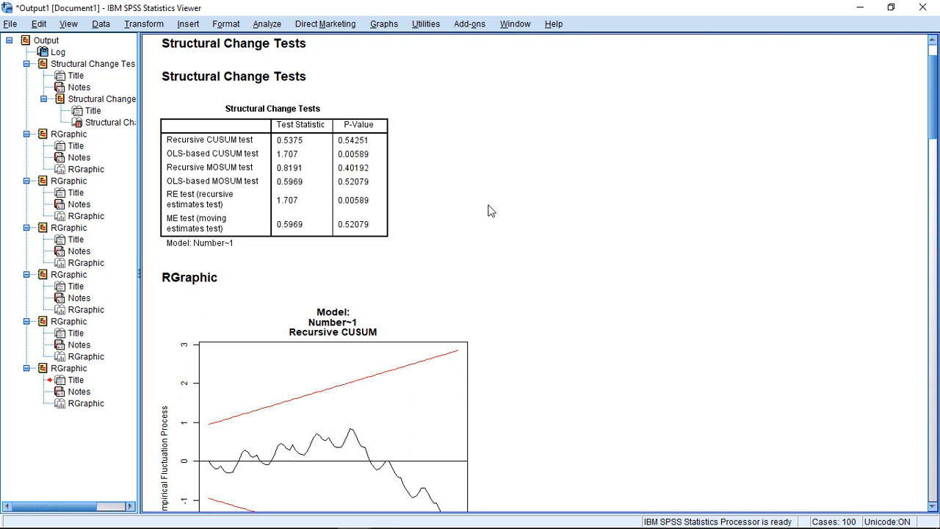
mouse_move(429, 190)
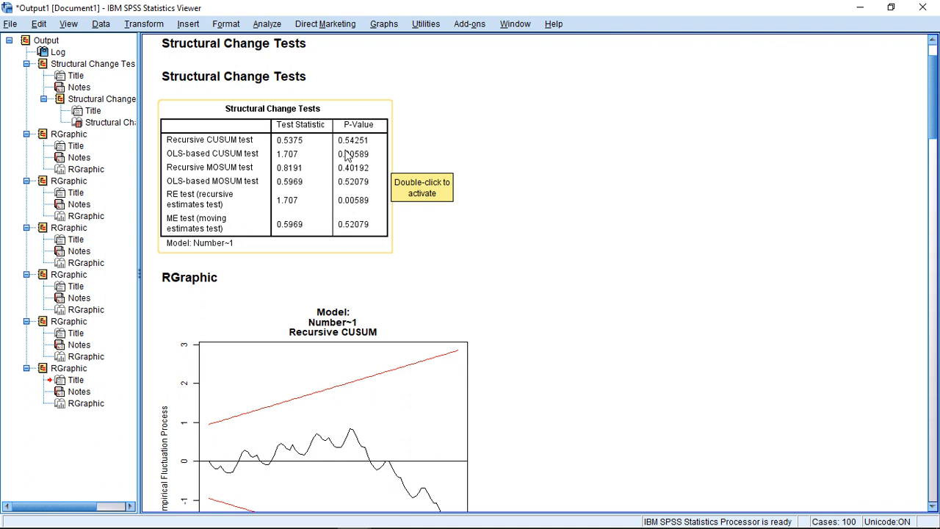
mouse_move(351, 152)
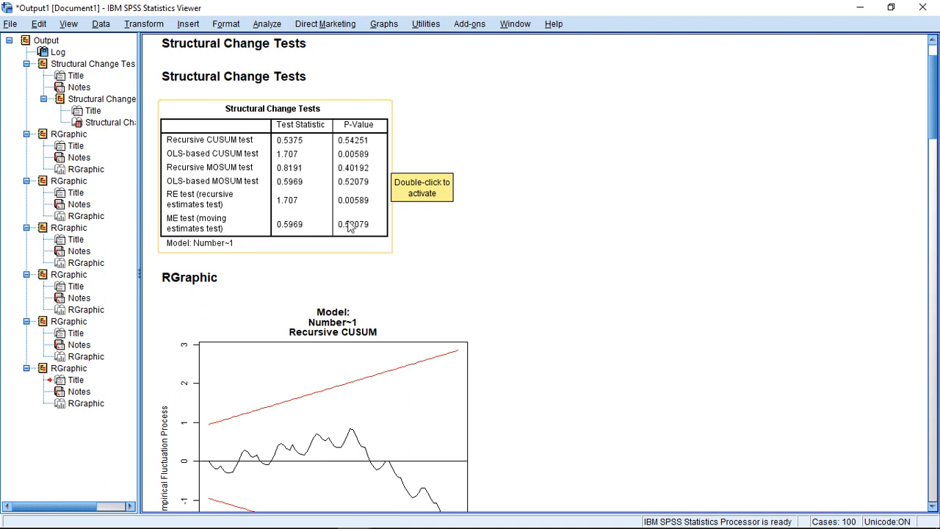
mouse_move(367, 180)
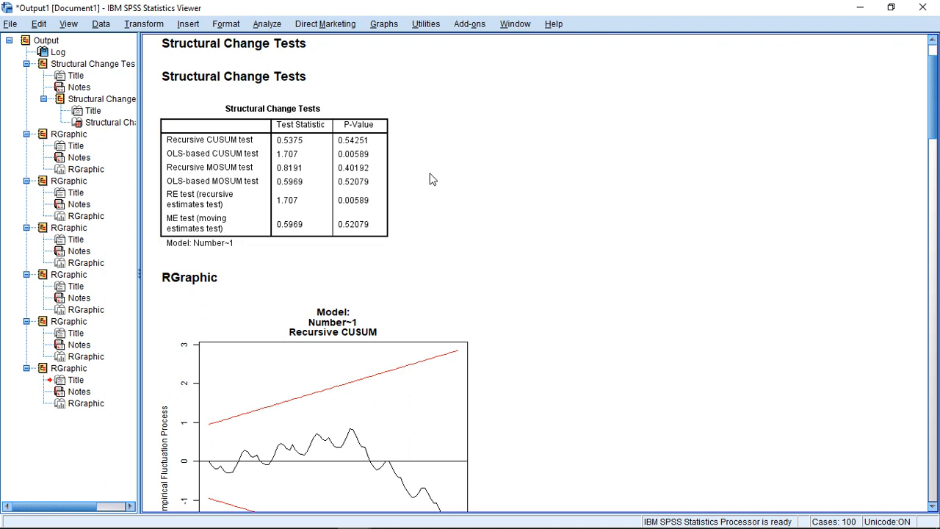
mouse_move(934, 110)
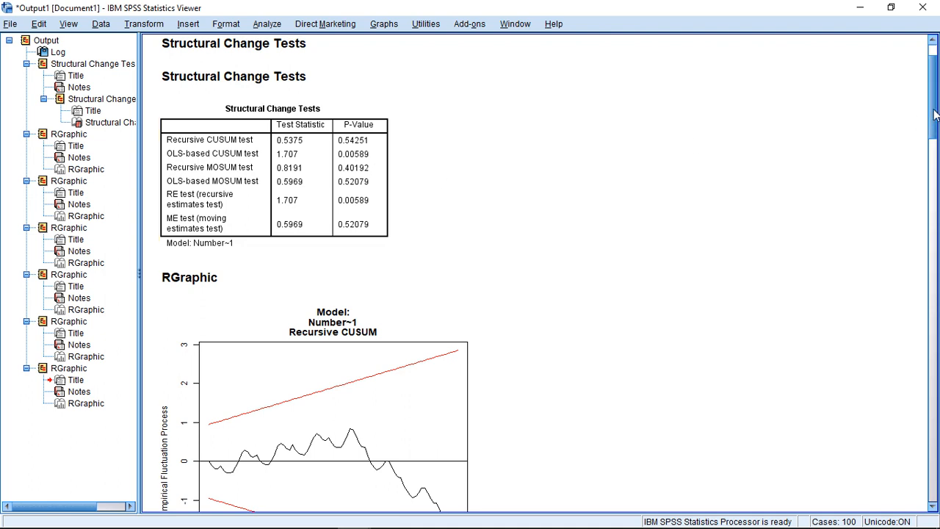
Scroll the output down to the Recursive CUSUM fluctuation plot.
scroll("down", 3)
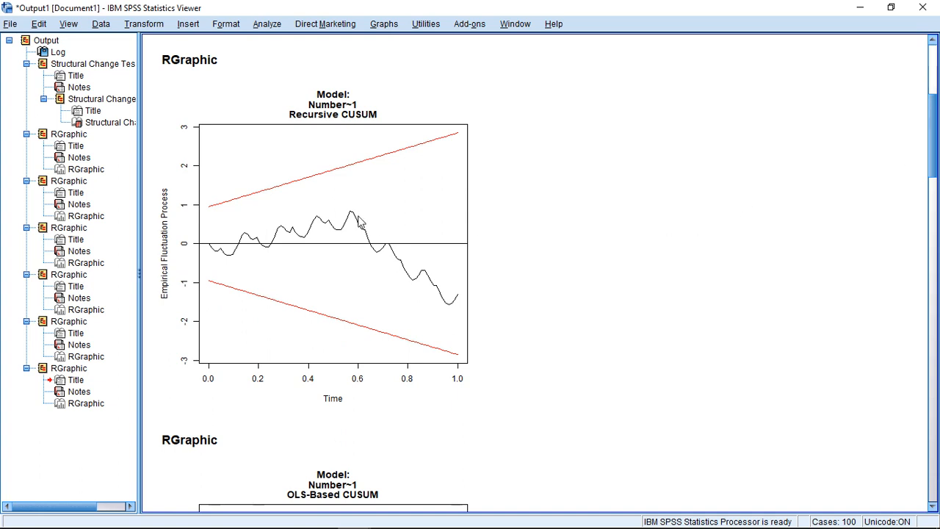
mouse_move(389, 161)
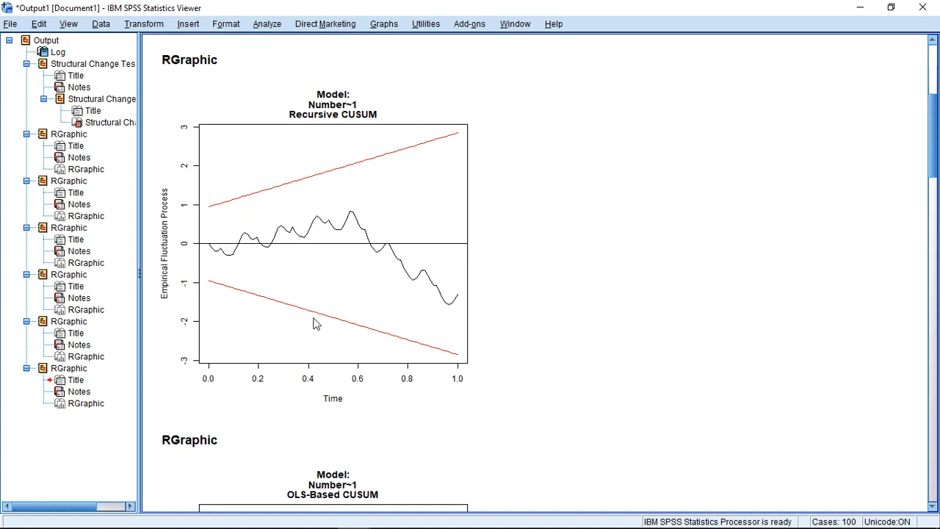
mouse_move(355, 247)
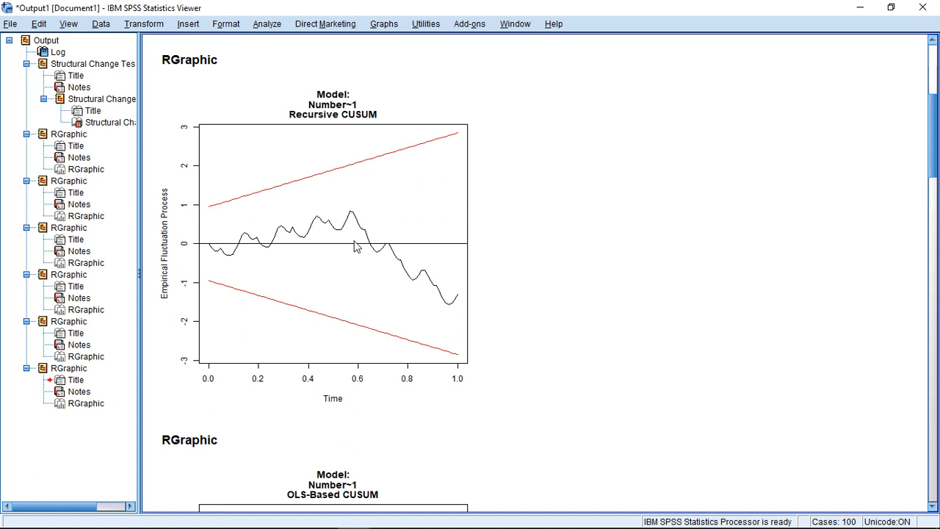
mouse_move(361, 252)
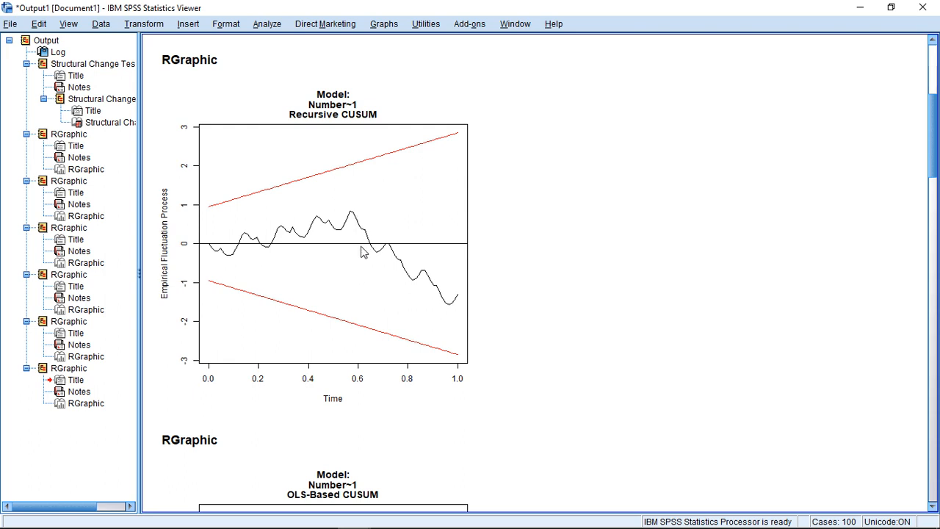
mouse_move(363, 226)
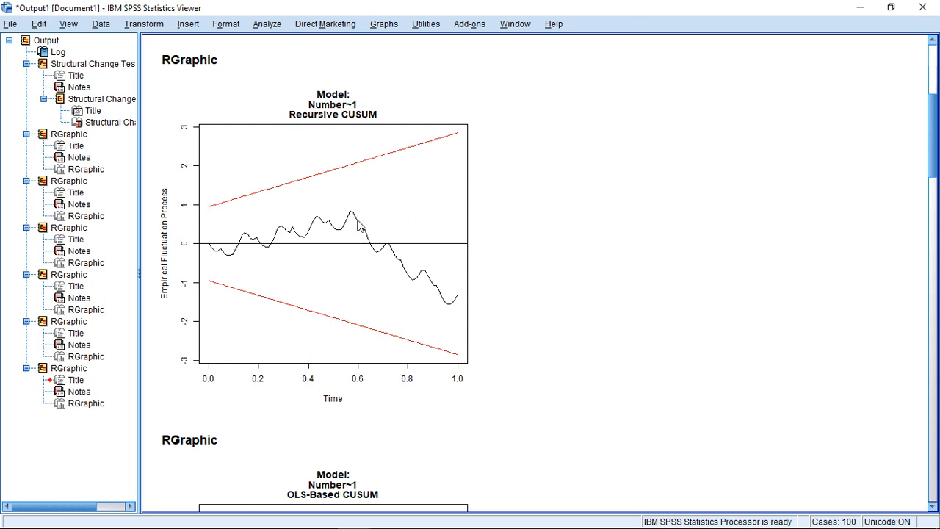
mouse_move(359, 226)
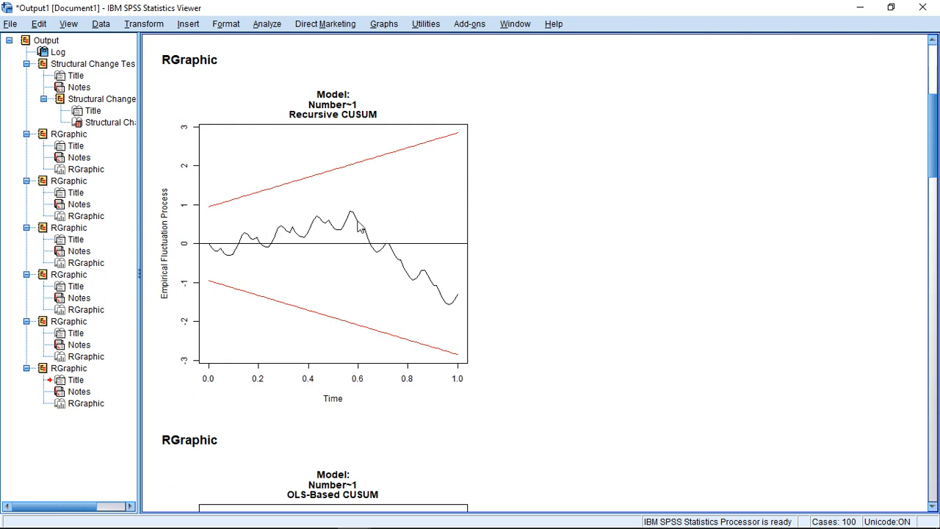
mouse_move(411, 276)
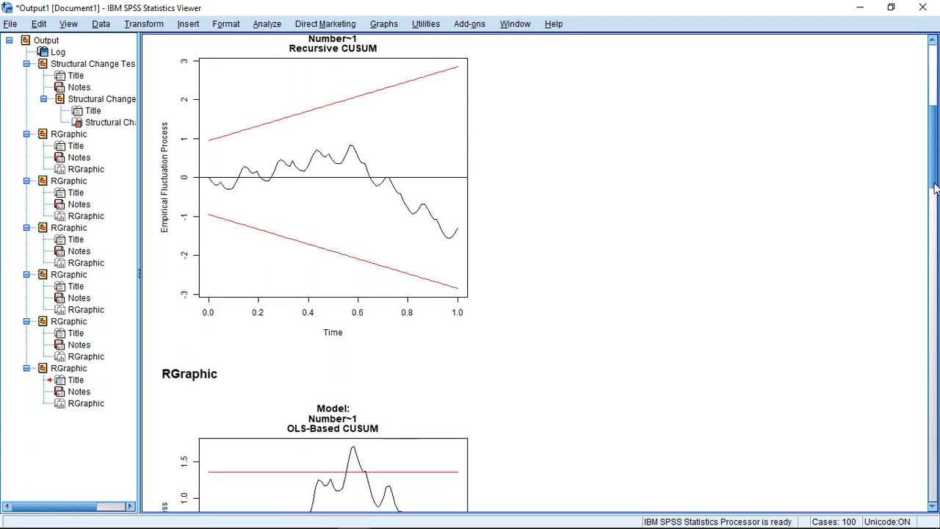
Scroll down to the OLS-Based CUSUM plot peaking near 1.7 above the boundary.
scroll("down", 3)
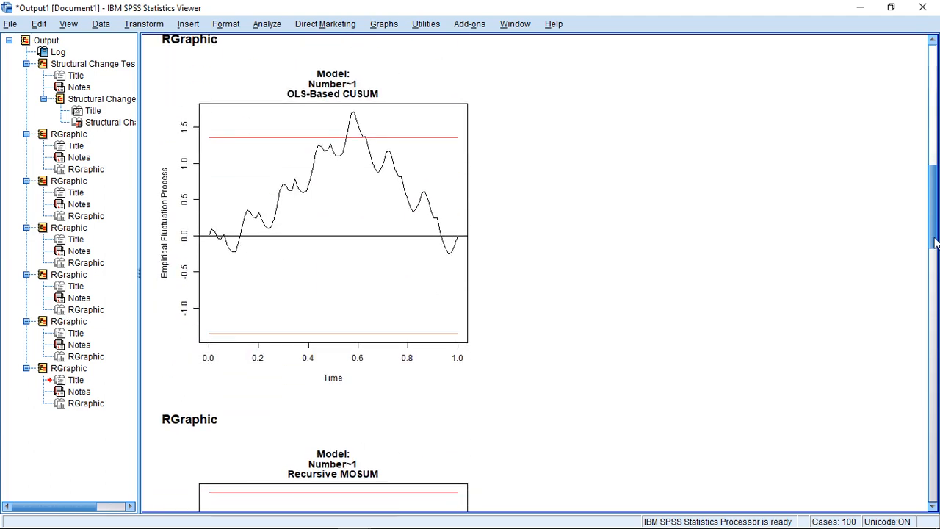
mouse_move(402, 252)
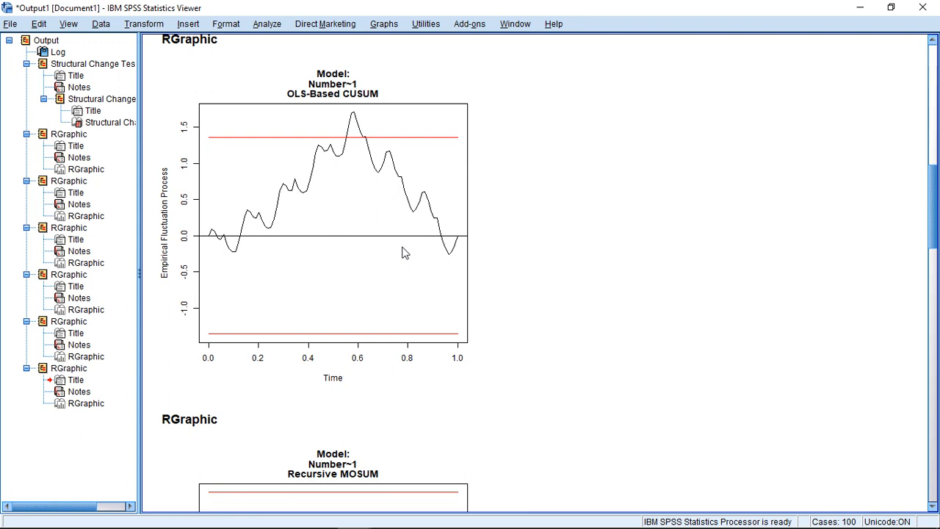
mouse_move(259, 176)
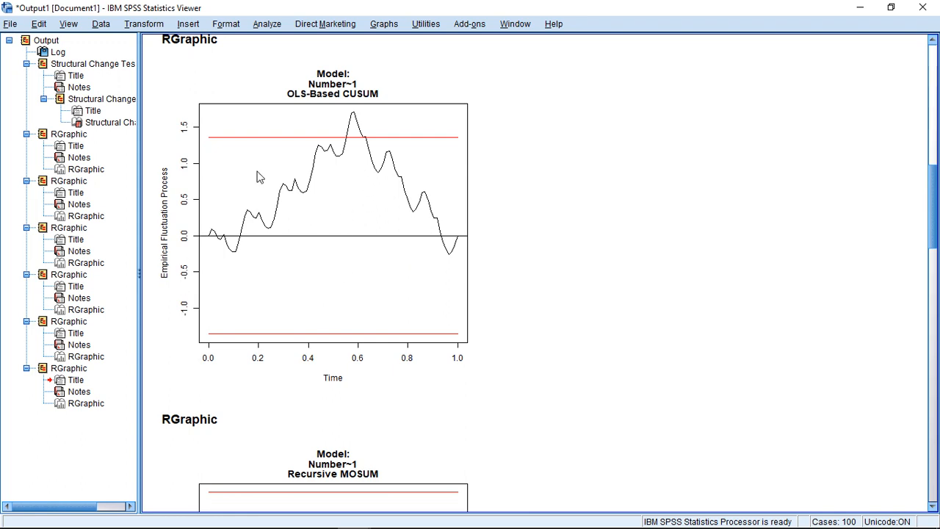
mouse_move(376, 145)
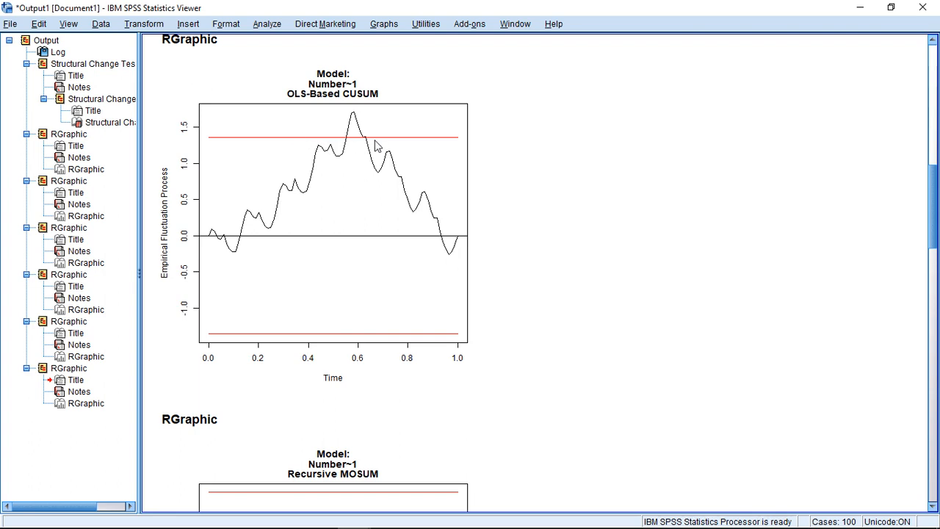
mouse_move(352, 145)
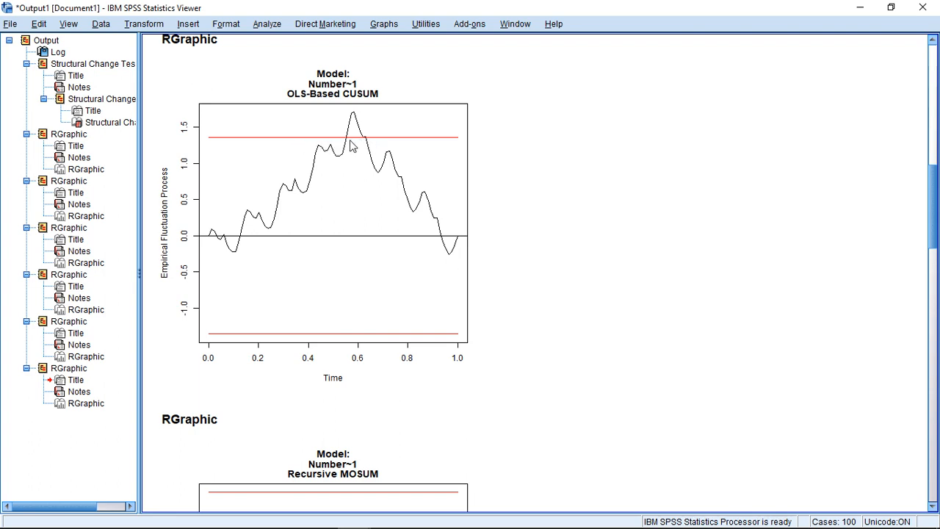
mouse_move(389, 335)
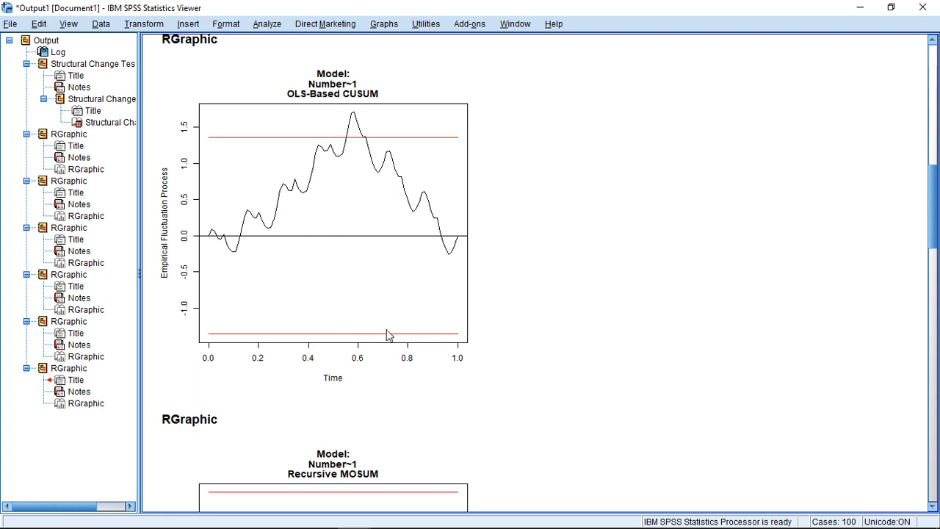
mouse_move(388, 150)
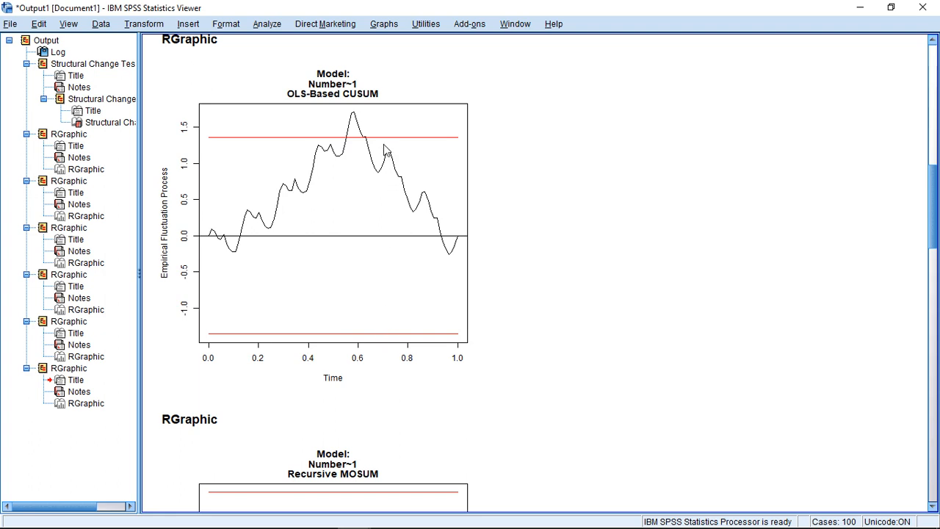
mouse_move(360, 241)
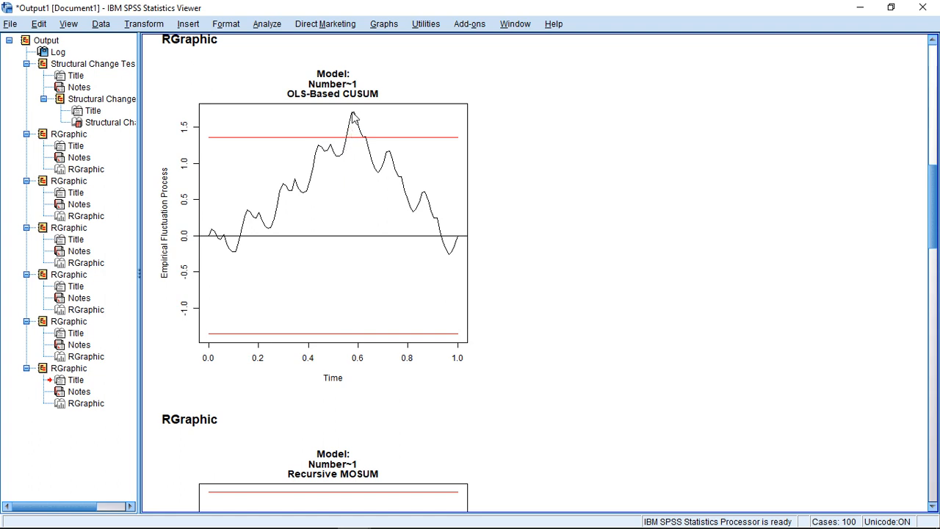
mouse_move(354, 123)
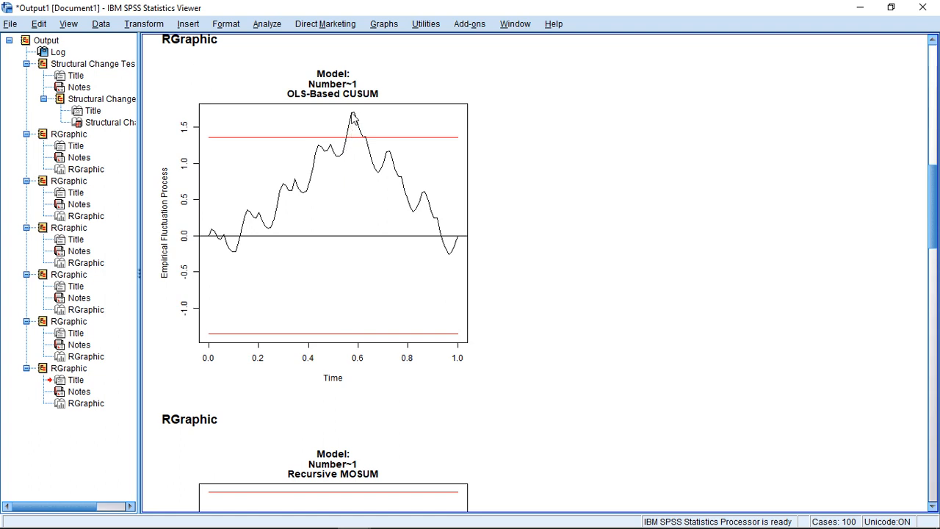
mouse_move(269, 214)
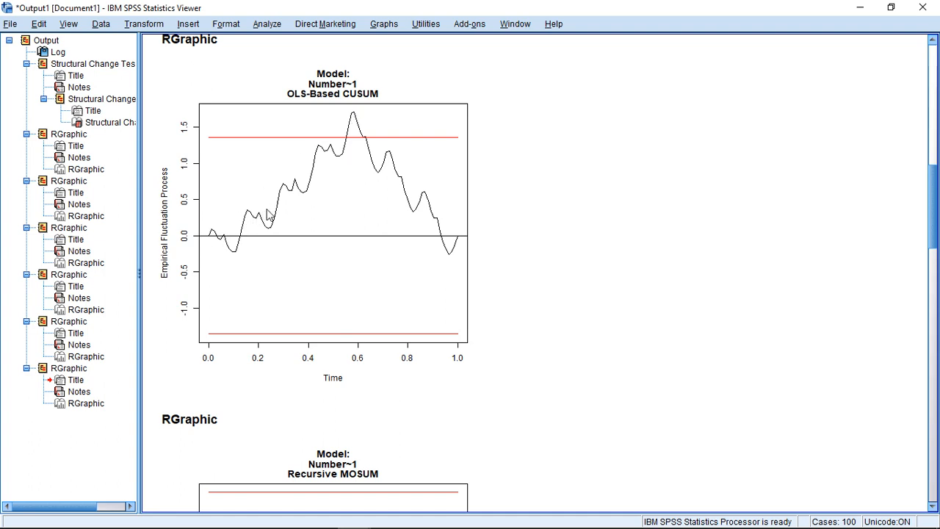
mouse_move(450, 256)
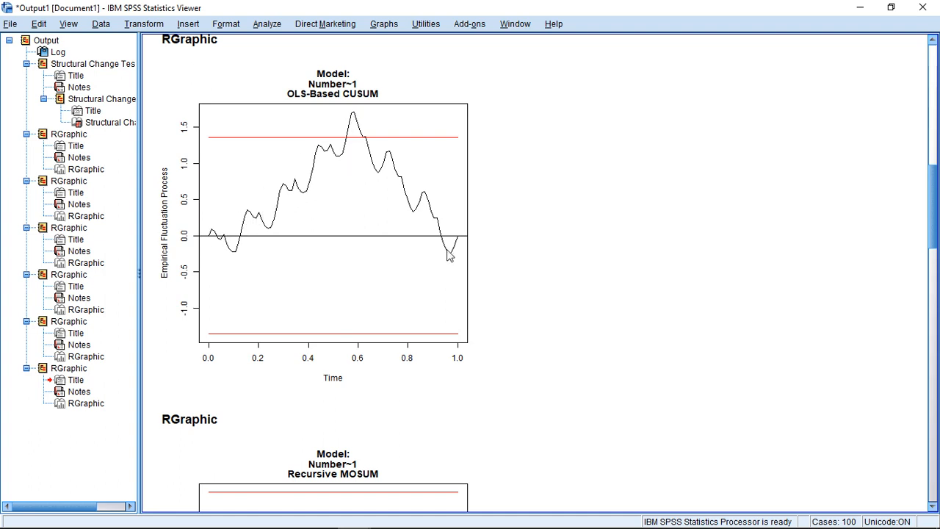
Scroll past the Recursive MOSUM plot toward the OLS-Based MOSUM plot.
scroll("down", 3)
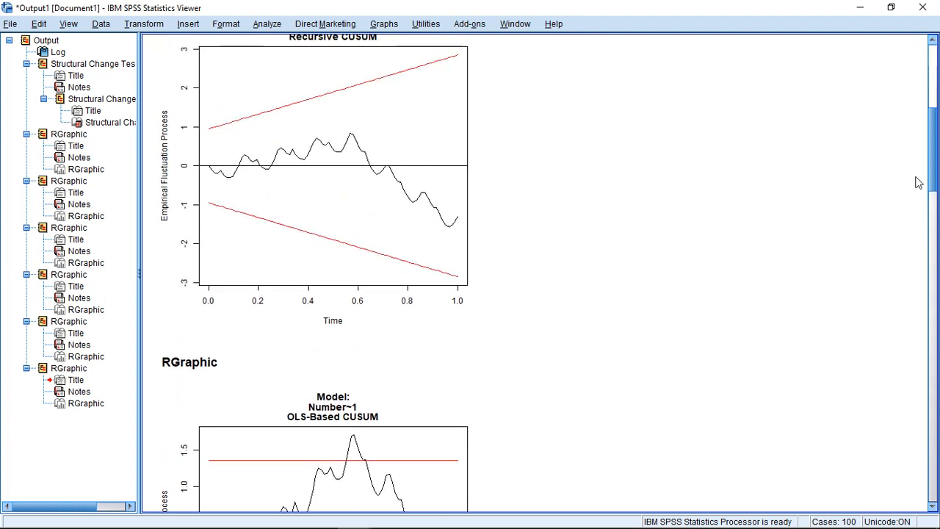
scroll("down", 3)
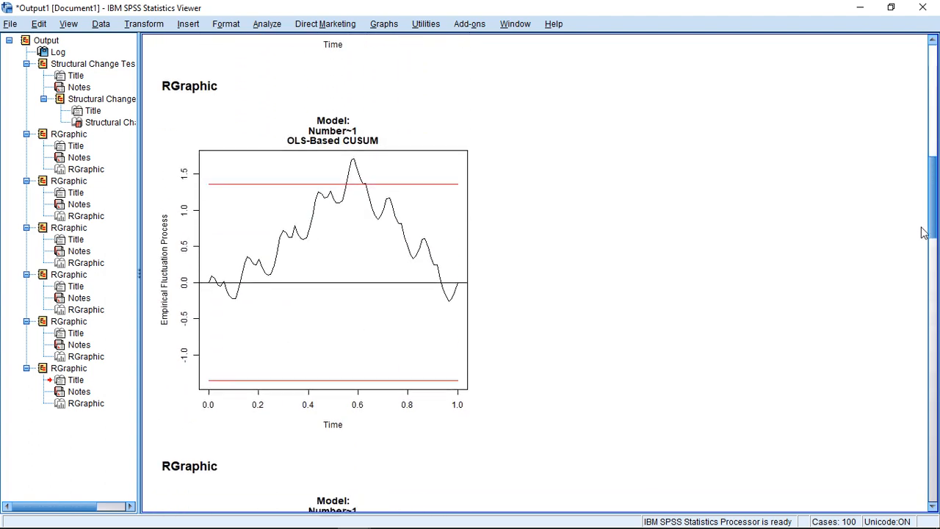
scroll("down", 3)
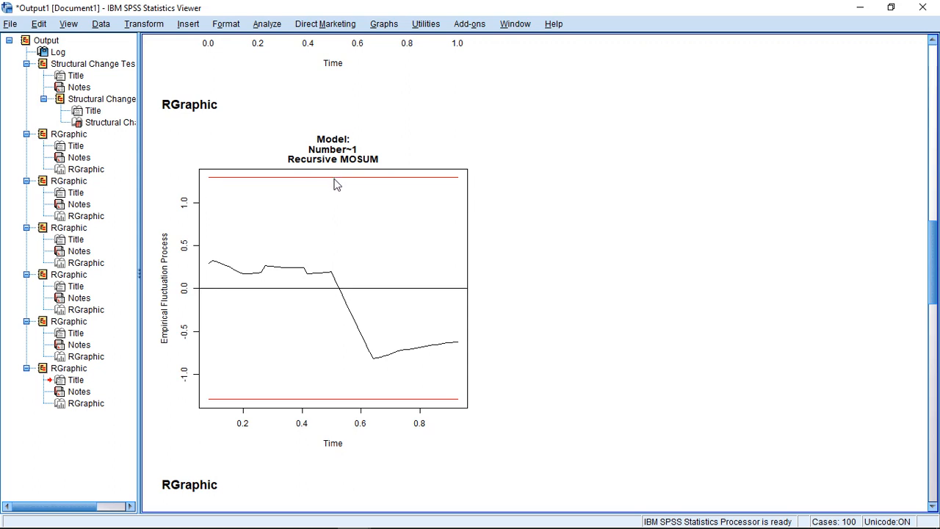
mouse_move(335, 181)
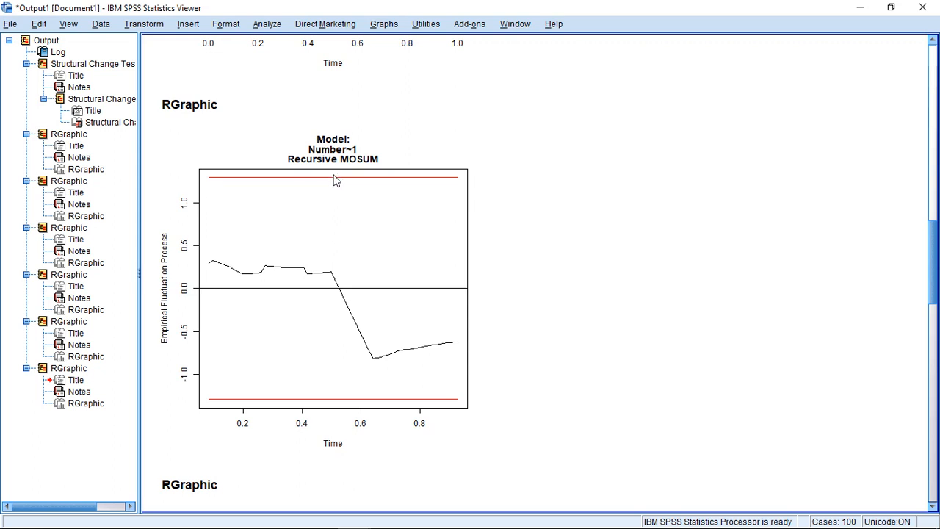
mouse_move(323, 391)
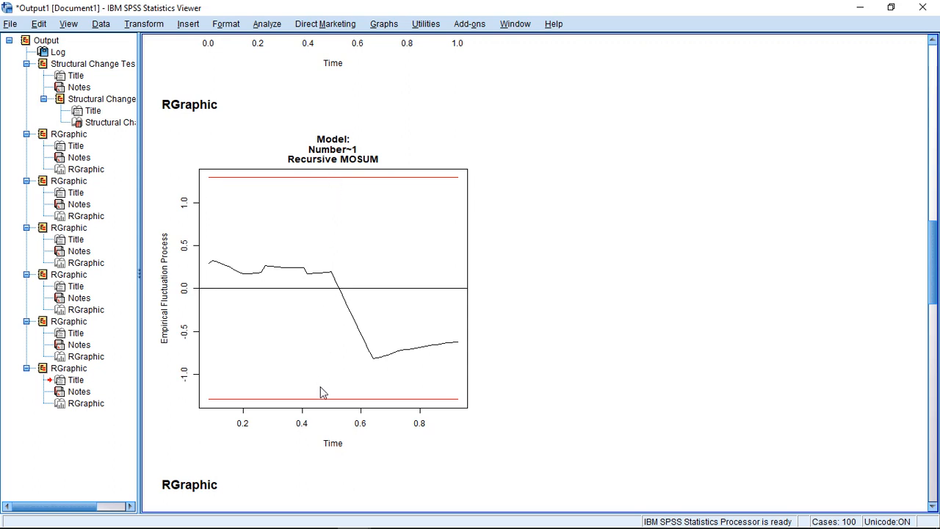
mouse_move(349, 317)
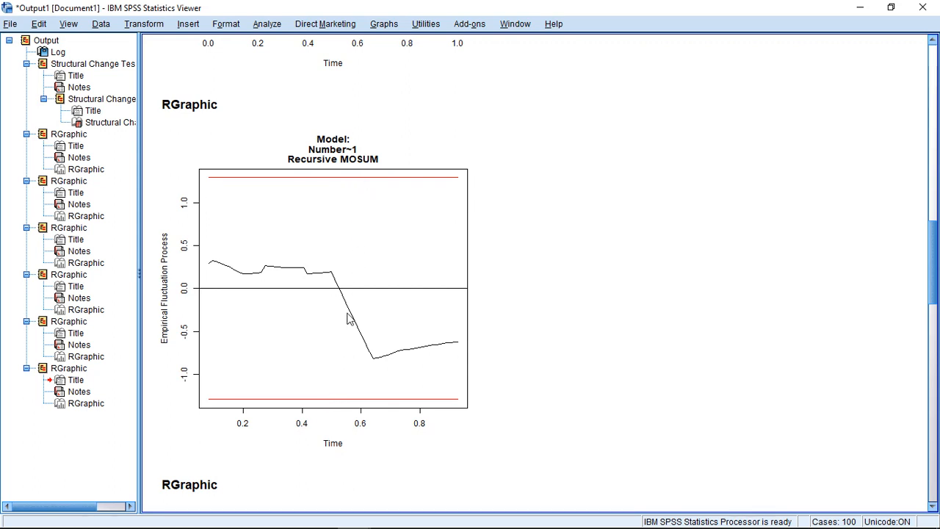
mouse_move(341, 285)
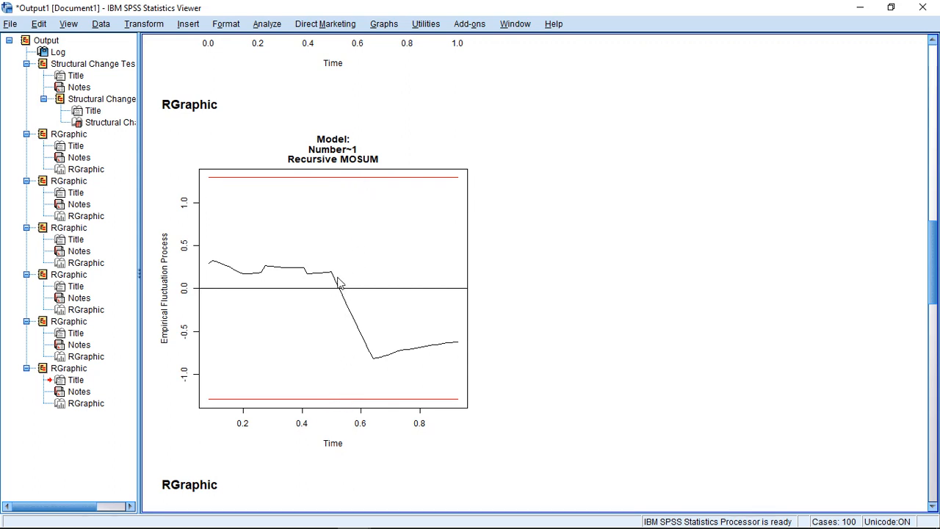
mouse_move(385, 381)
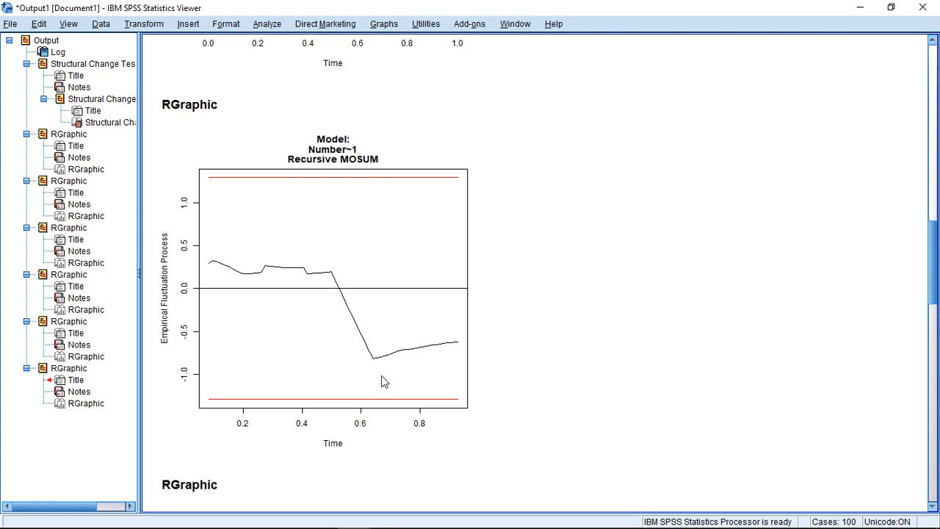
mouse_move(364, 343)
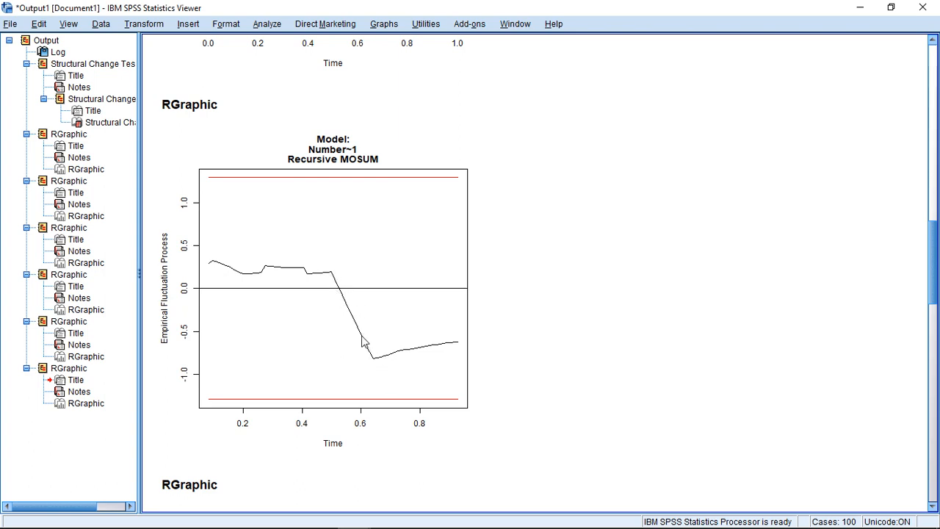
mouse_move(593, 291)
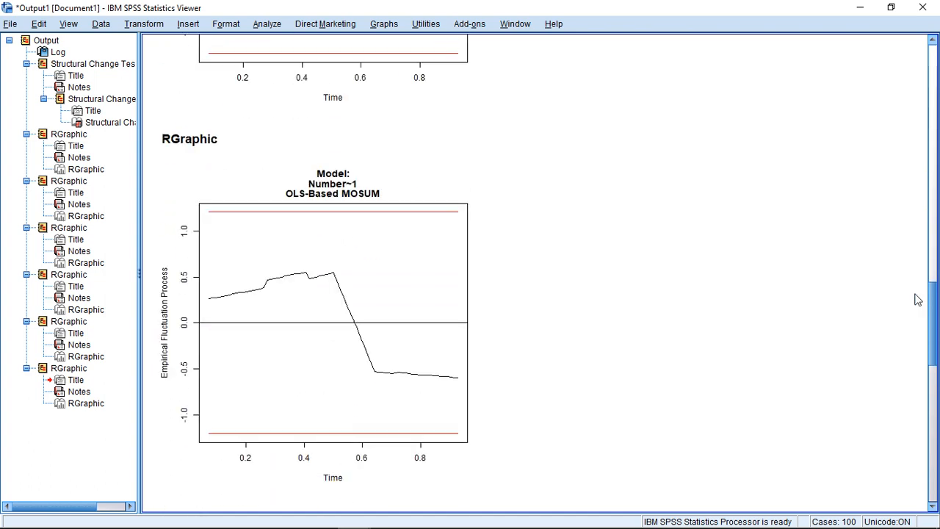
scroll("down", 3)
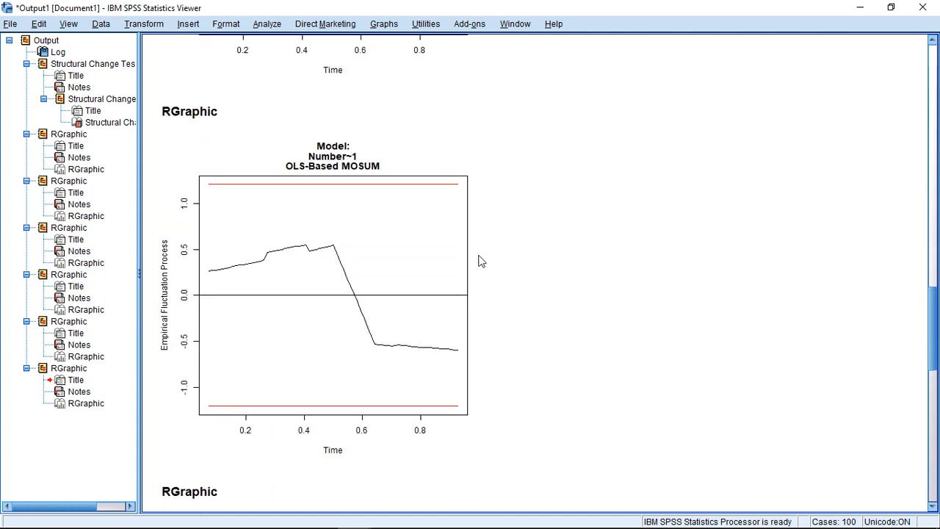
mouse_move(326, 253)
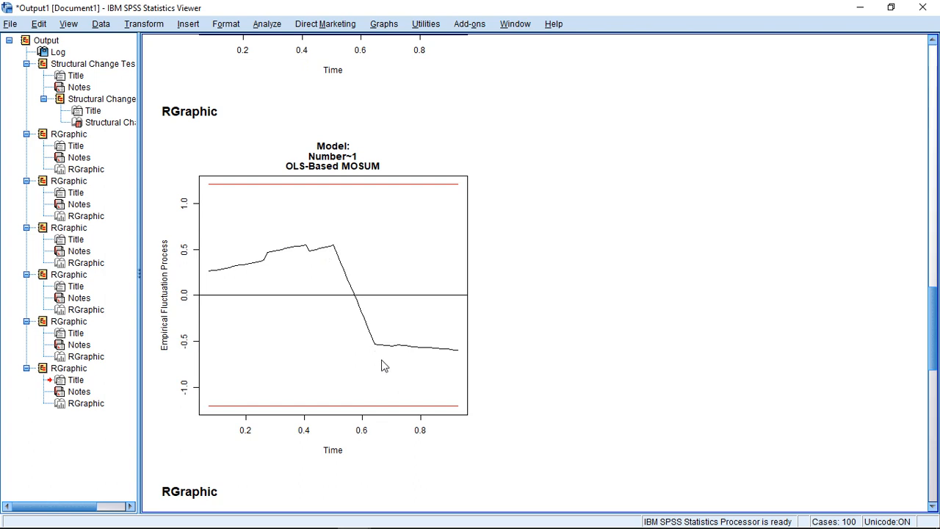
mouse_move(378, 355)
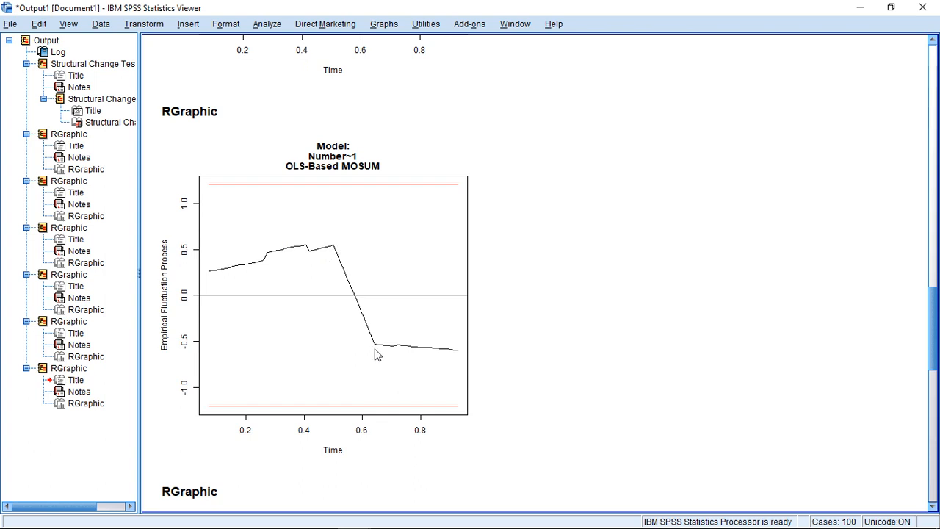
mouse_move(348, 191)
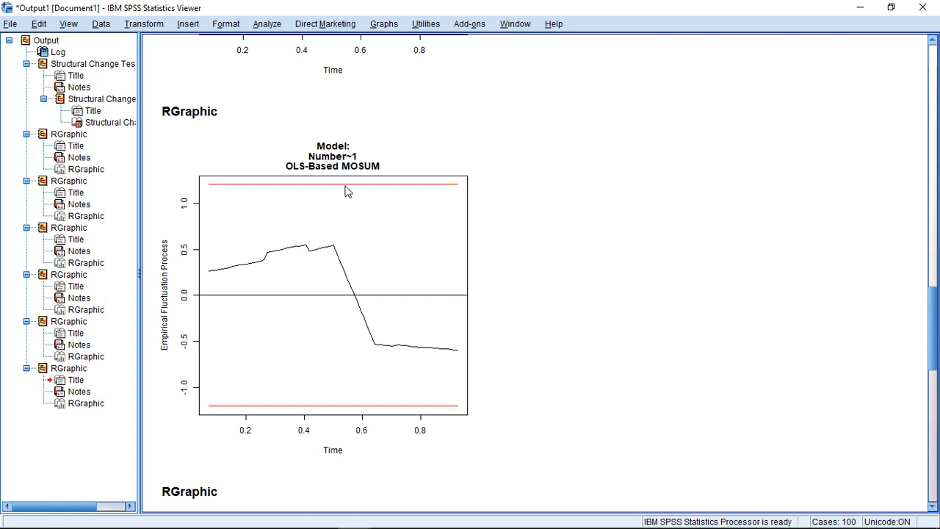
mouse_move(356, 394)
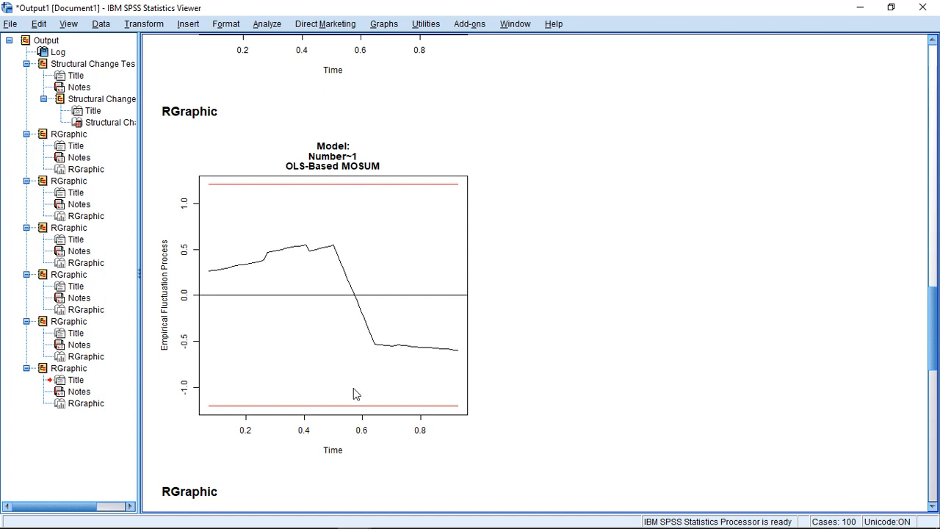
mouse_move(360, 238)
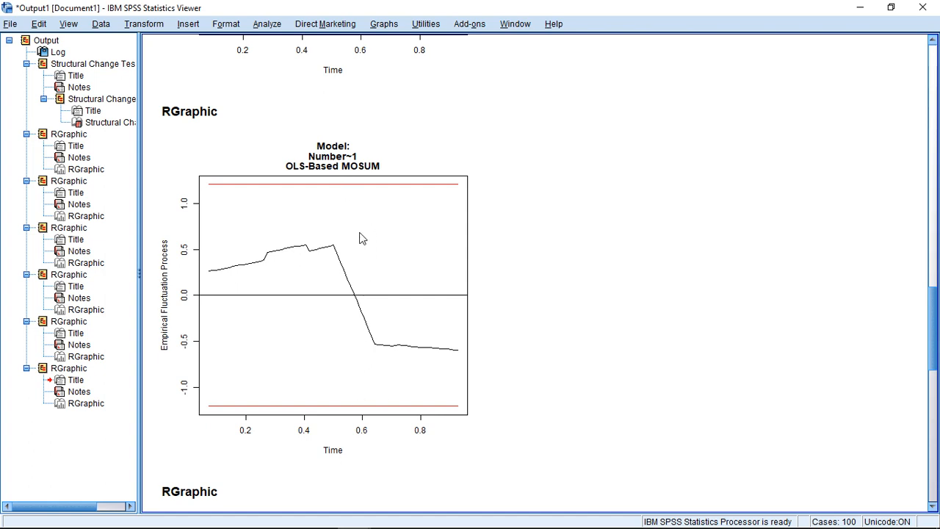
mouse_move(387, 347)
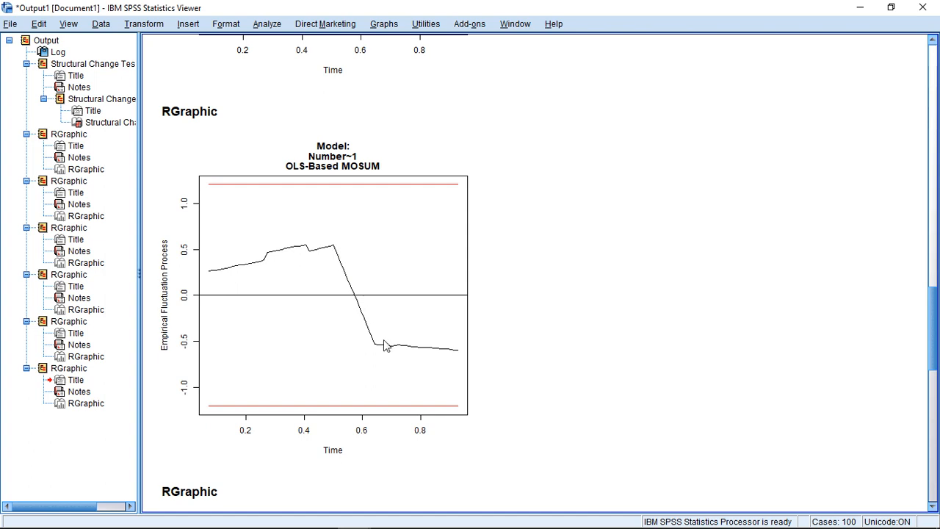
mouse_move(367, 314)
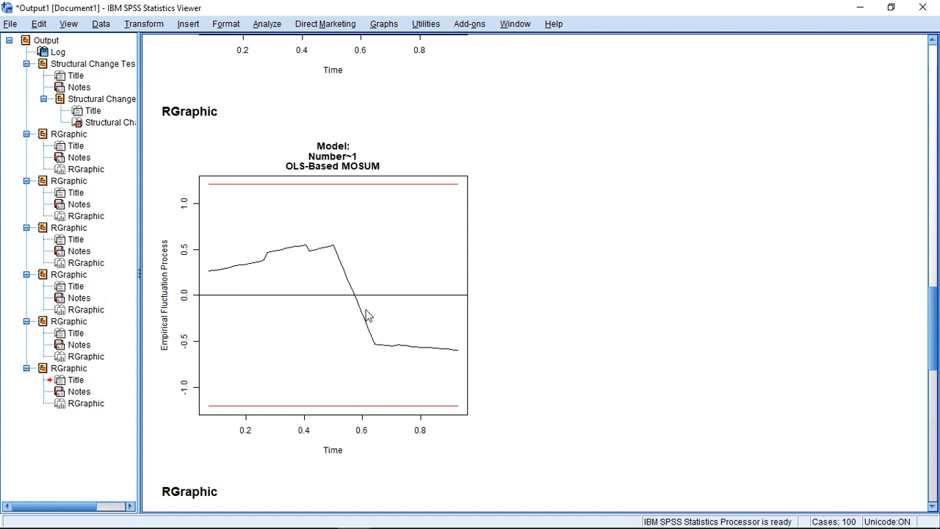
mouse_move(452, 353)
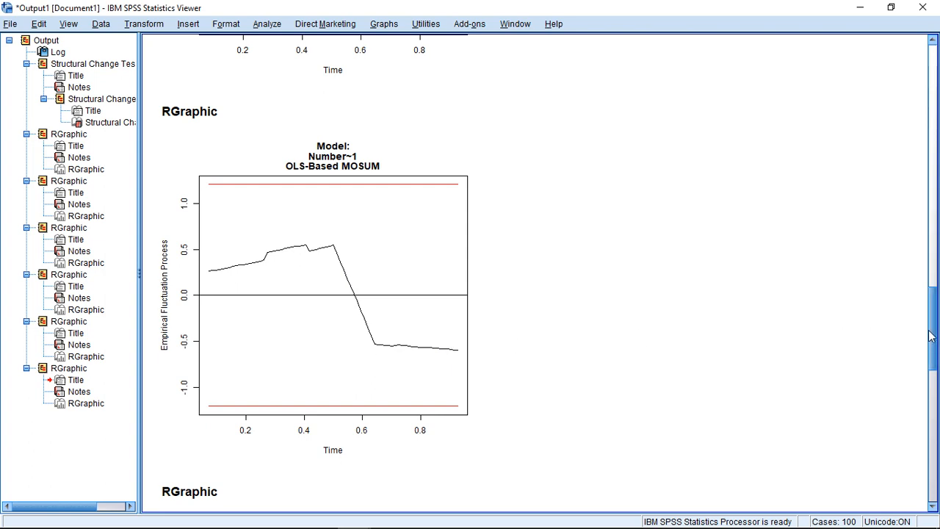
Scroll down to the Recursive Estimates plot crossing the upper boundary near 1.6.
scroll("down", 3)
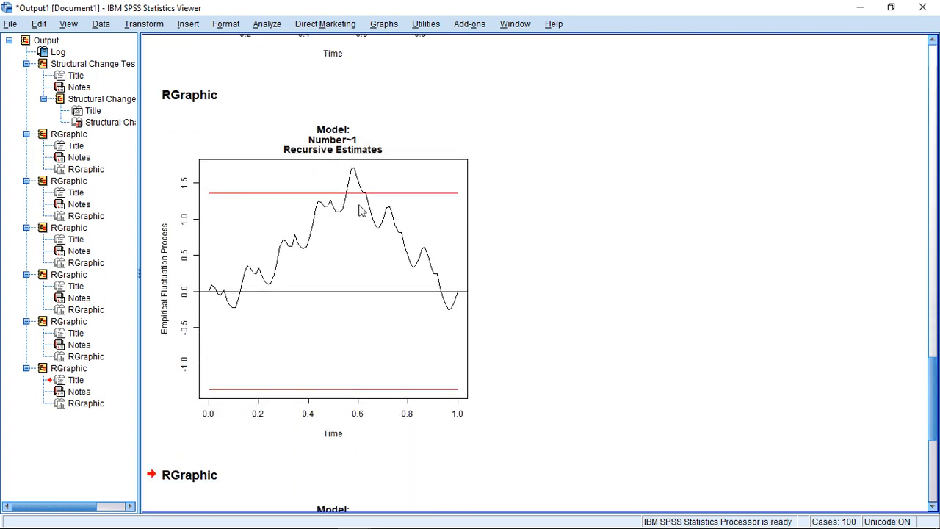
mouse_move(224, 317)
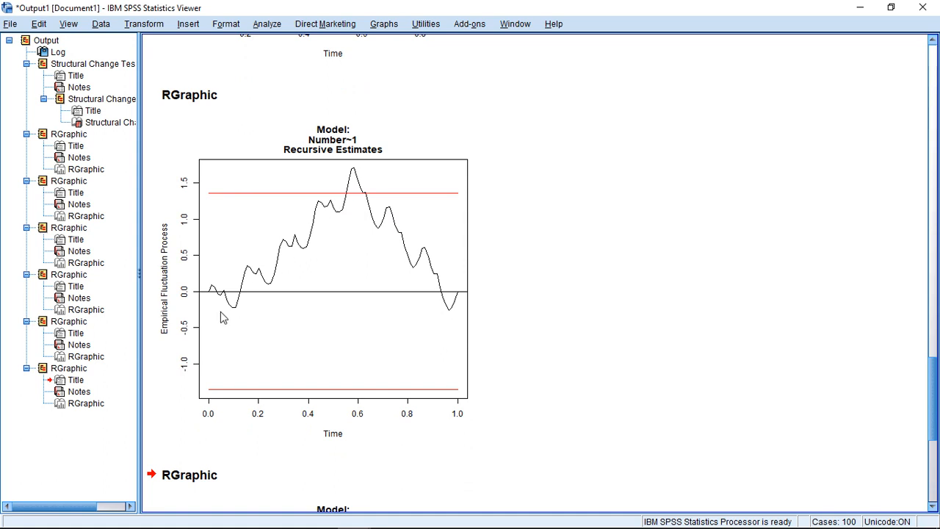
mouse_move(366, 204)
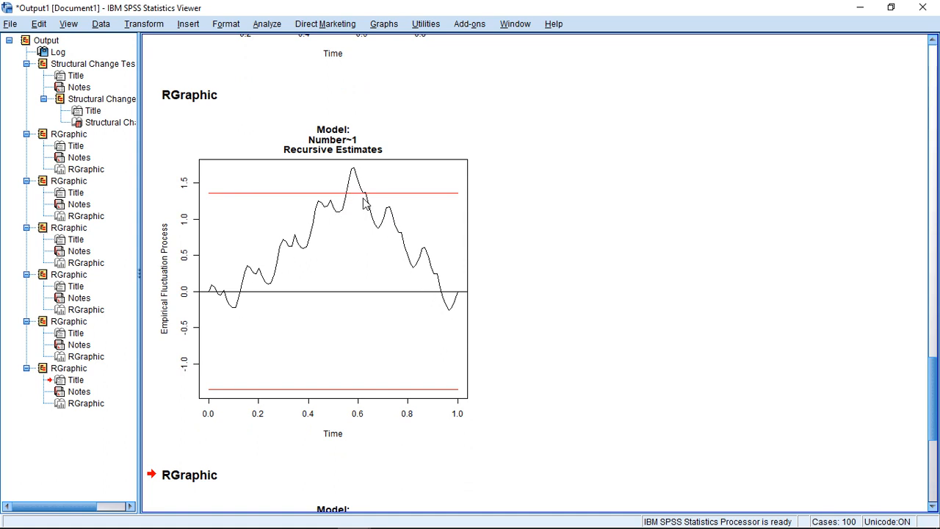
mouse_move(375, 194)
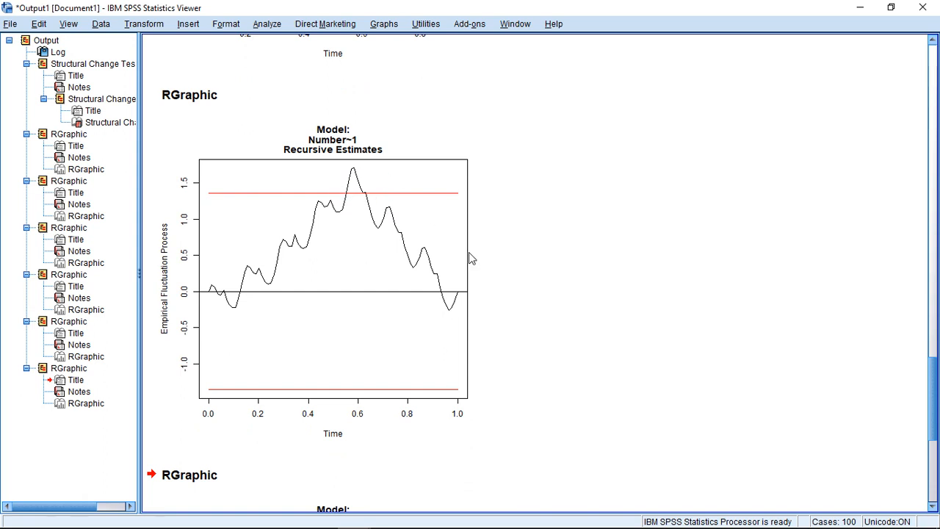
mouse_move(352, 193)
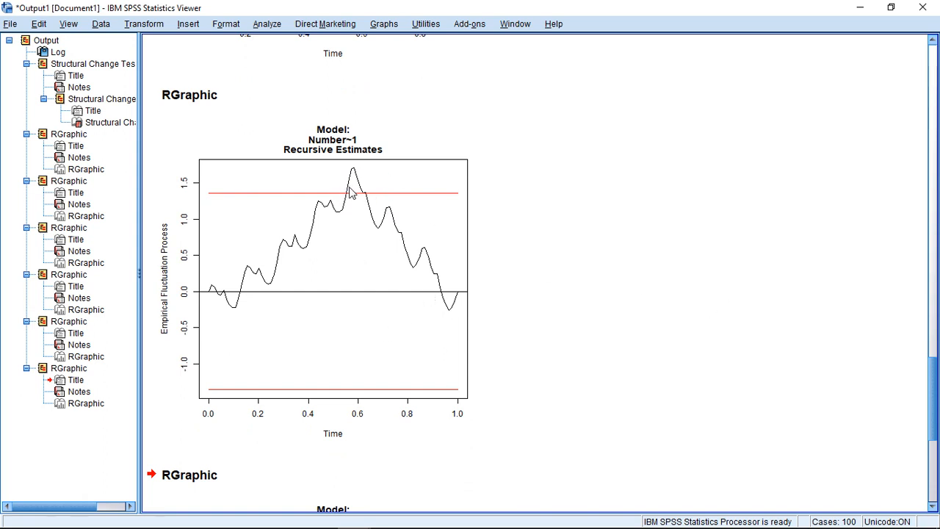
Scroll down to the Moving Estimates fluctuation plot.
scroll("down", 3)
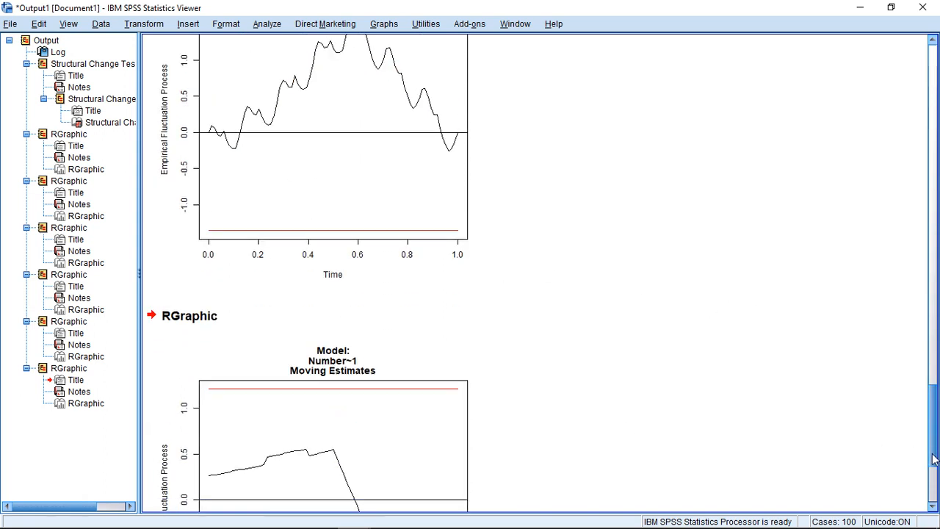
scroll("down", 3)
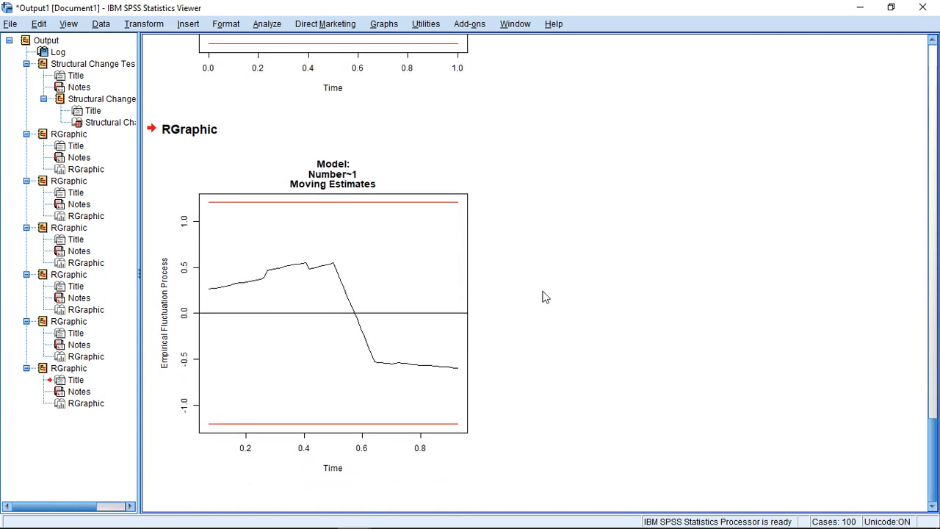
mouse_move(355, 265)
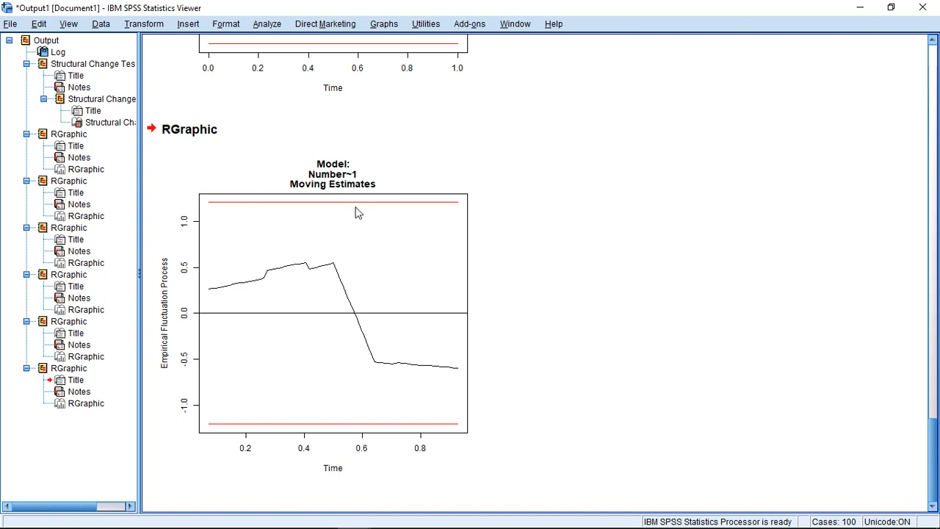
mouse_move(338, 270)
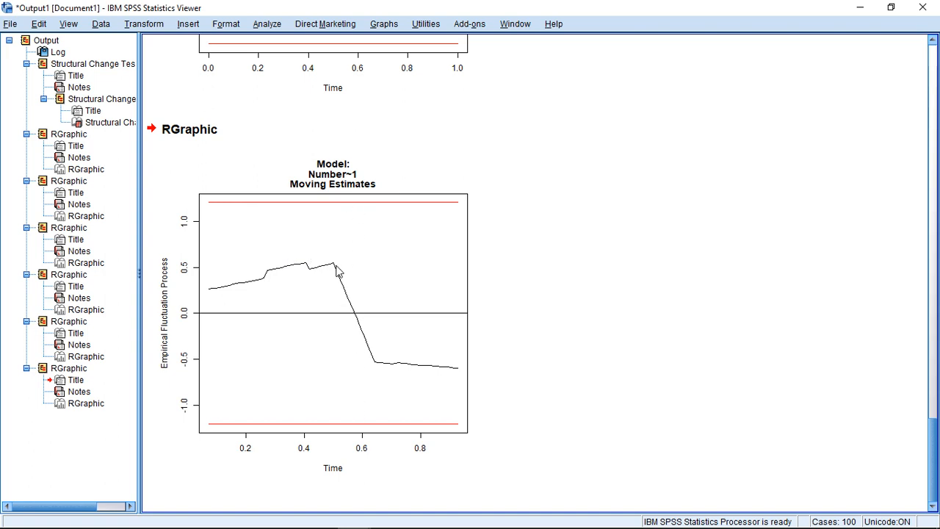
mouse_move(335, 275)
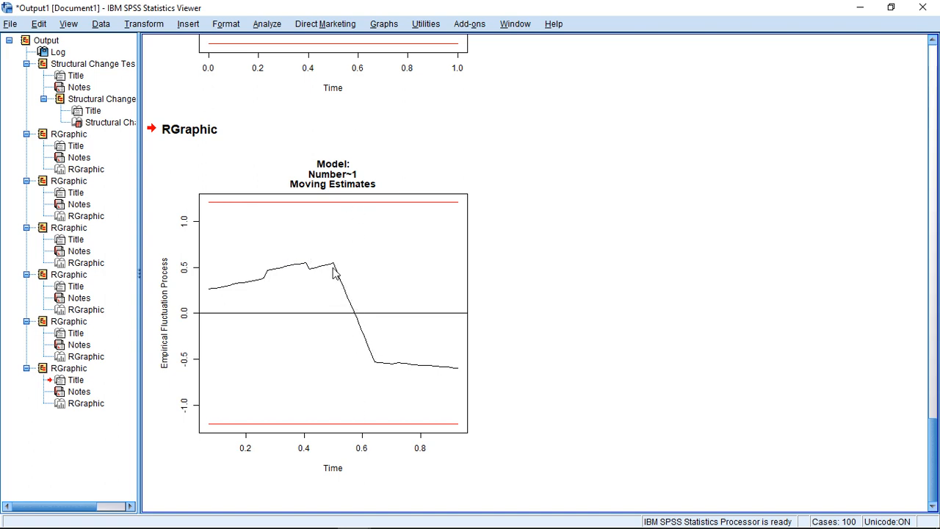
mouse_move(388, 349)
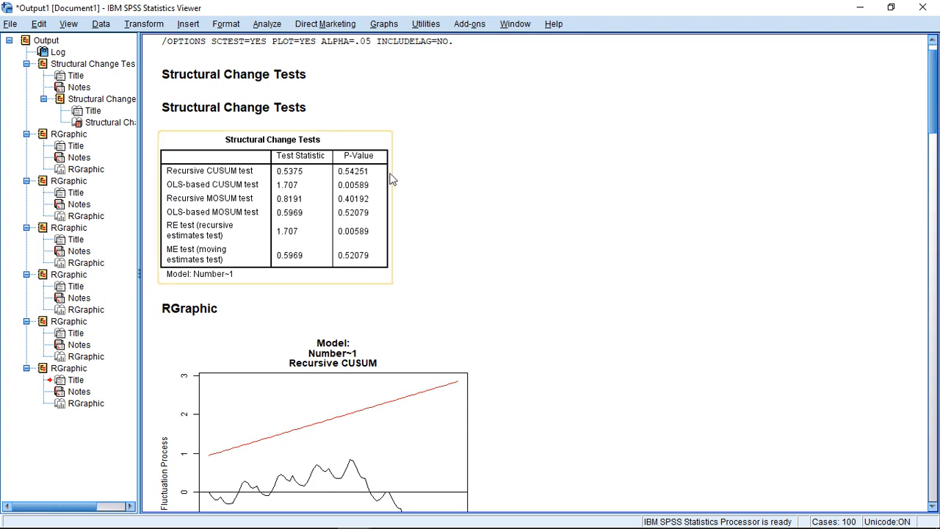
mouse_move(360, 223)
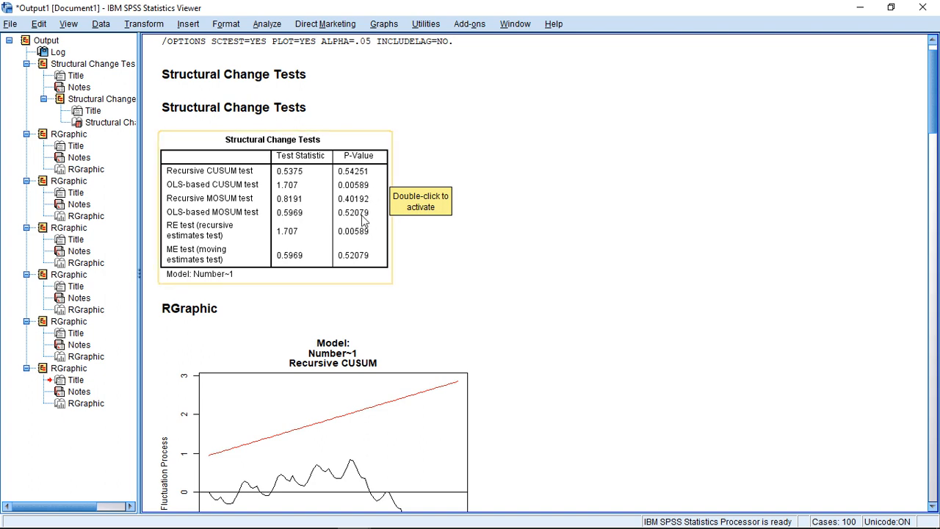
mouse_move(423, 241)
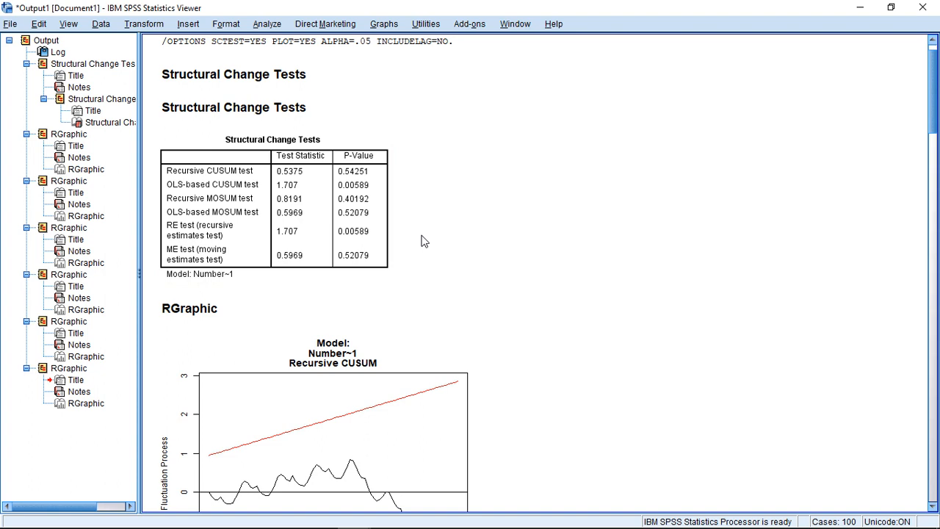
mouse_move(420, 238)
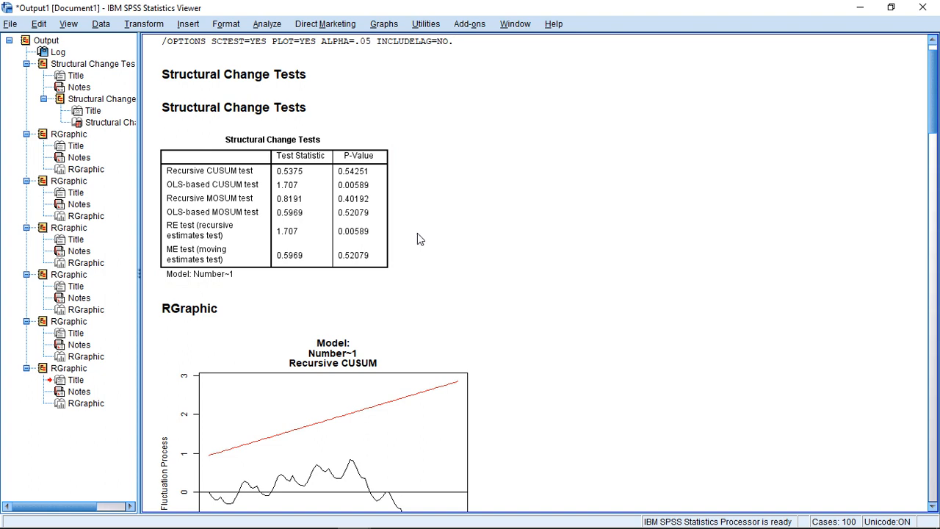
Return to the Structural Change Tests table of six statistics and p-values.
left_click(360, 232)
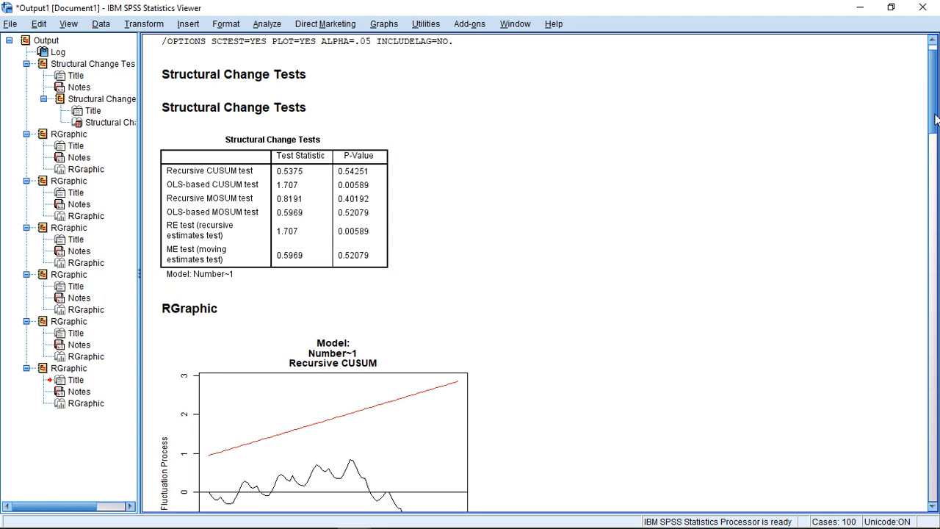
scroll("down", 3)
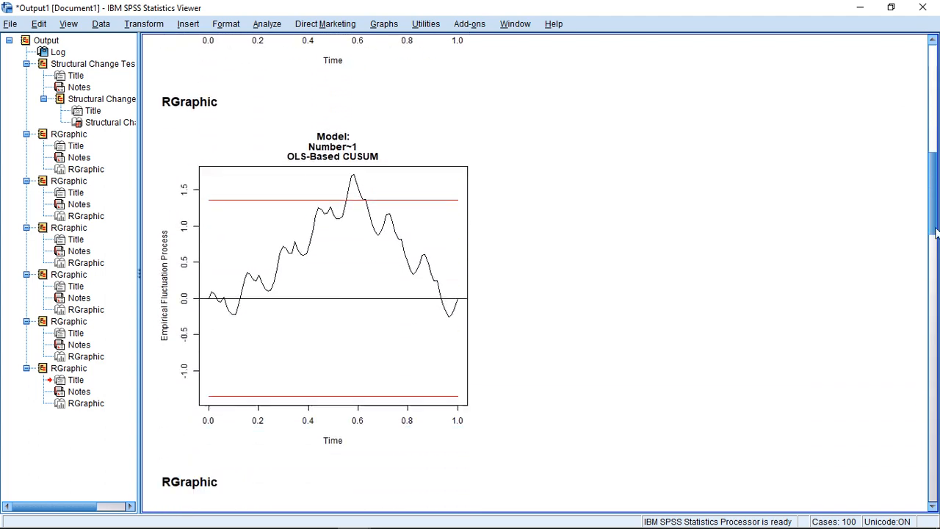
scroll("down", 3)
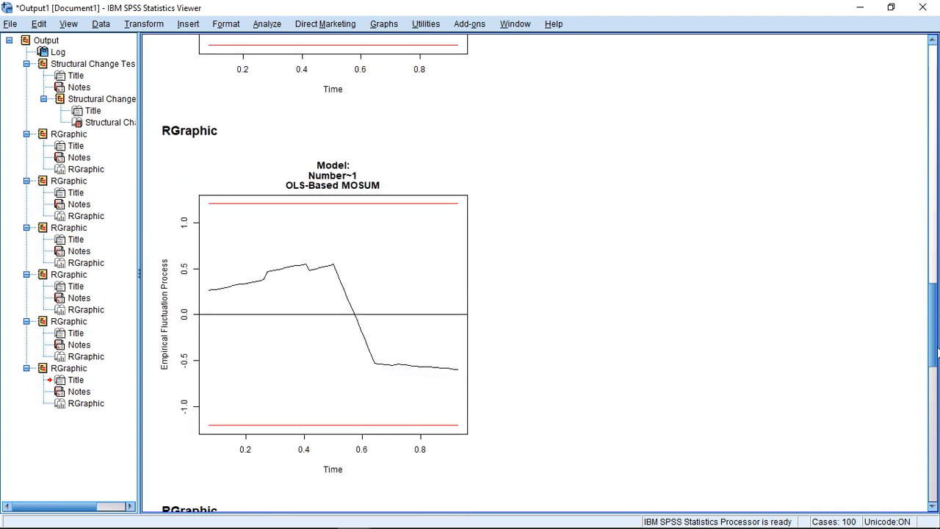
scroll("down", 3)
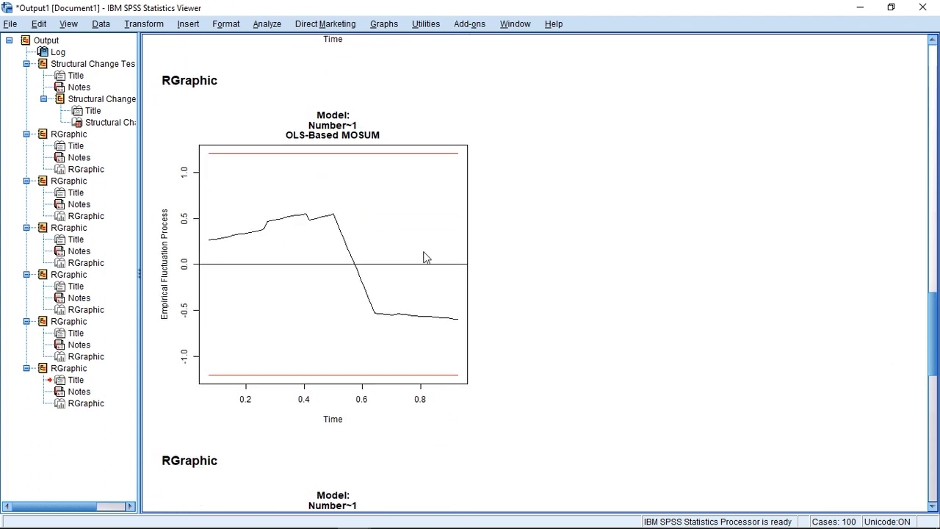
mouse_move(373, 310)
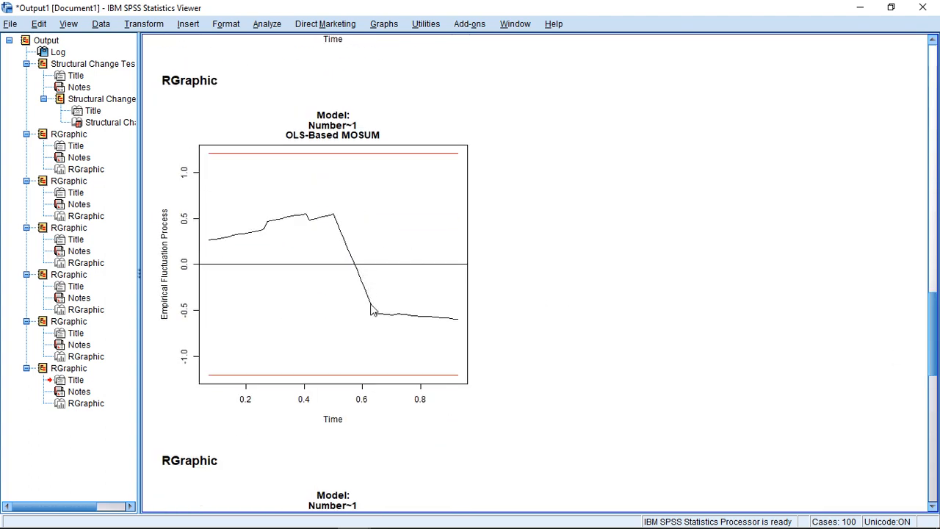
mouse_move(335, 221)
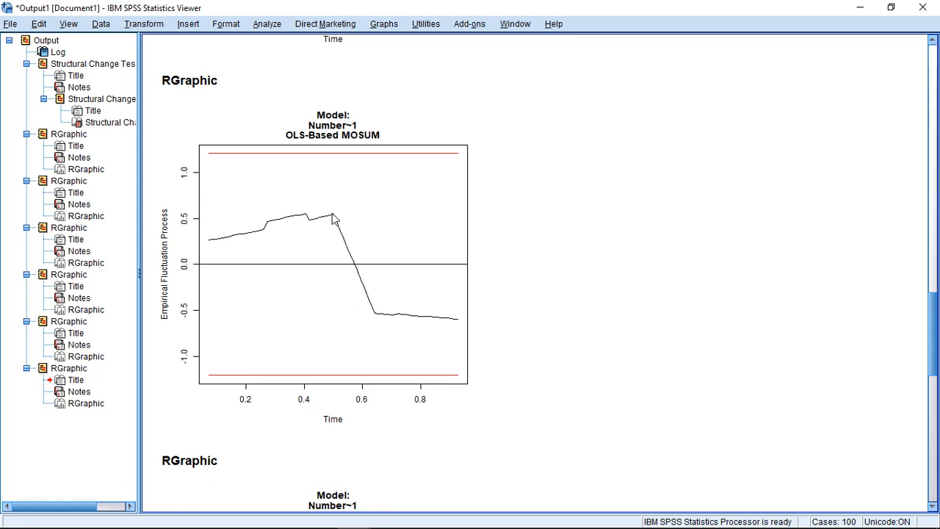
mouse_move(364, 384)
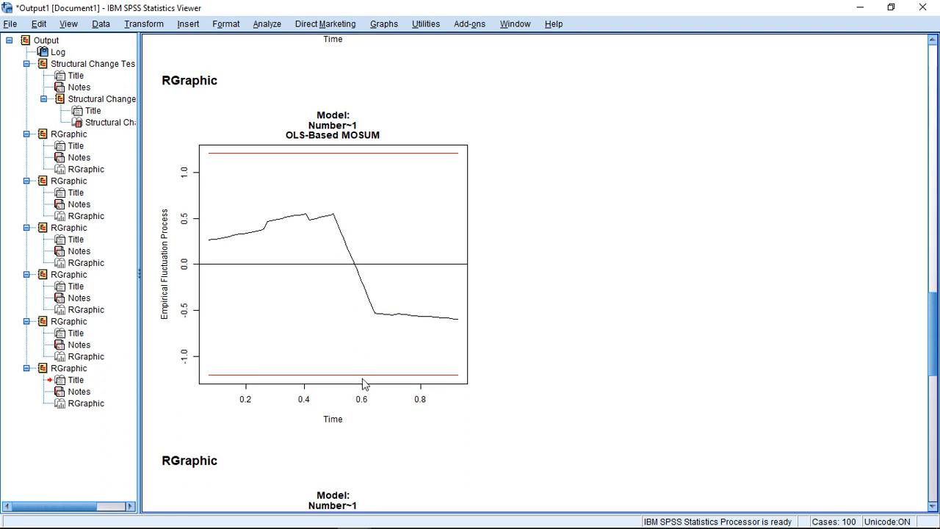
mouse_move(365, 394)
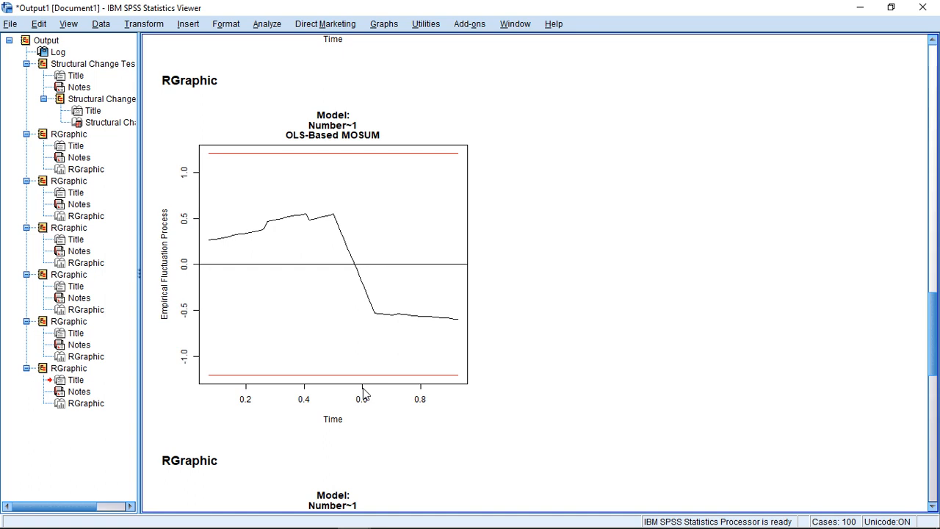
mouse_move(364, 314)
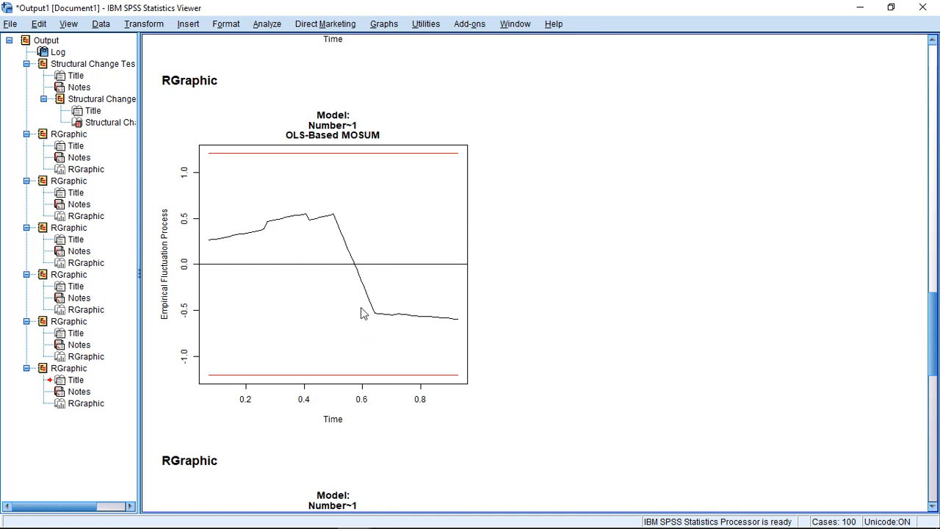
mouse_move(353, 267)
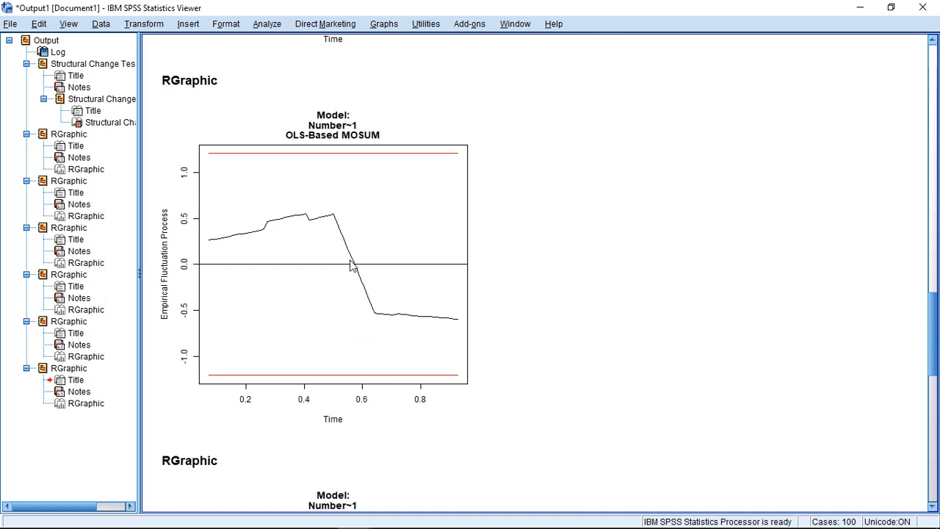
mouse_move(340, 232)
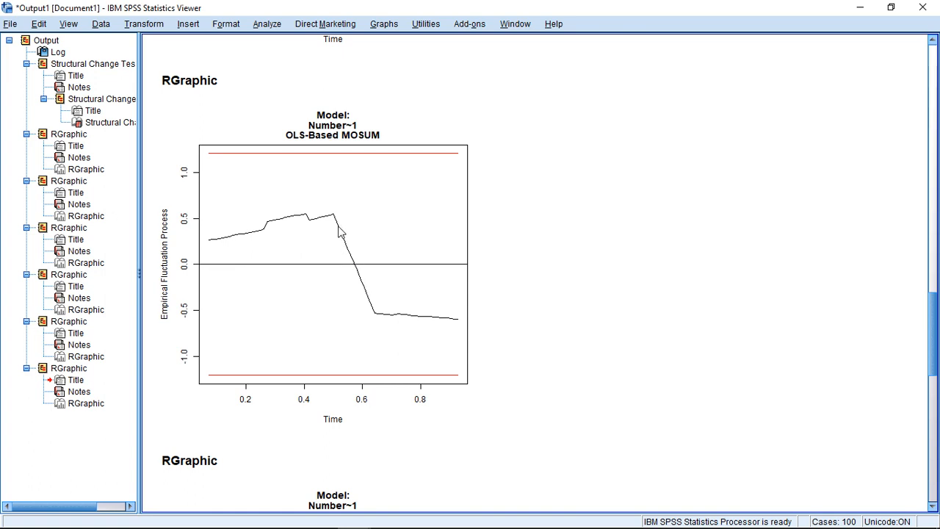
mouse_move(359, 291)
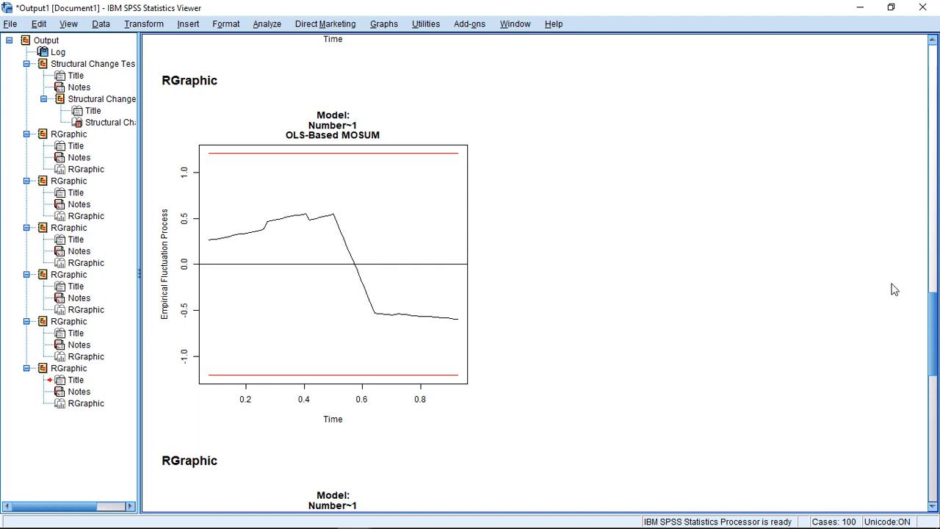
Select the Structural Change Tests heading and bring up the Analyze > Regression list.
scroll("down", 3)
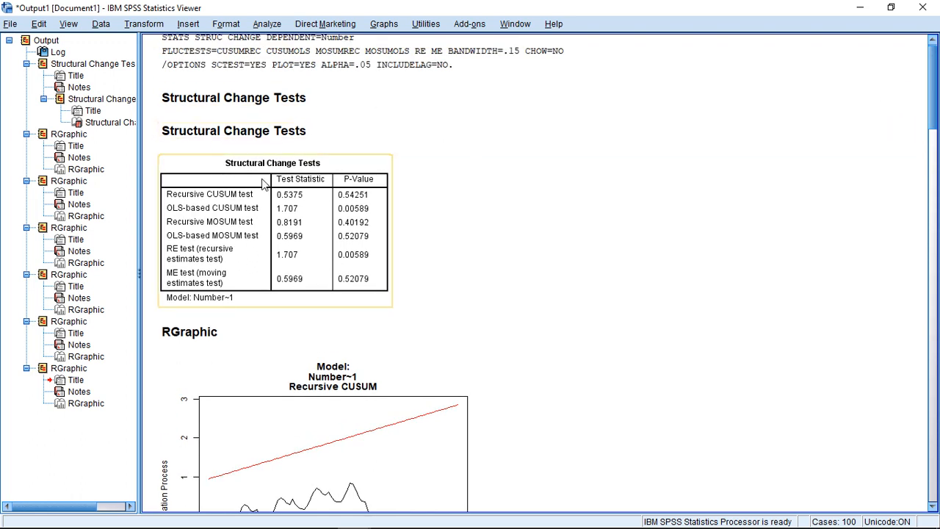
left_click(232, 97)
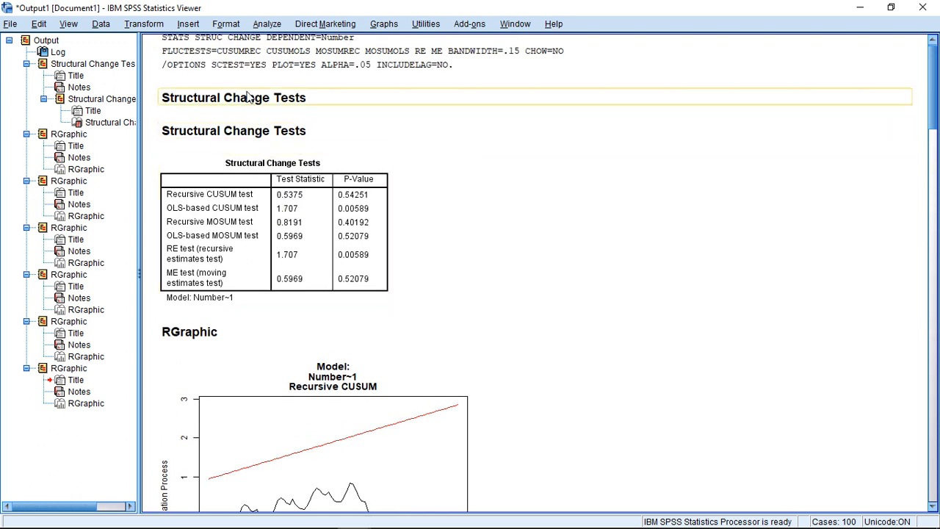
left_click(267, 24)
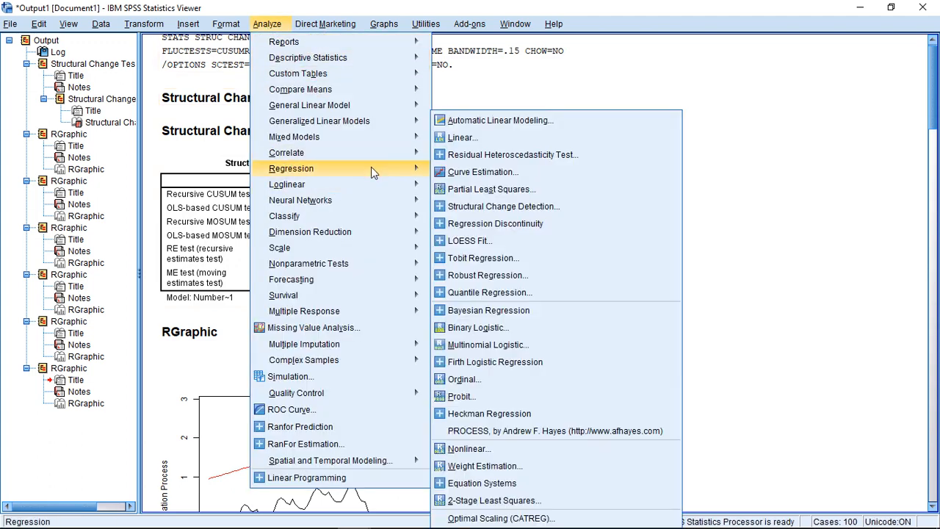
mouse_move(481, 258)
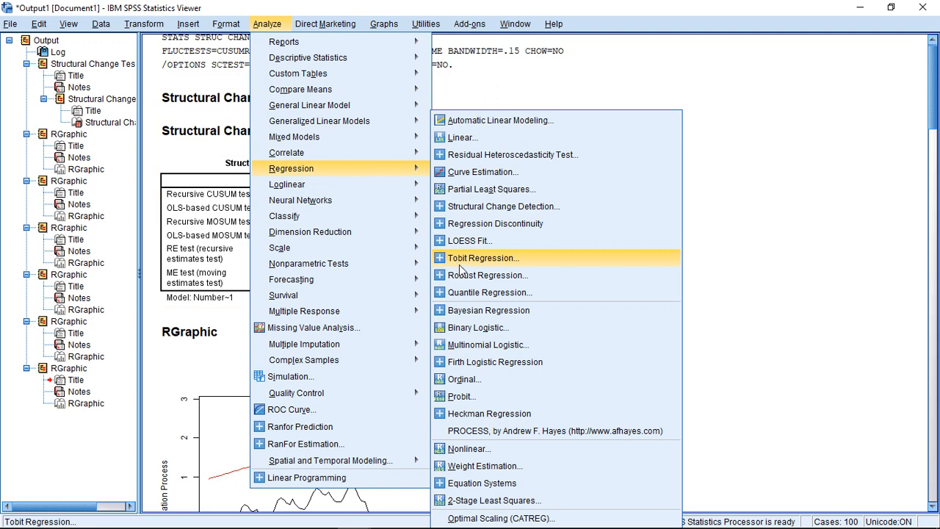
Run a sup-F Chow test from case 5 to 10 with all fluctuation tests off.
left_click(502, 206)
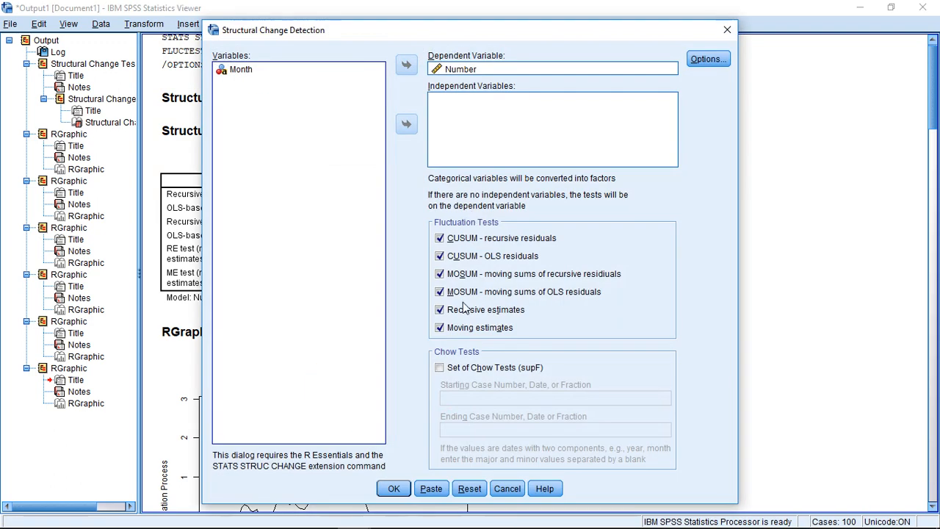
left_click(440, 238)
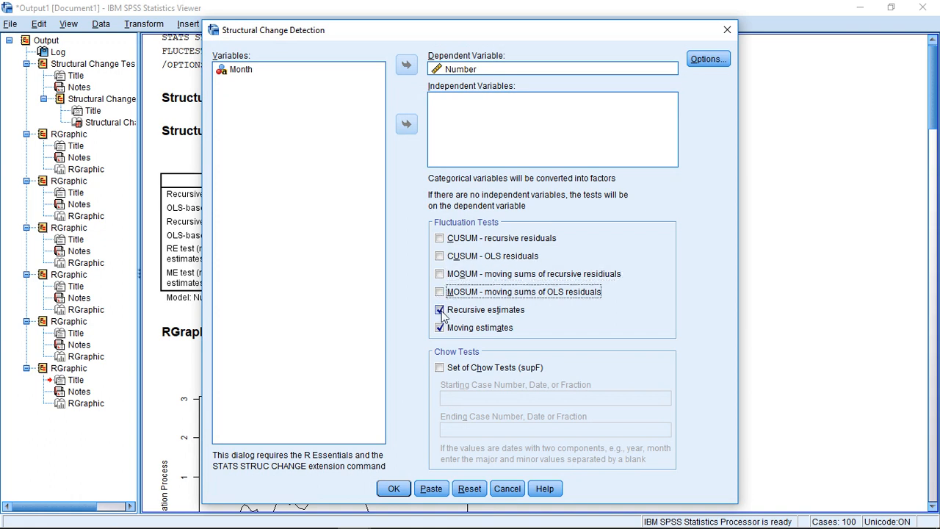
left_click(440, 367)
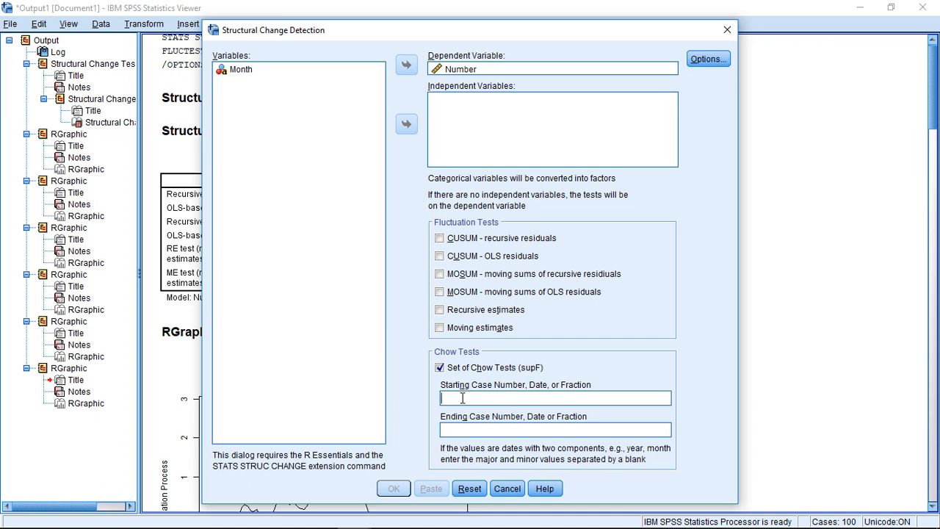
mouse_move(470, 396)
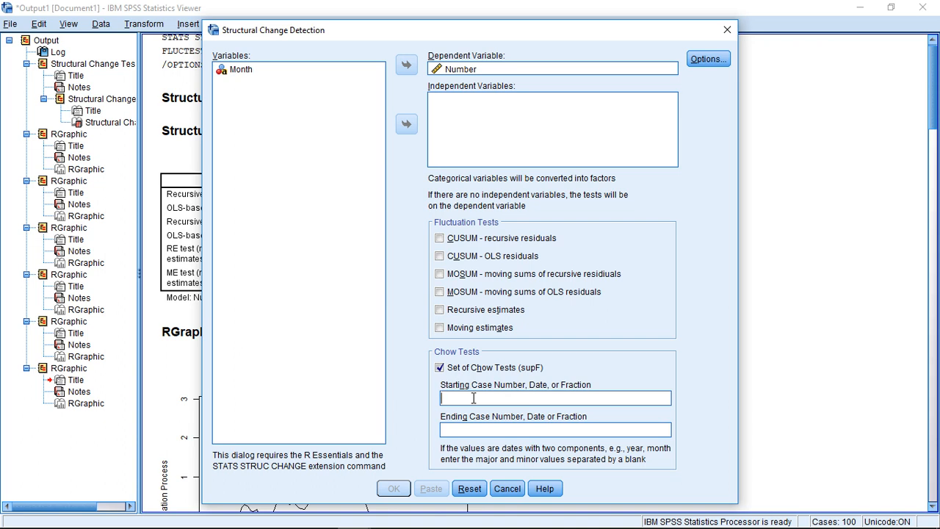
type("5")
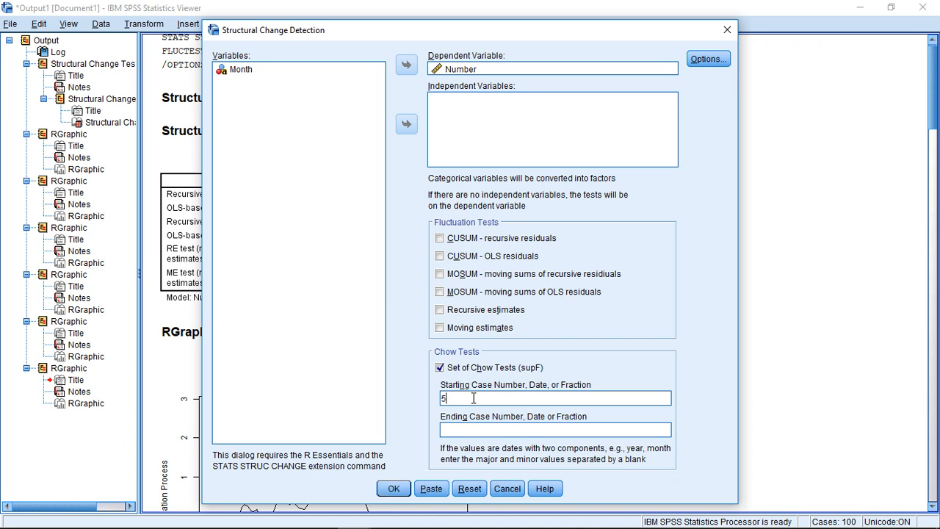
type("10")
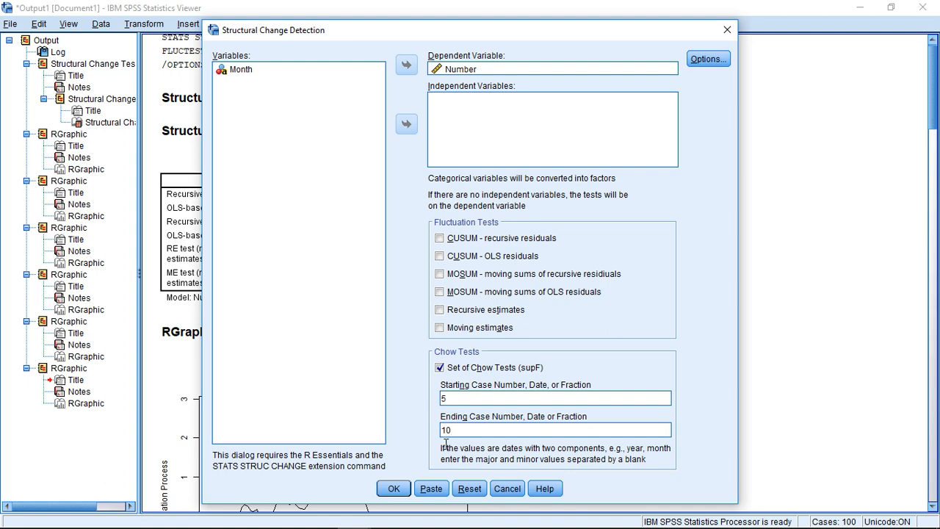
left_click(393, 488)
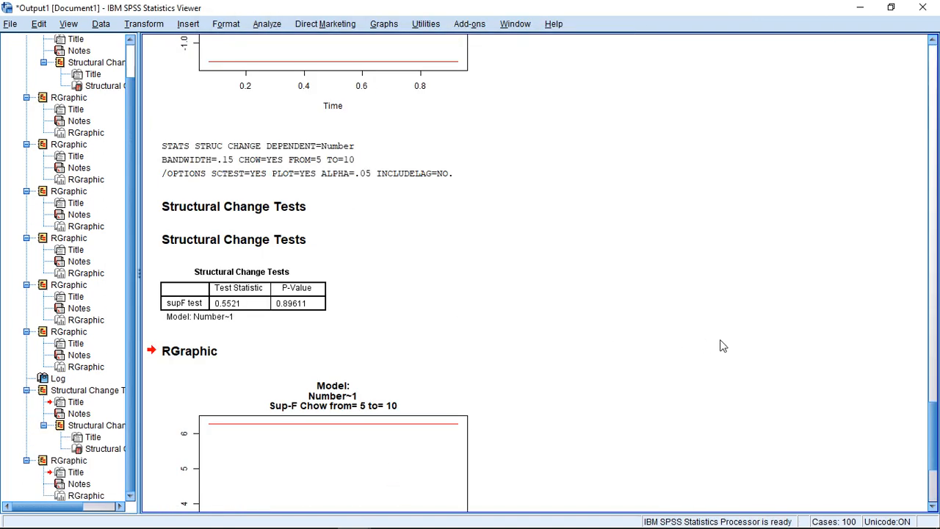
scroll("down", 3)
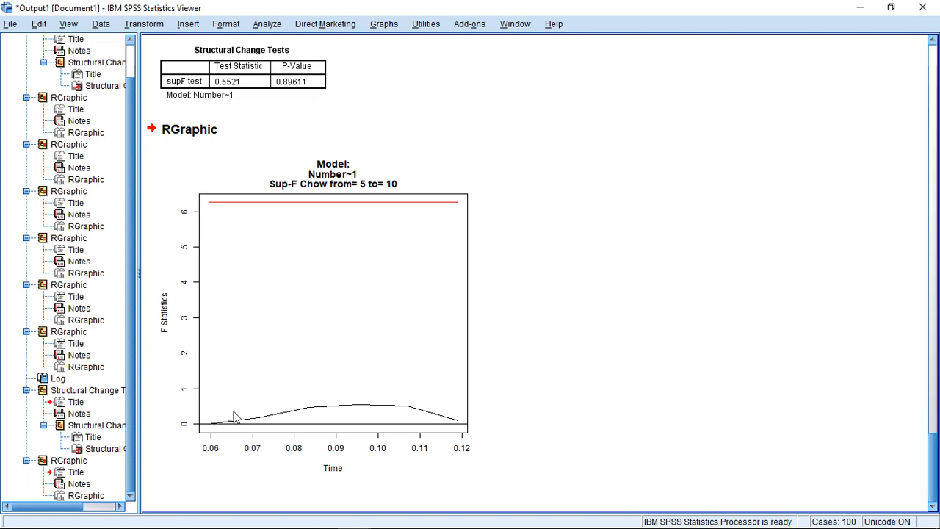
mouse_move(352, 400)
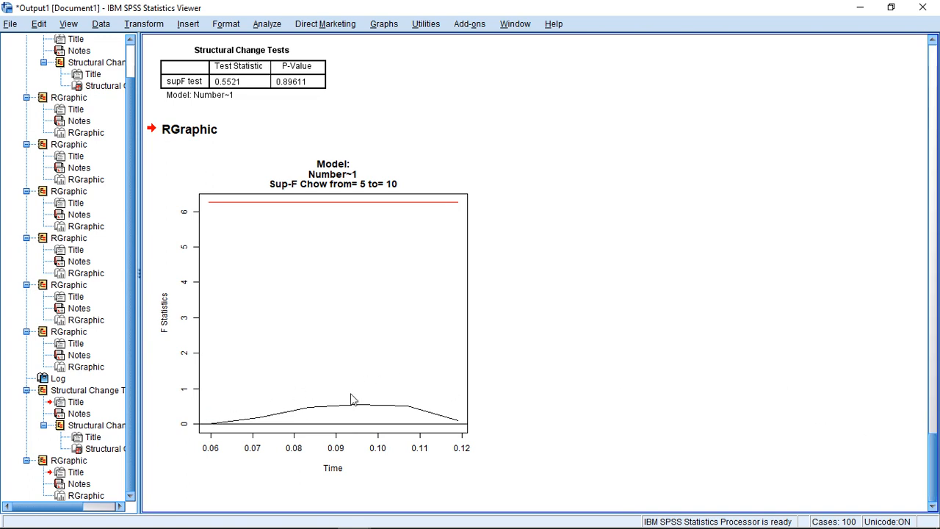
mouse_move(305, 246)
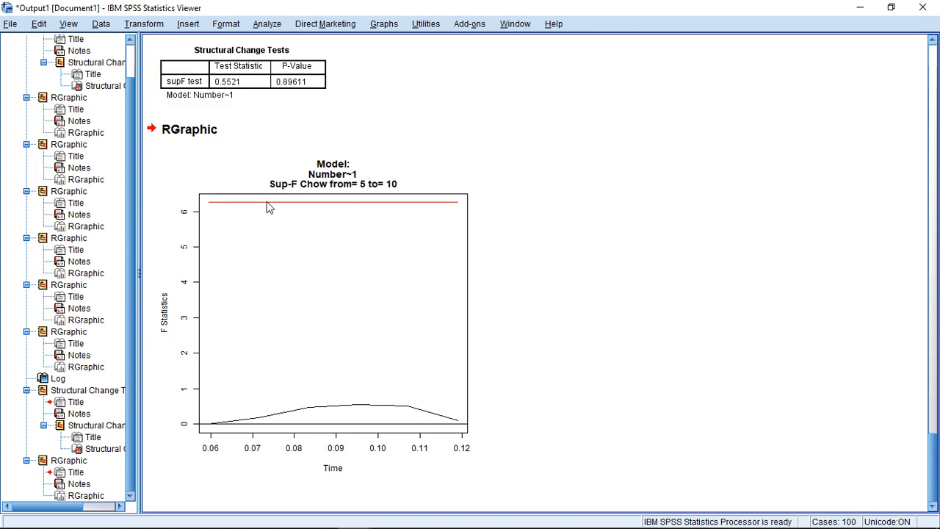
mouse_move(374, 208)
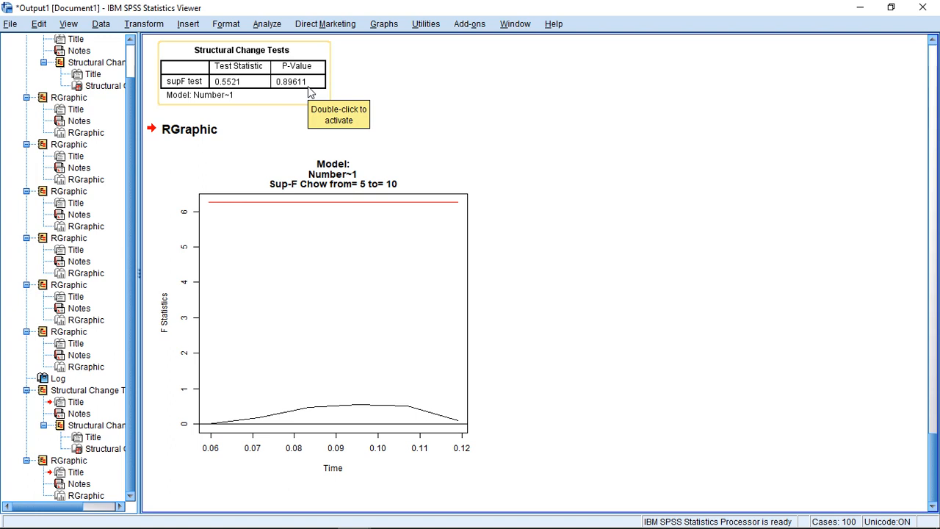
mouse_move(361, 185)
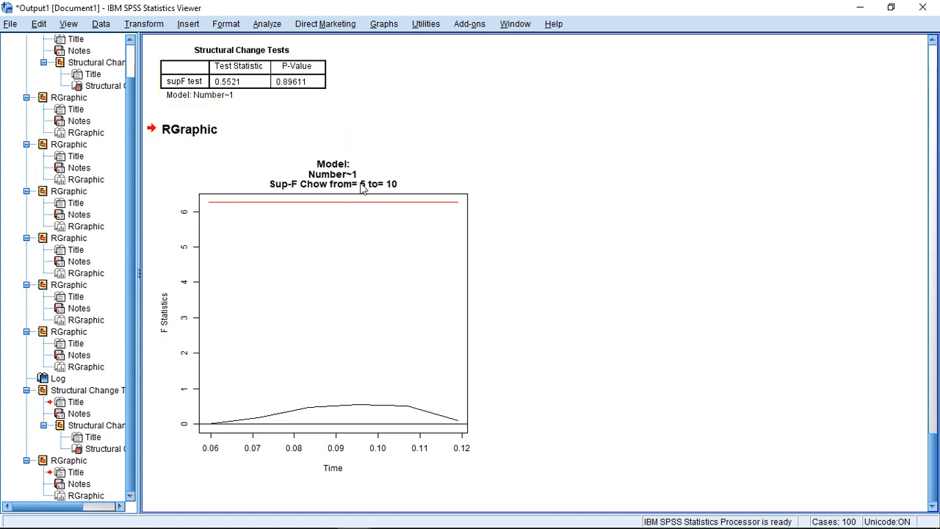
mouse_move(390, 190)
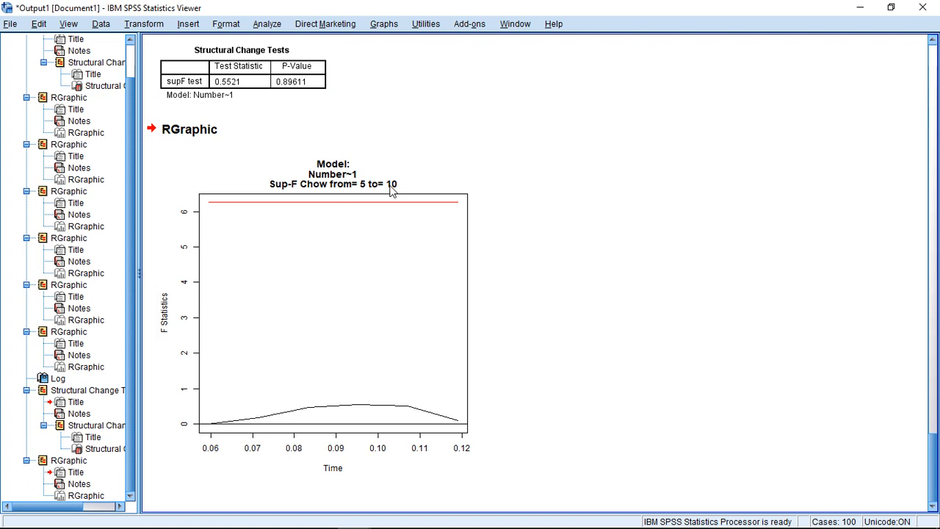
mouse_move(390, 118)
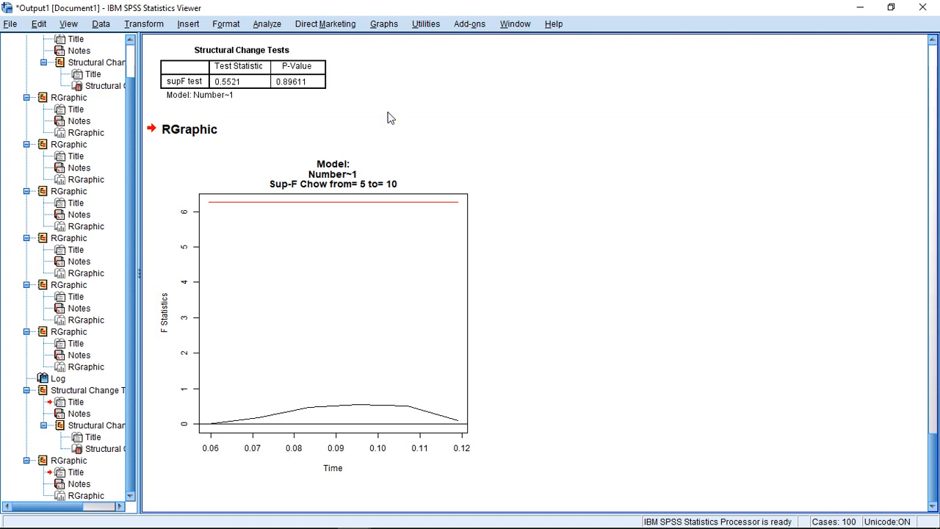
mouse_move(322, 41)
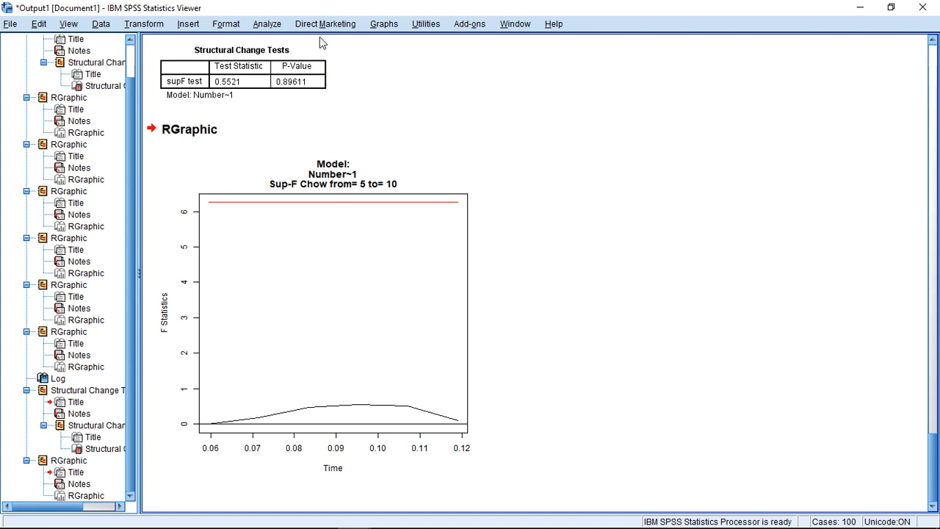
Run the sup-F Chow test with Ending Case Number 48 via Structural Change Detection.
left_click(267, 23)
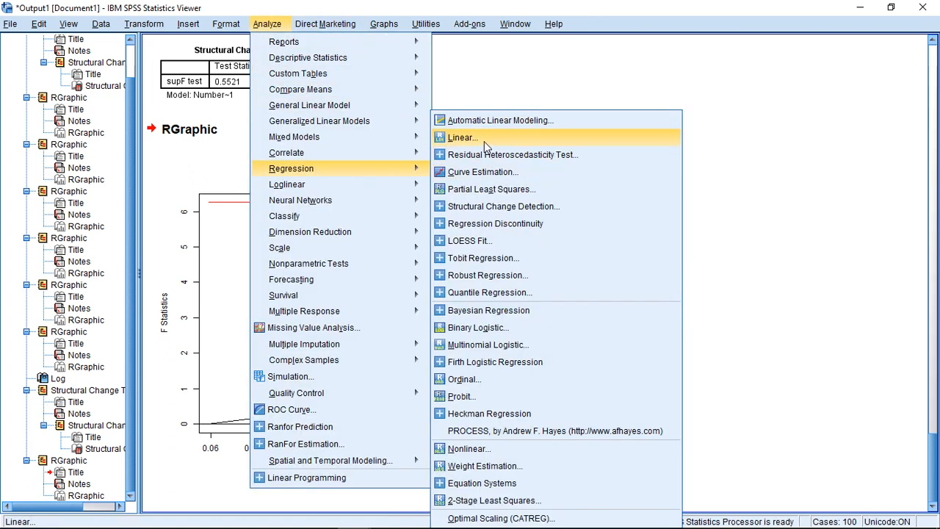
mouse_move(495, 223)
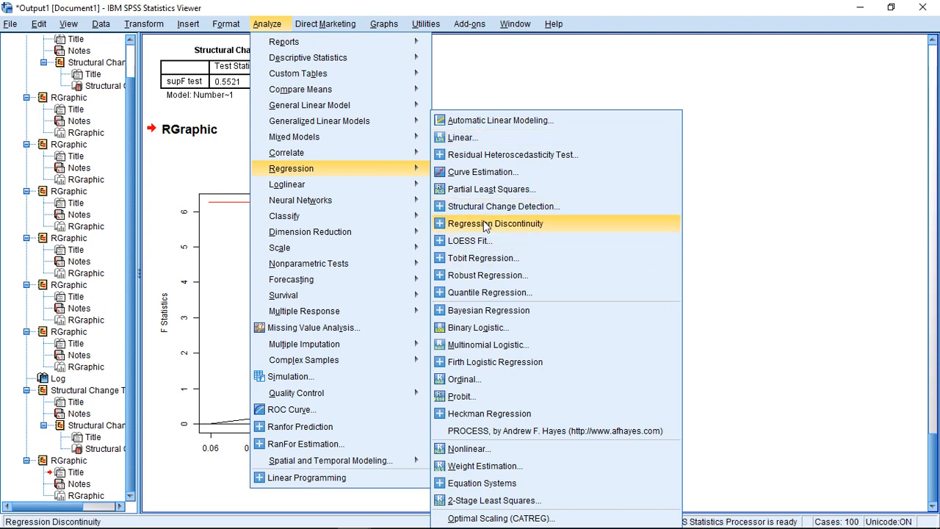
left_click(502, 205)
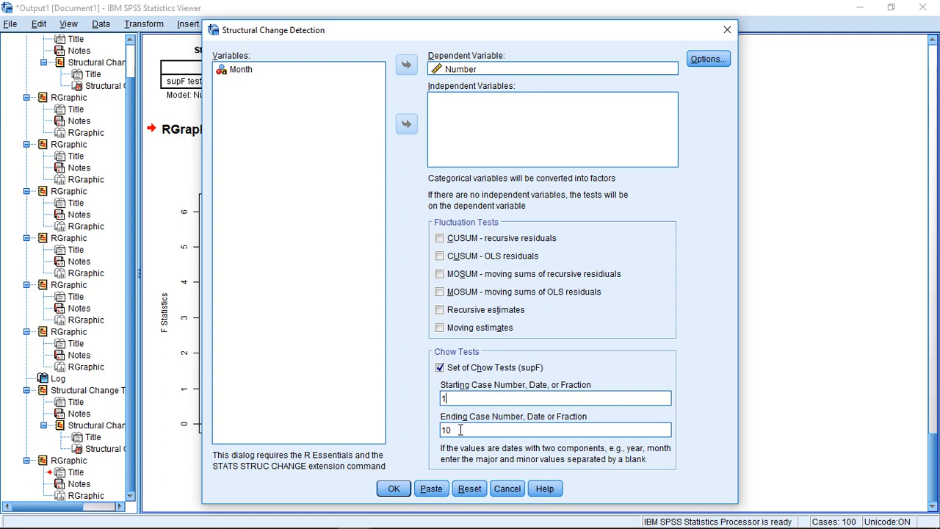
type("48")
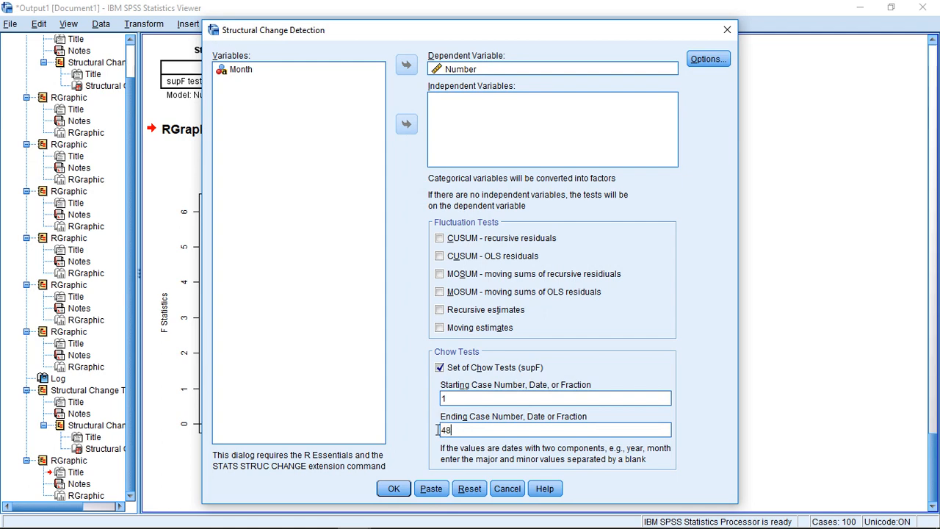
left_click(393, 488)
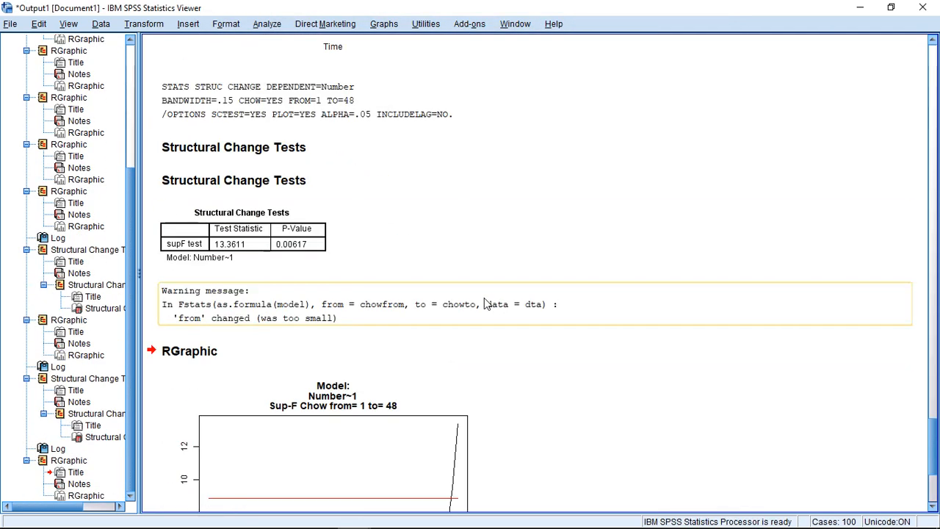
left_click(484, 304)
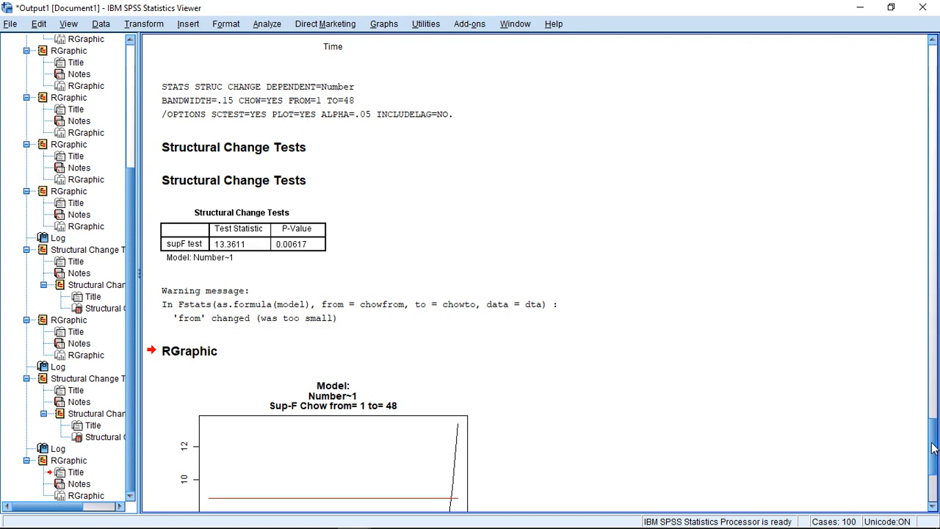
scroll("down", 3)
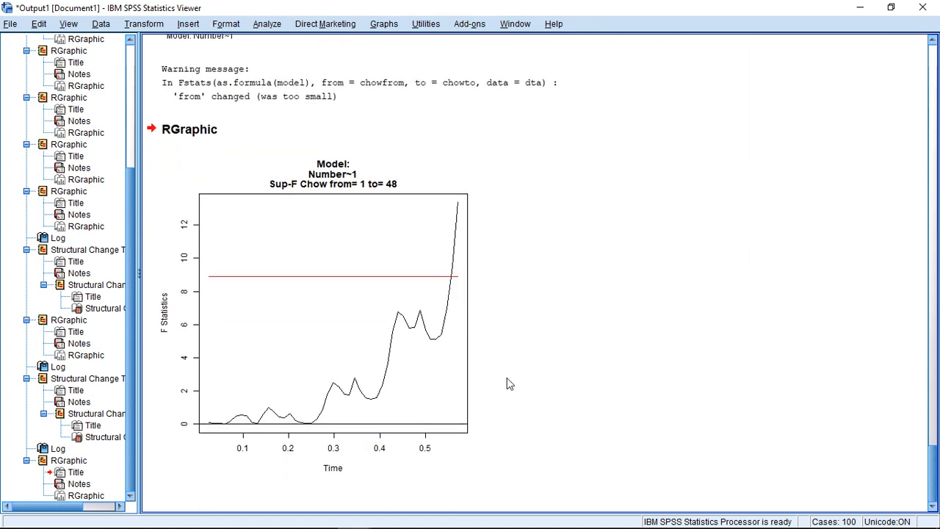
mouse_move(455, 256)
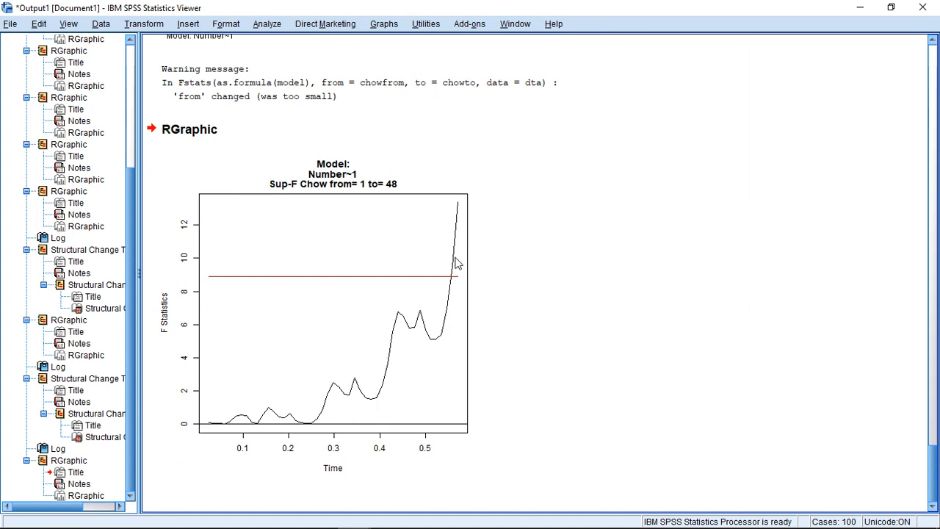
mouse_move(814, 438)
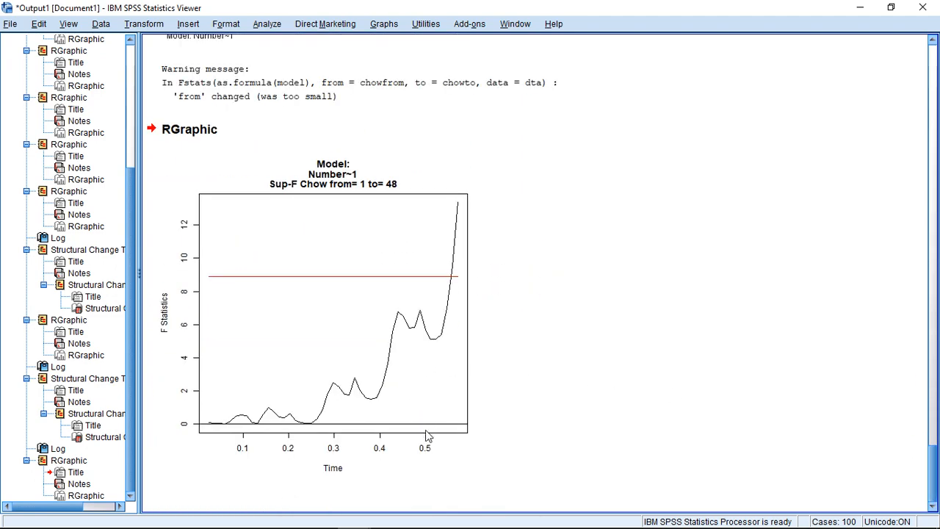
mouse_move(462, 437)
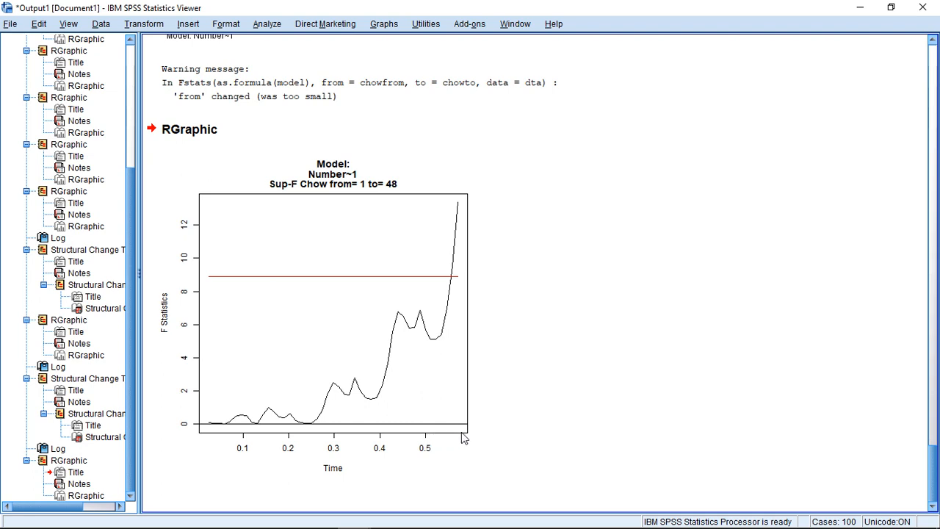
mouse_move(435, 432)
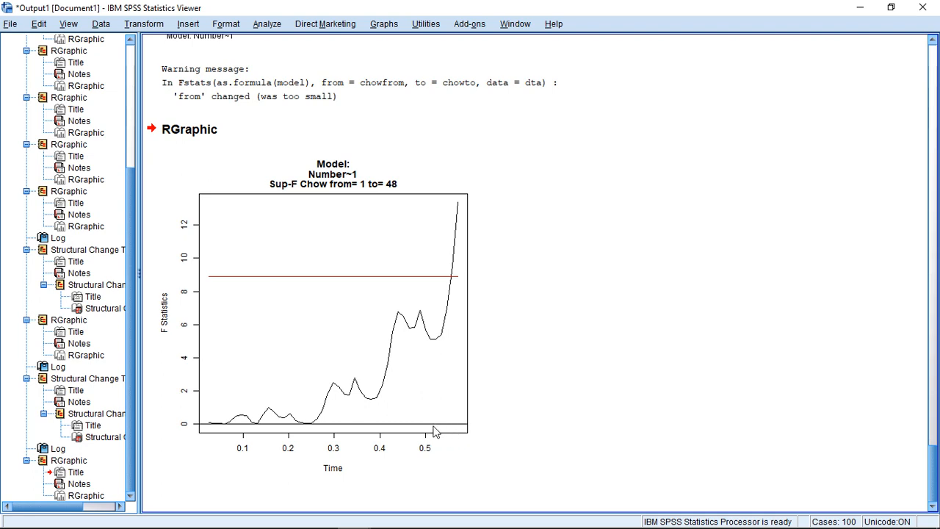
mouse_move(473, 441)
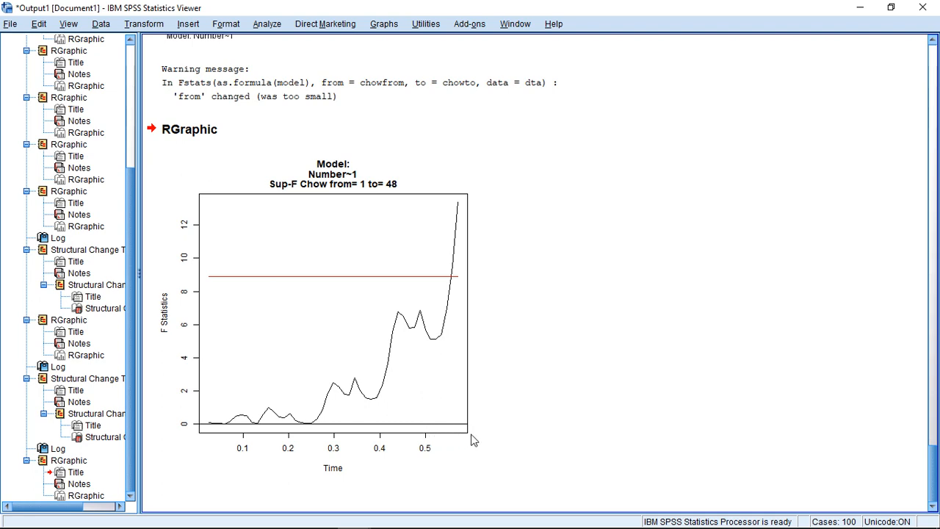
mouse_move(469, 436)
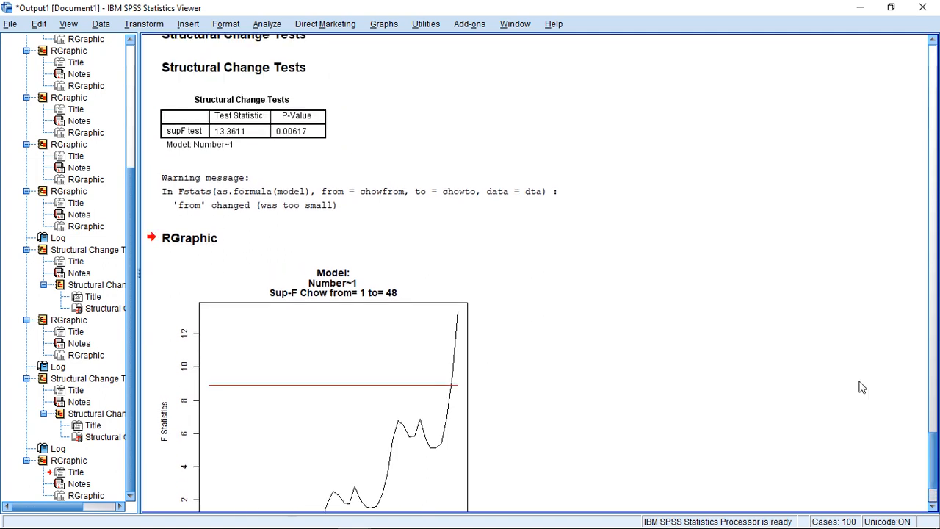
left_click(242, 131)
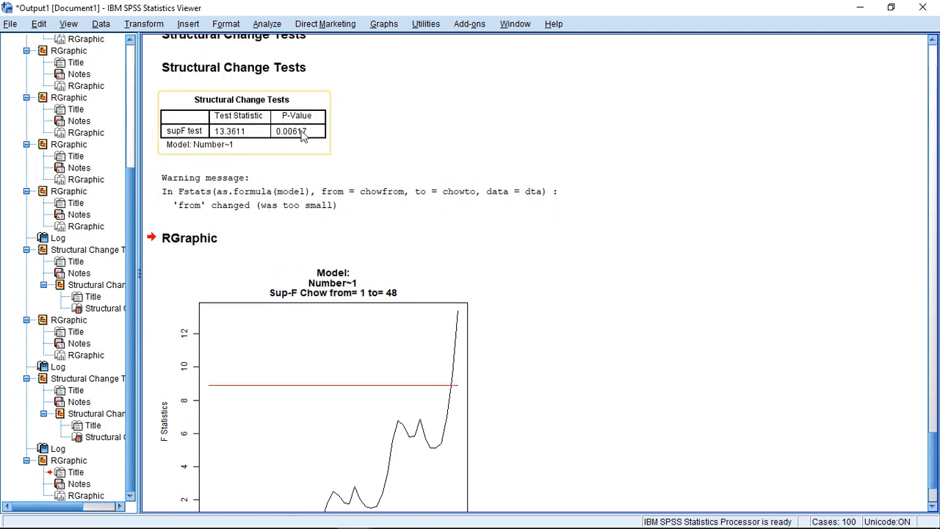
mouse_move(296, 135)
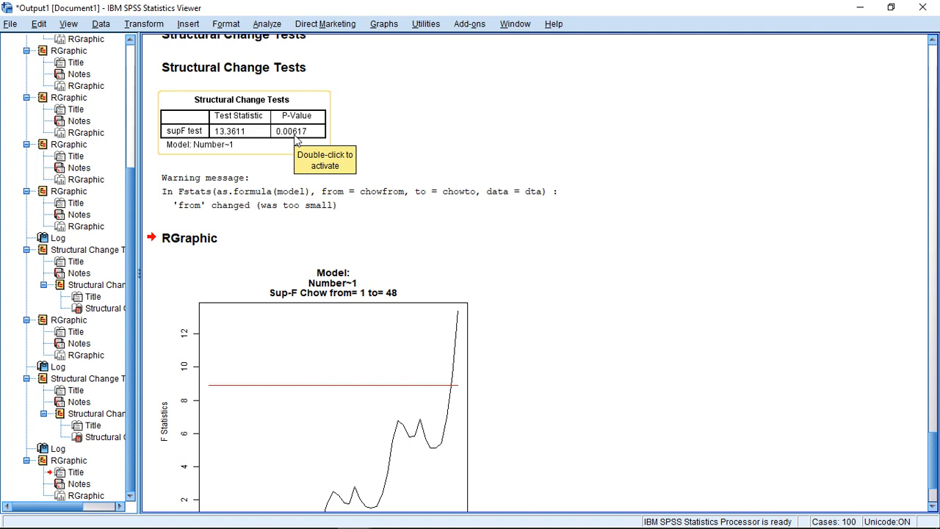
Run the sup-F Chow test with Ending Case Number 96 via Structural Change Detection.
left_click(268, 23)
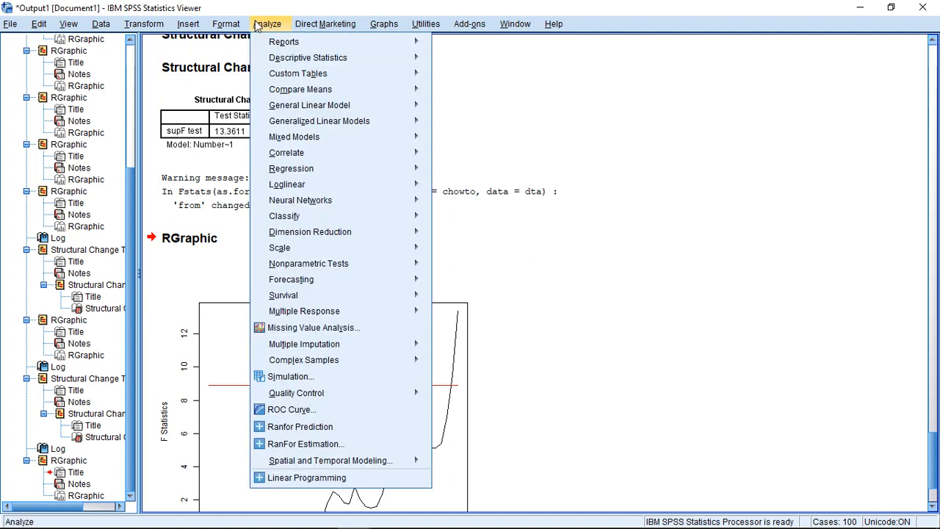
mouse_move(286, 151)
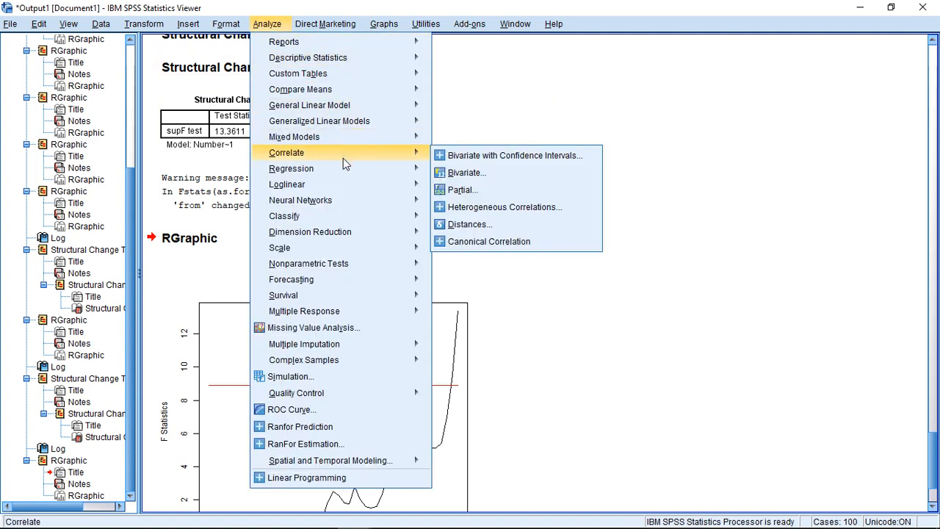
mouse_move(290, 167)
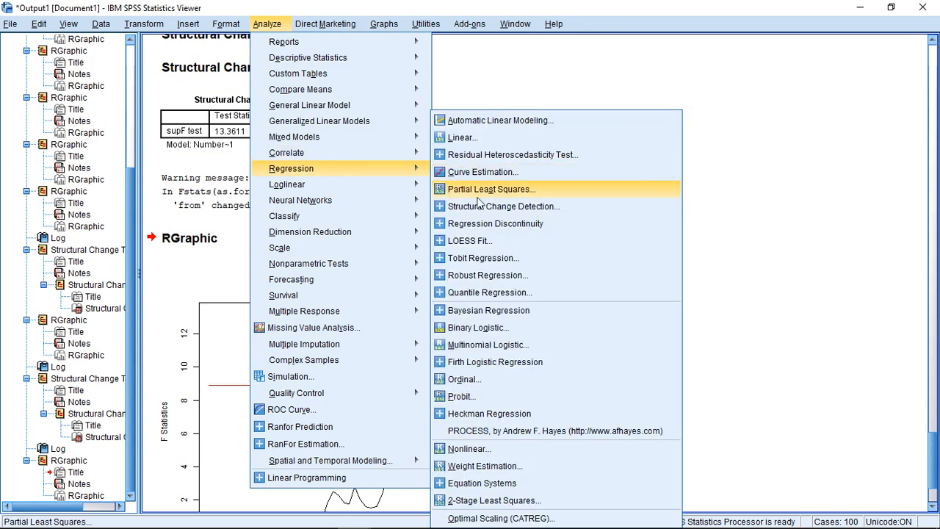
left_click(502, 205)
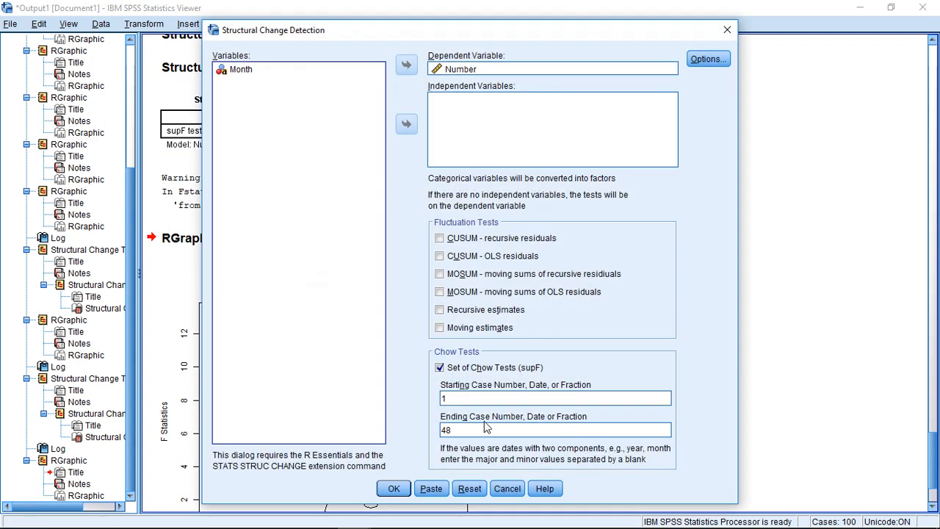
type("96")
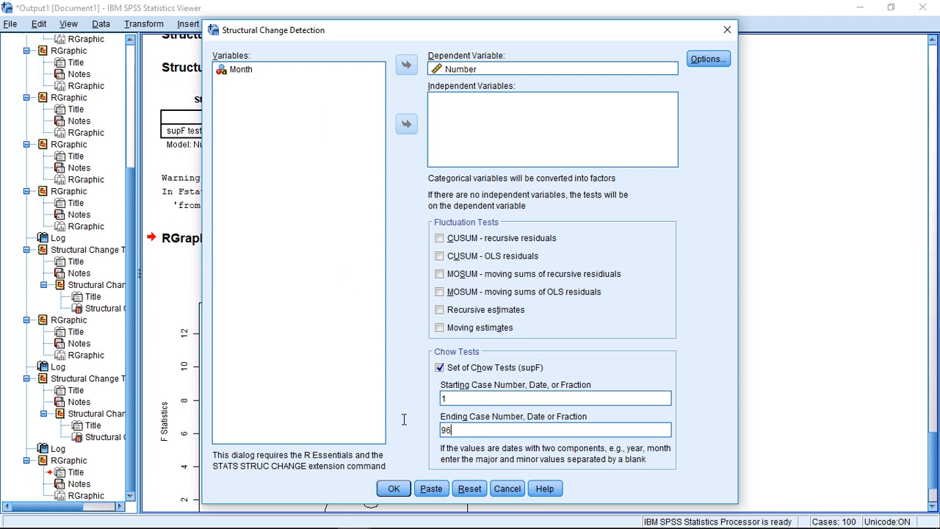
left_click(394, 488)
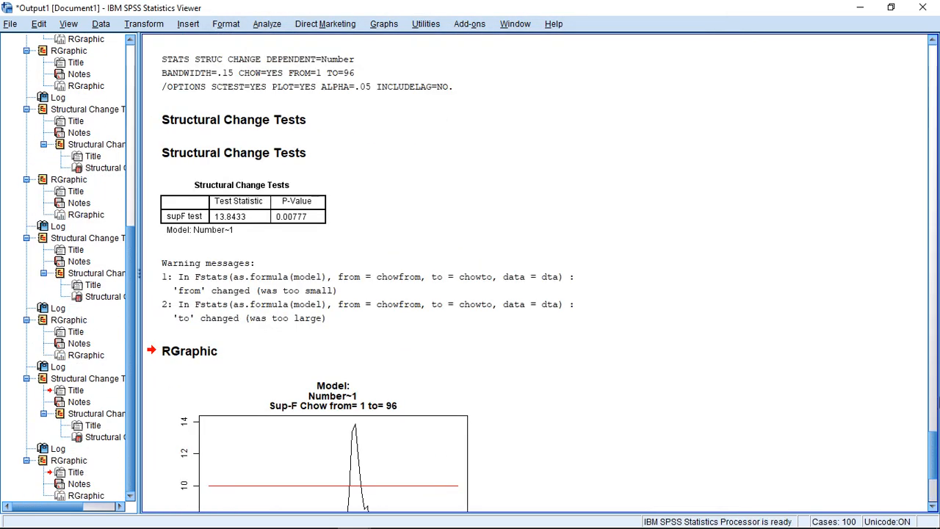
scroll("down", 3)
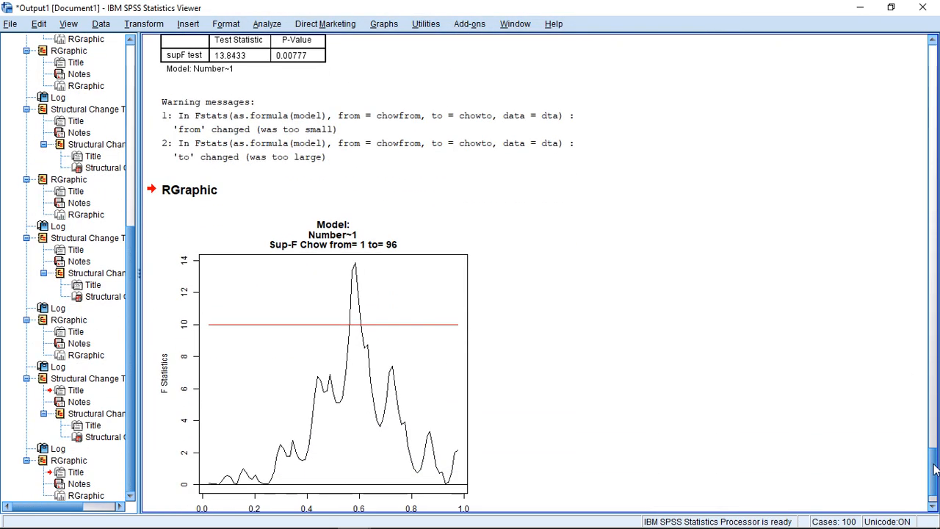
scroll("down", 3)
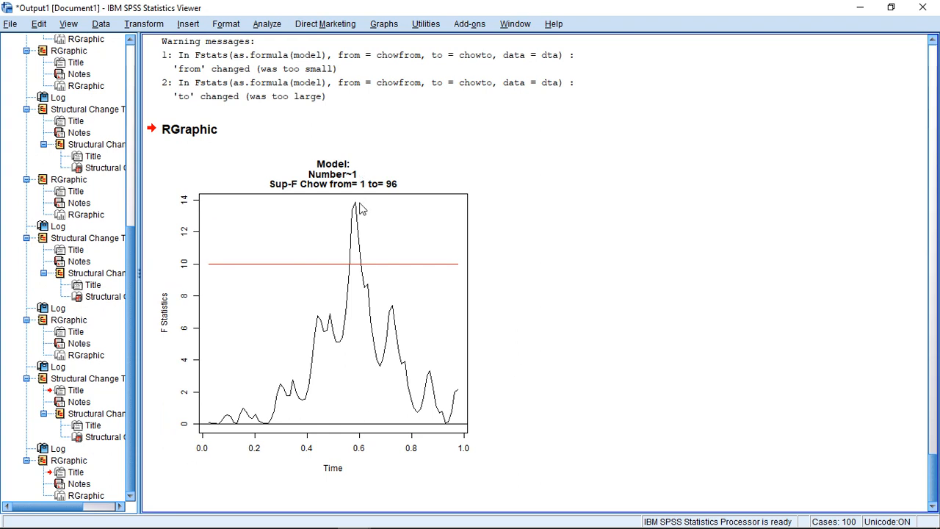
mouse_move(332, 219)
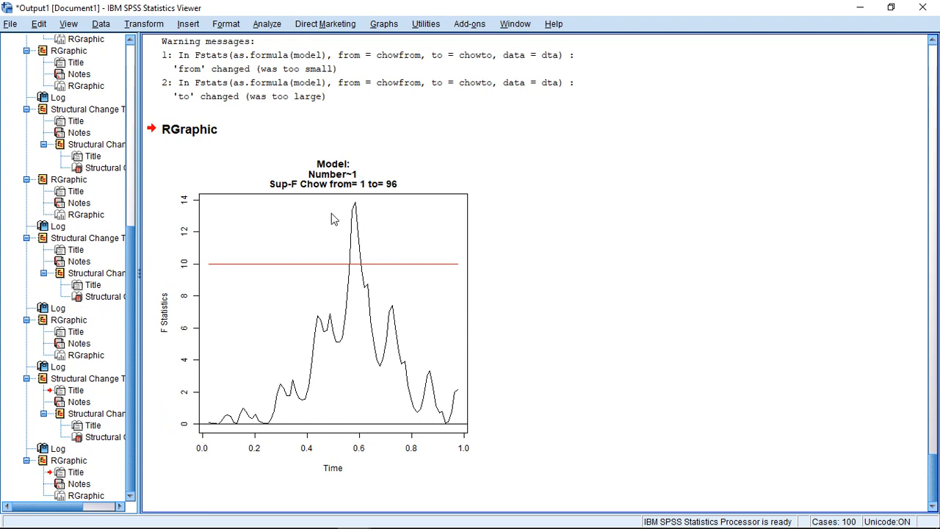
mouse_move(338, 200)
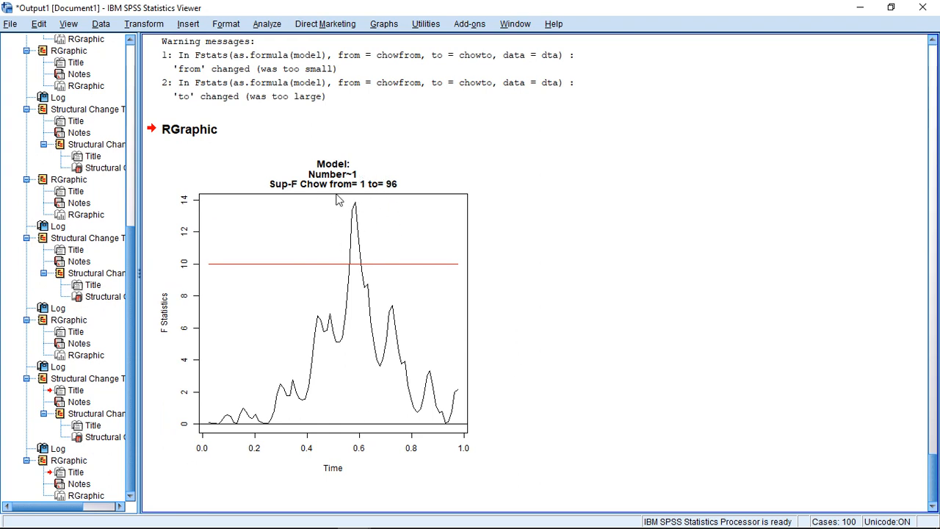
mouse_move(338, 281)
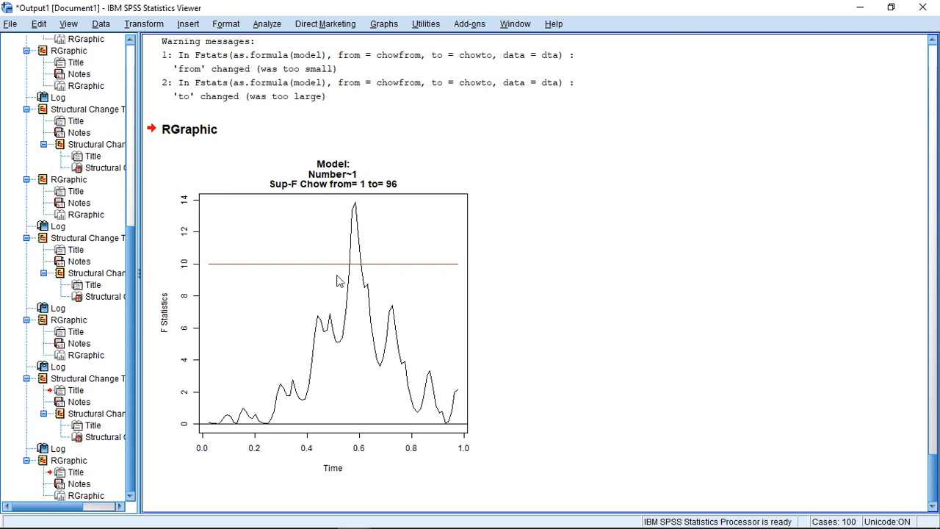
mouse_move(350, 358)
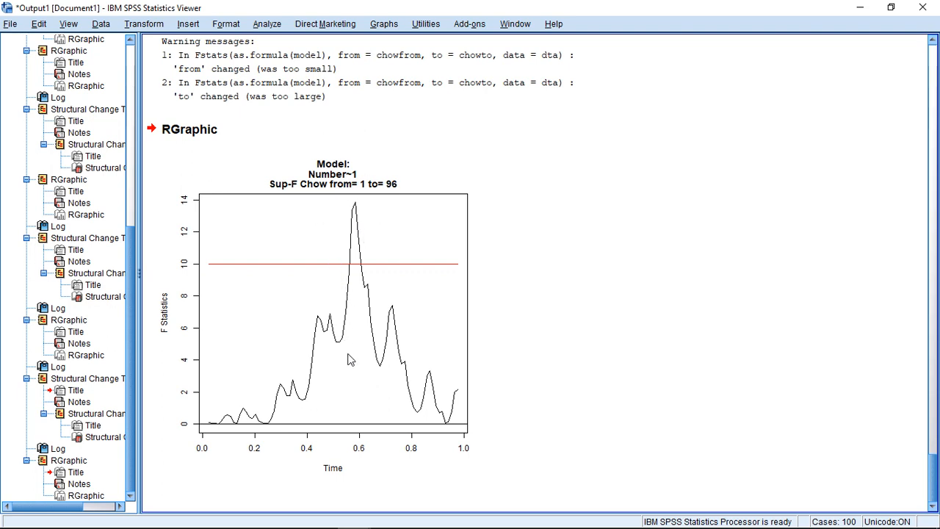
mouse_move(341, 343)
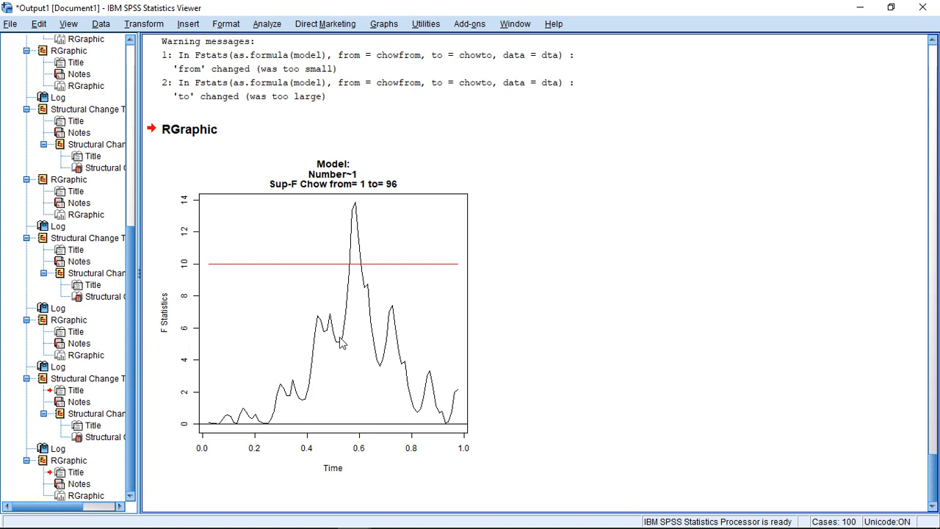
mouse_move(373, 346)
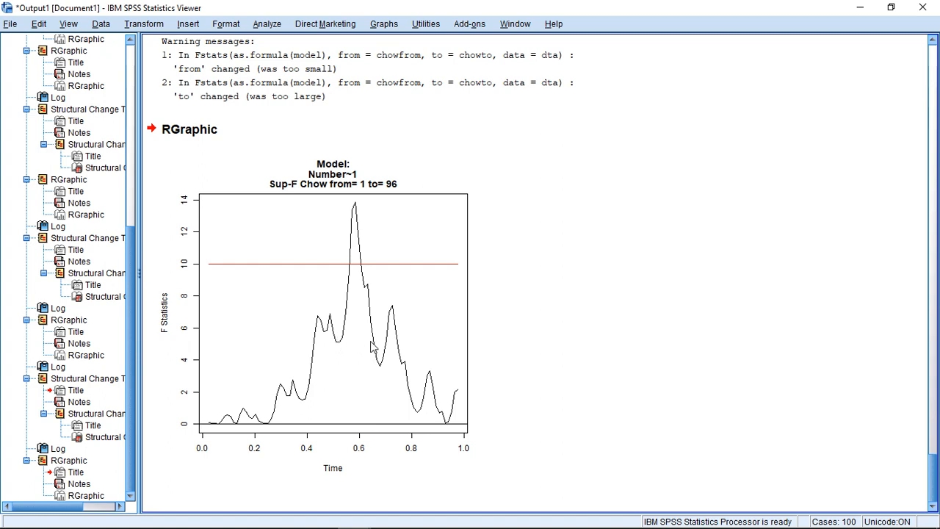
mouse_move(375, 349)
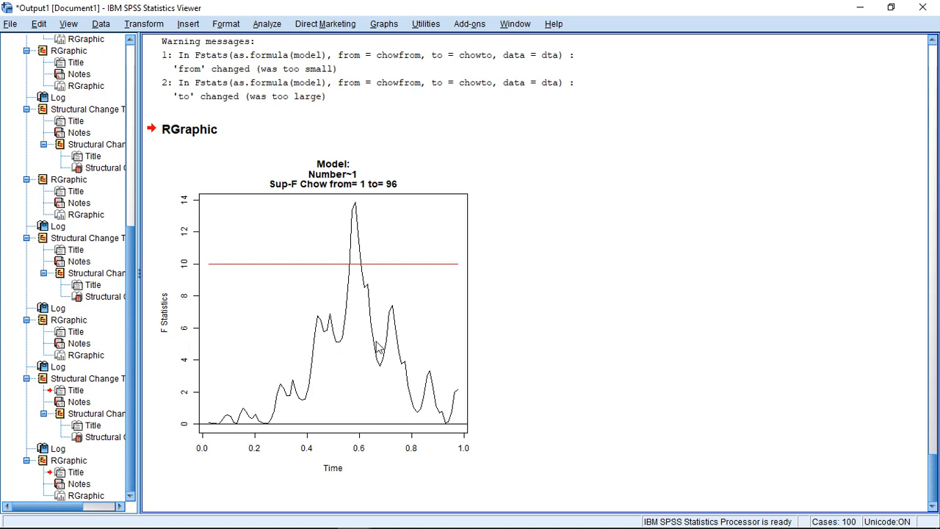
mouse_move(358, 211)
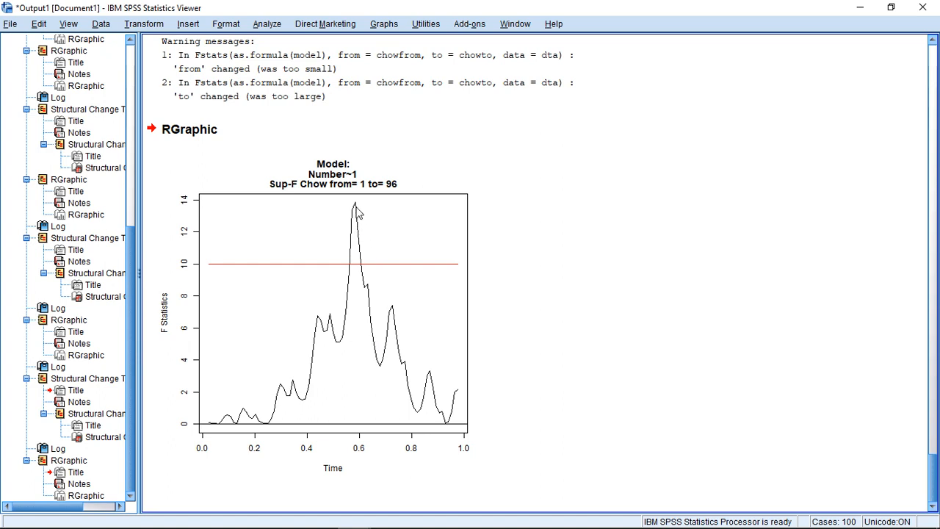
mouse_move(397, 264)
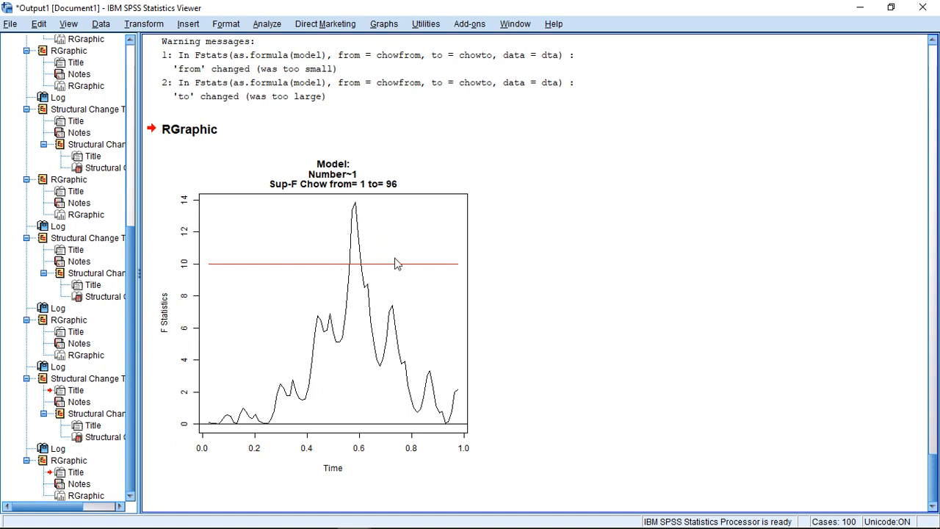
mouse_move(414, 229)
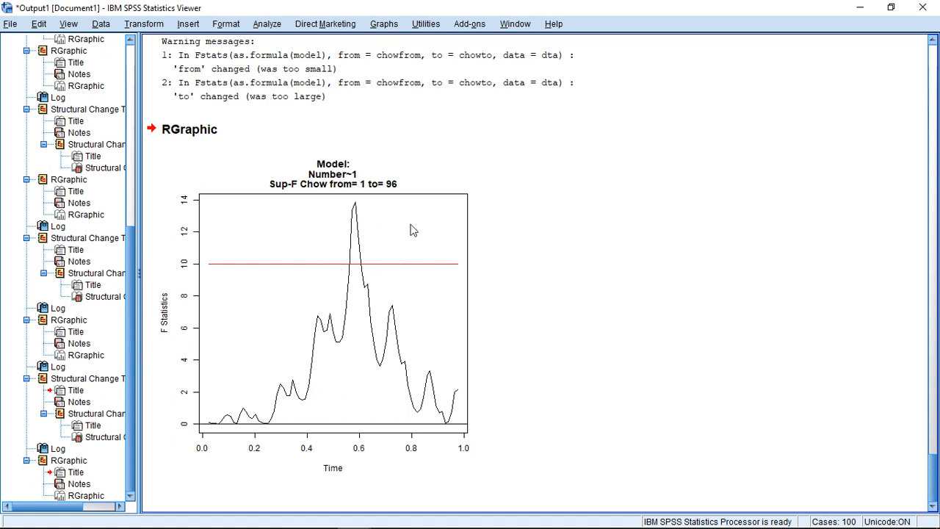
mouse_move(353, 247)
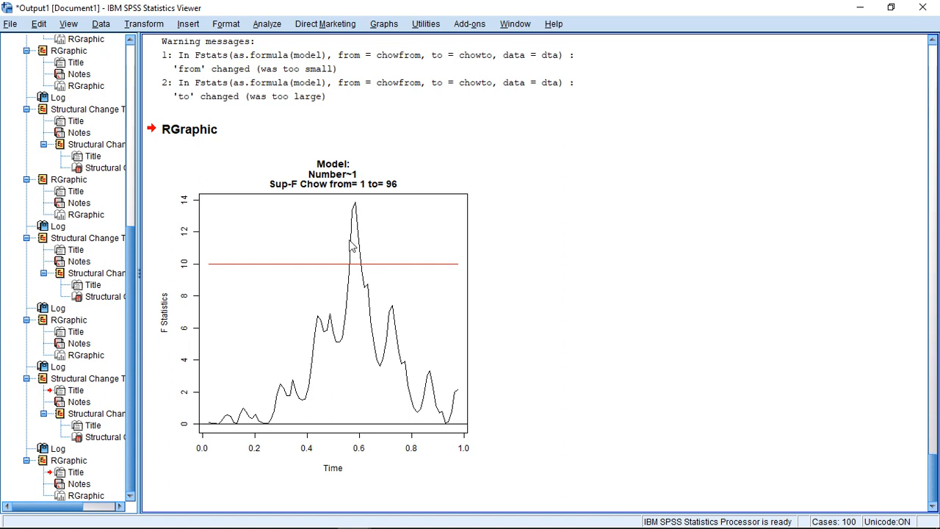
mouse_move(352, 251)
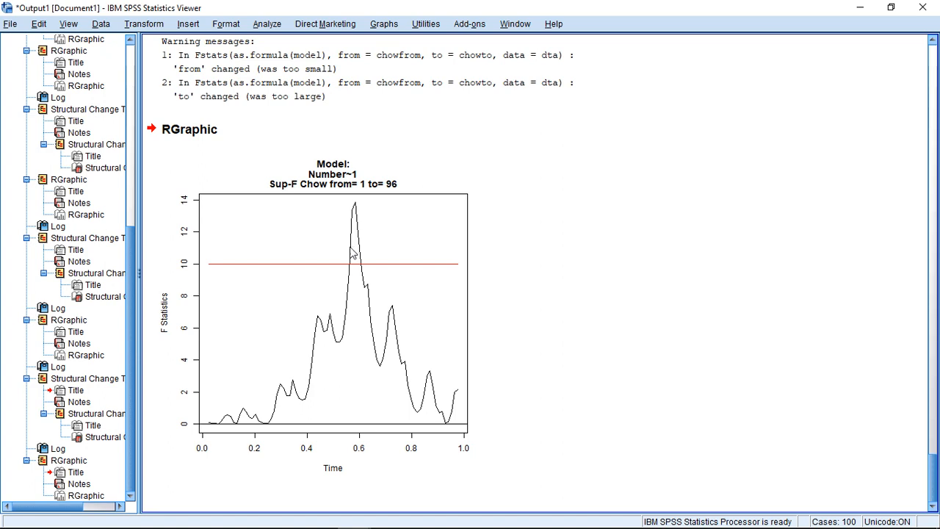
mouse_move(503, 203)
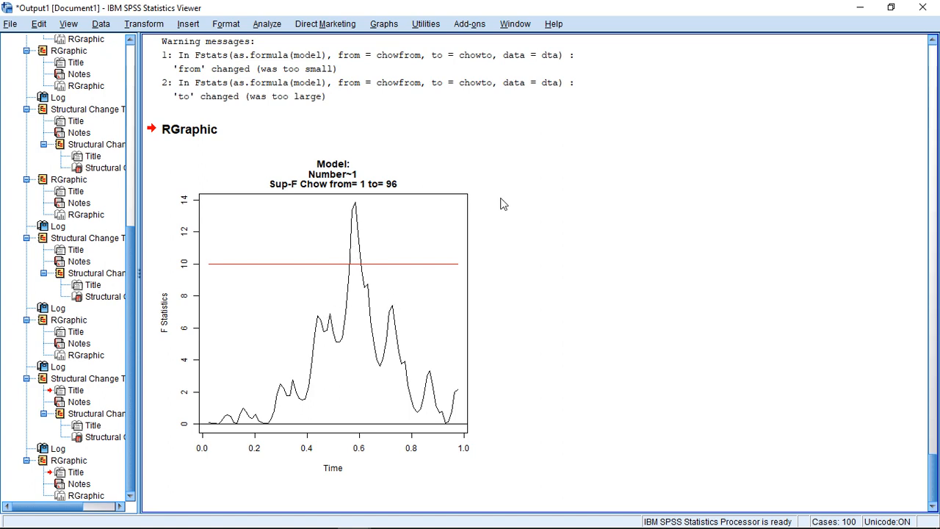
mouse_move(294, 368)
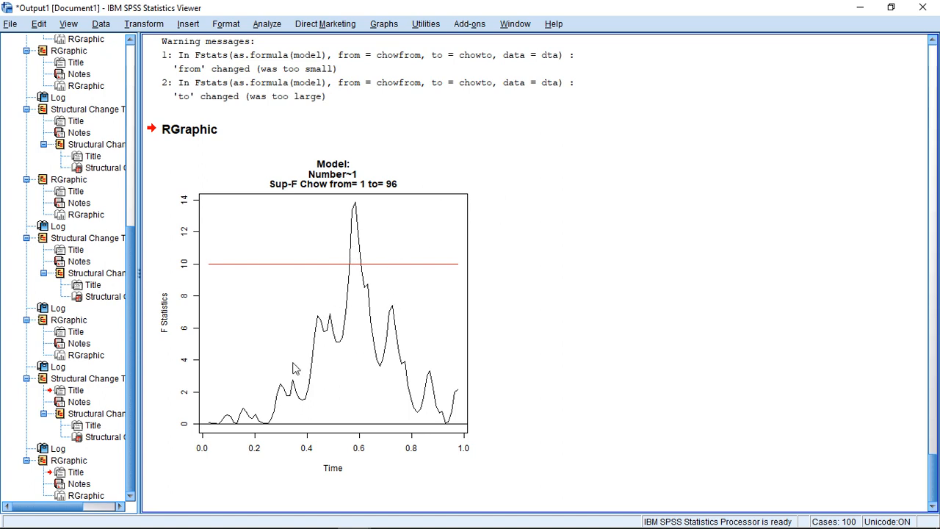
mouse_move(394, 335)
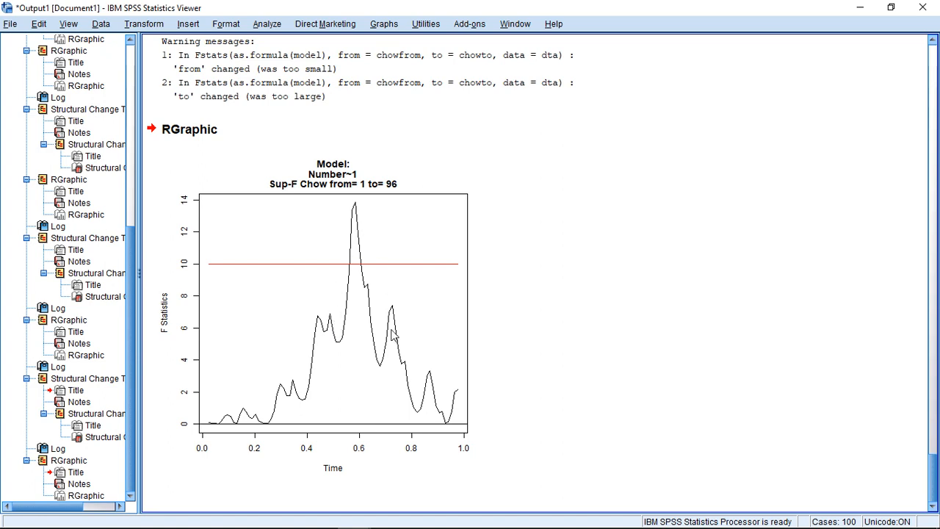
mouse_move(255, 396)
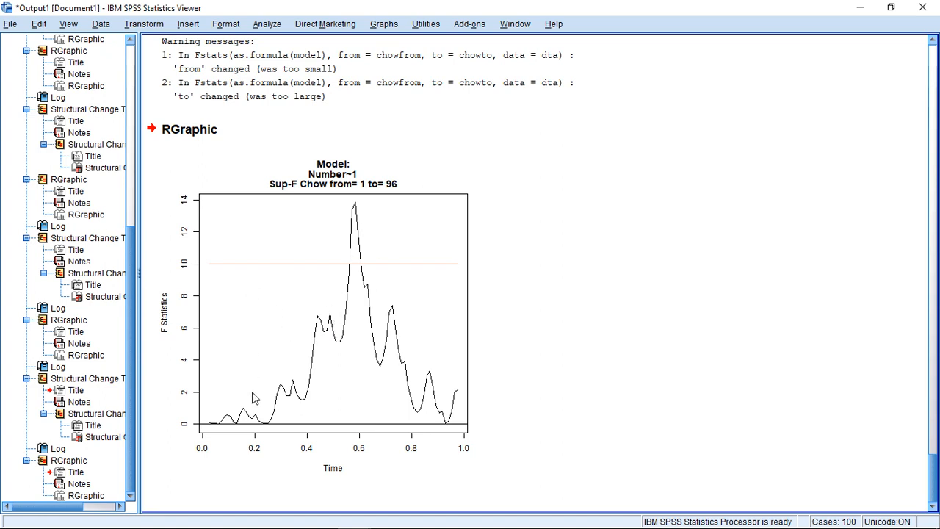
mouse_move(332, 380)
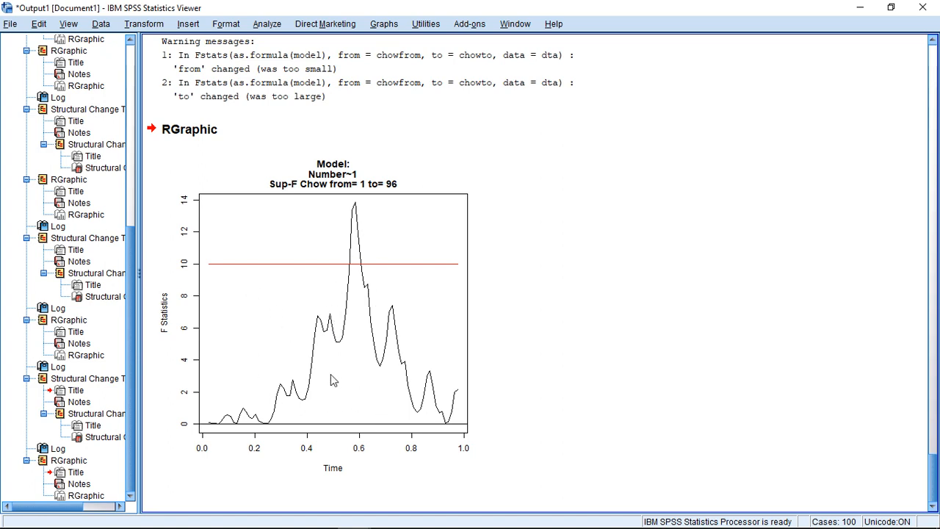
mouse_move(655, 352)
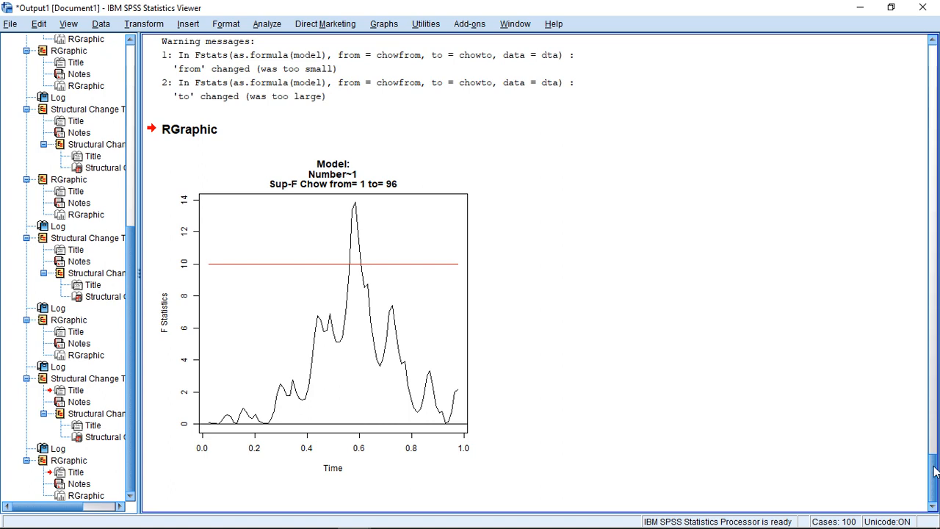
mouse_move(307, 320)
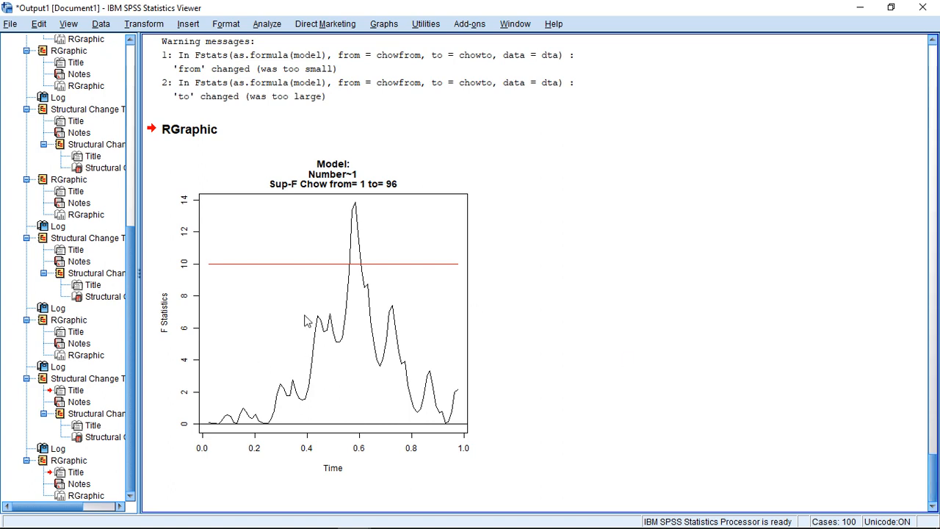
mouse_move(574, 363)
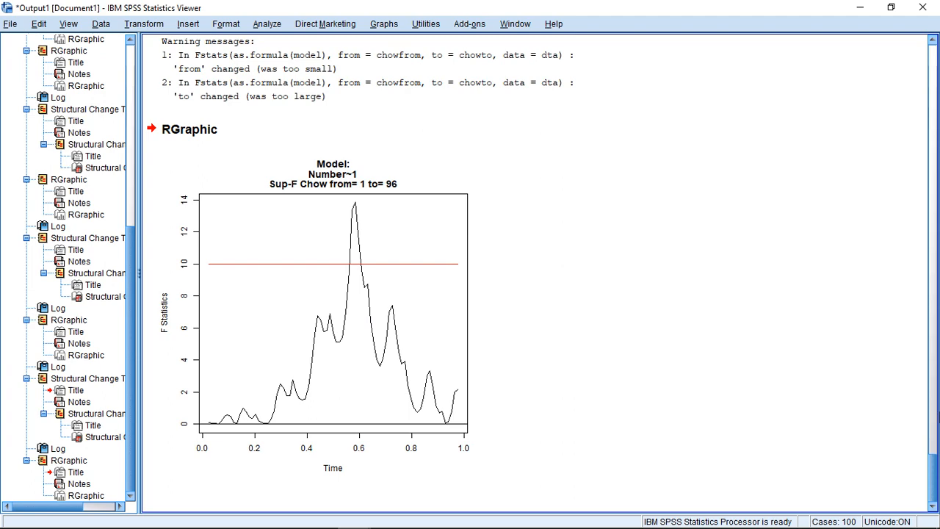
scroll("down", 3)
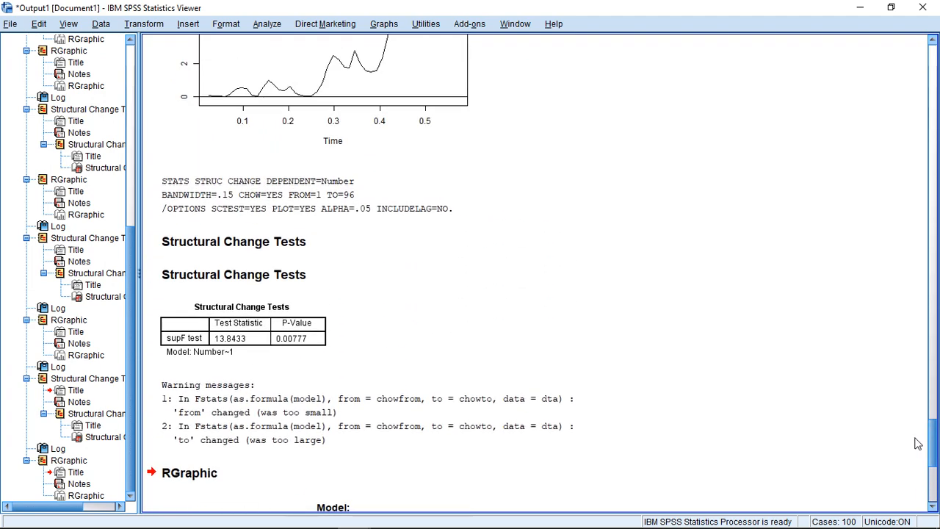
scroll("down", 3)
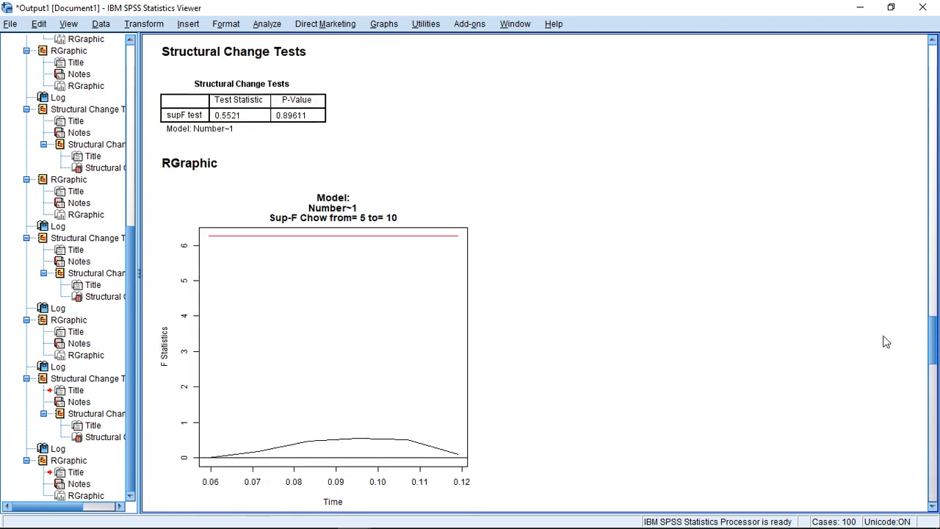
scroll("down", 3)
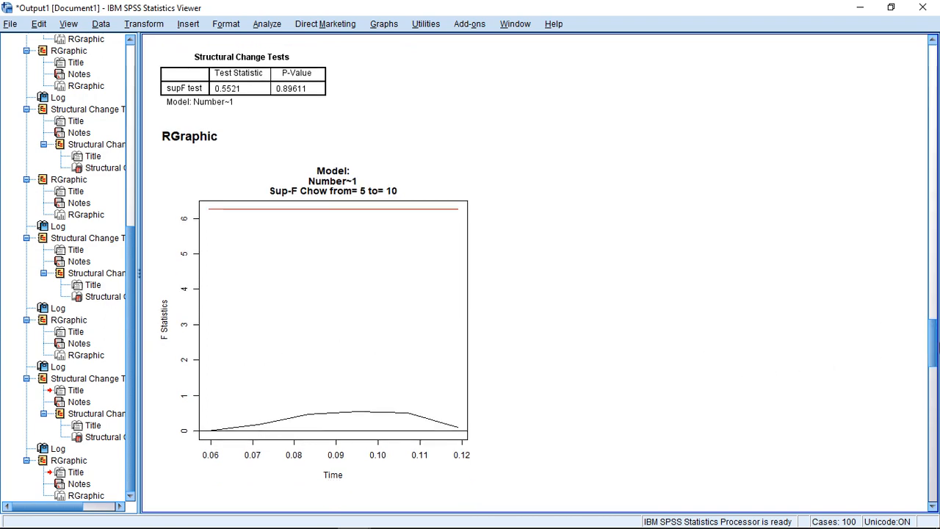
scroll("down", 3)
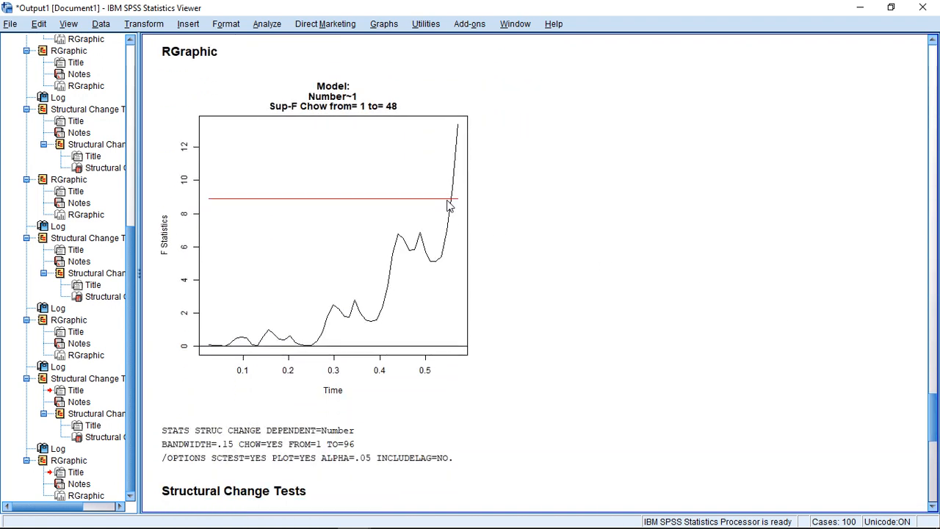
mouse_move(385, 110)
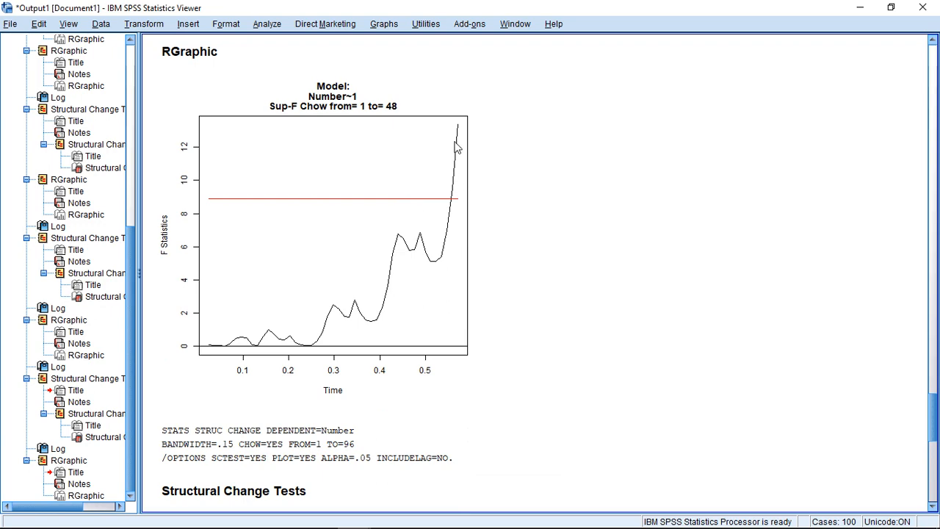
mouse_move(893, 370)
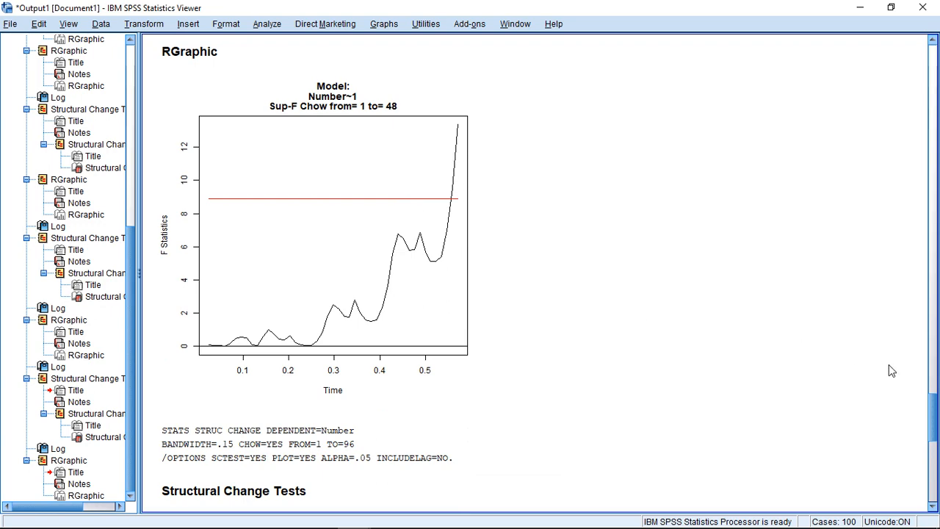
scroll("down", 3)
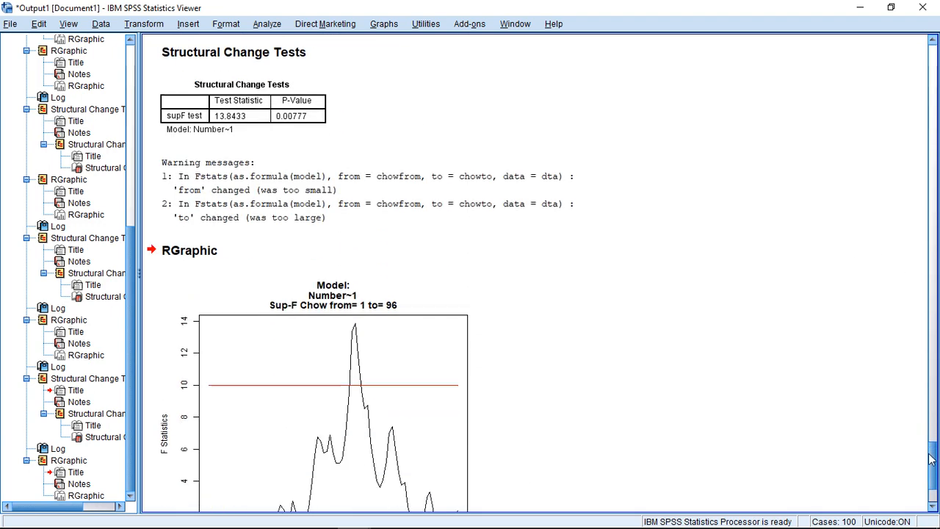
scroll("down", 3)
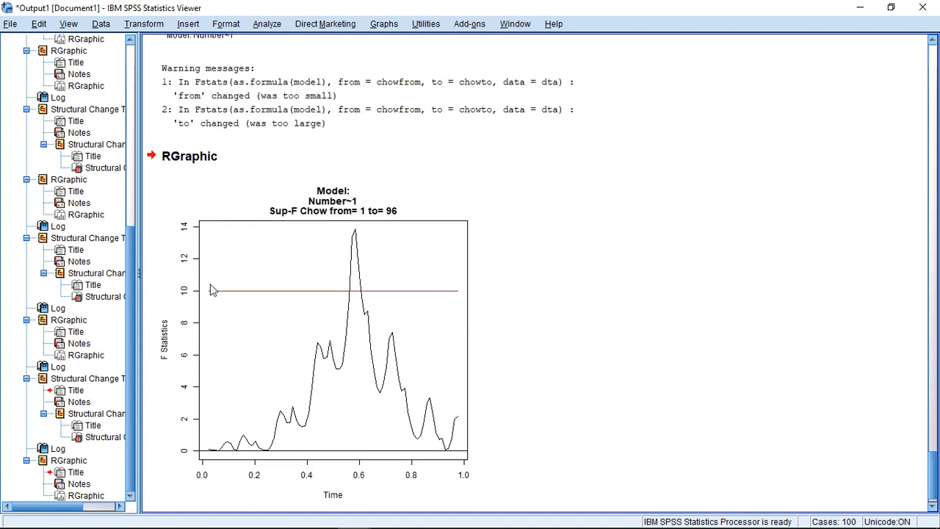
mouse_move(452, 289)
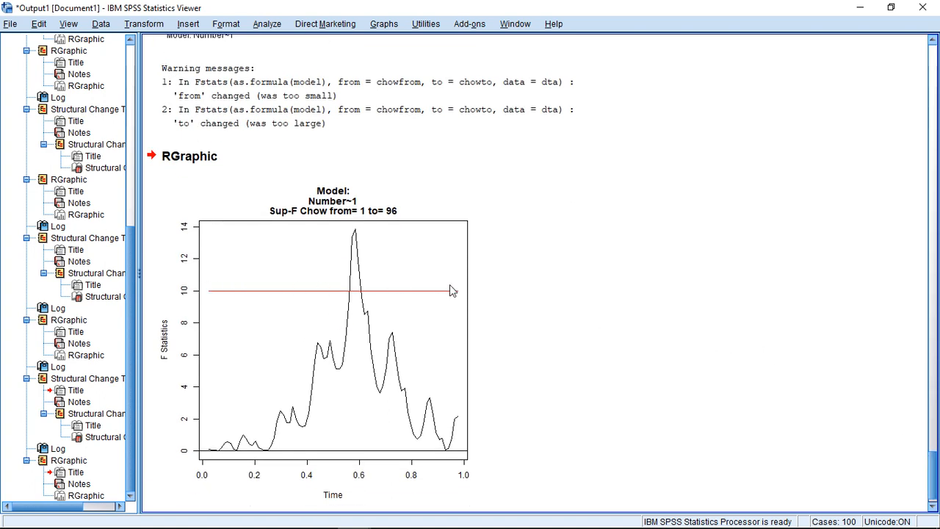
mouse_move(358, 242)
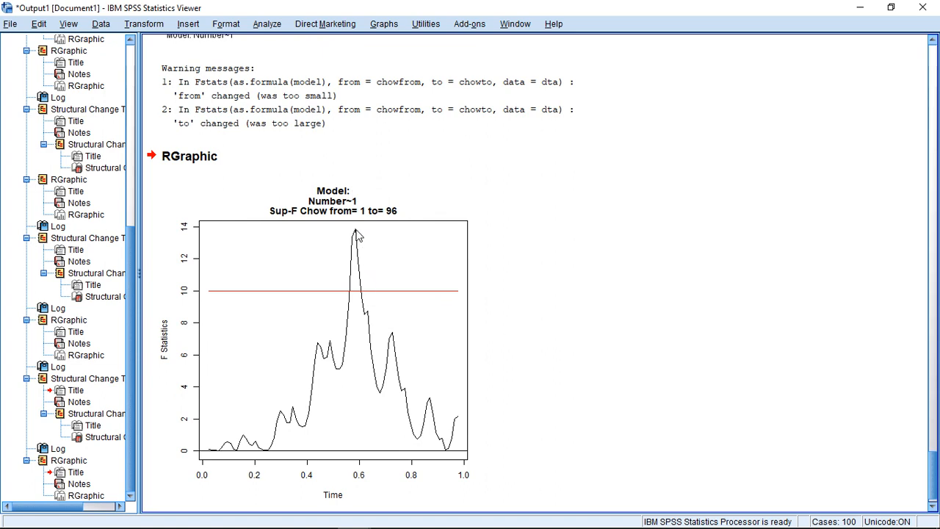
mouse_move(387, 204)
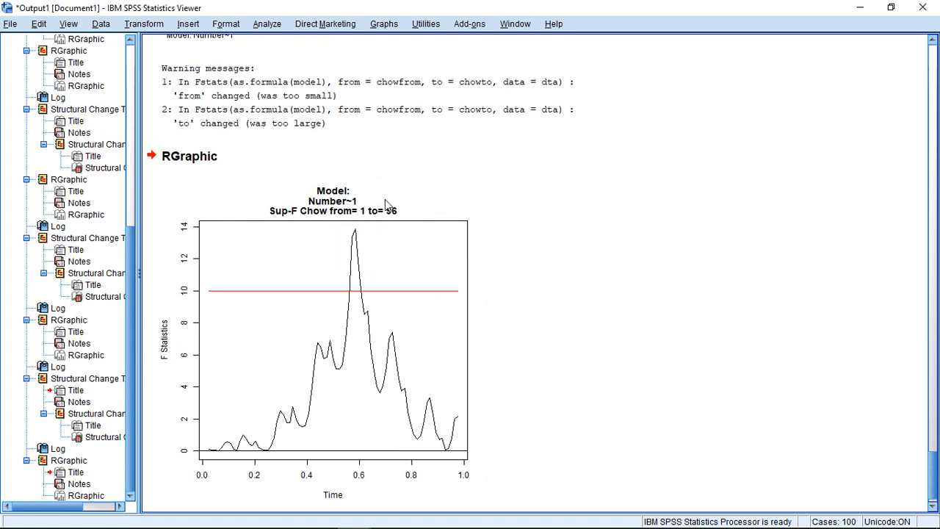
mouse_move(323, 311)
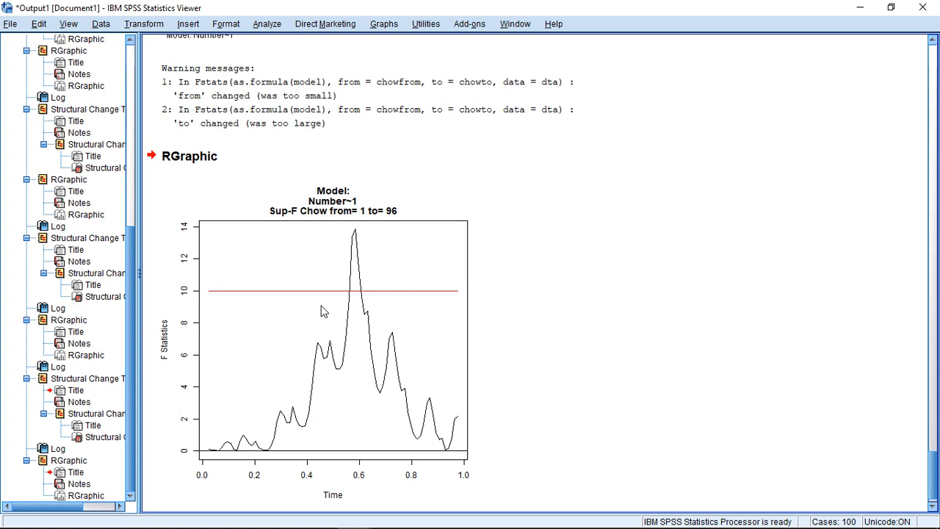
mouse_move(507, 273)
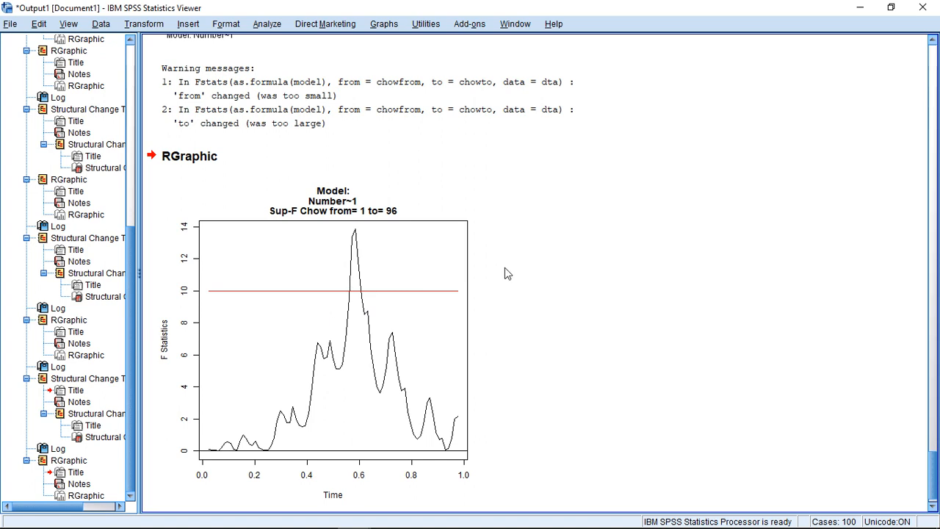